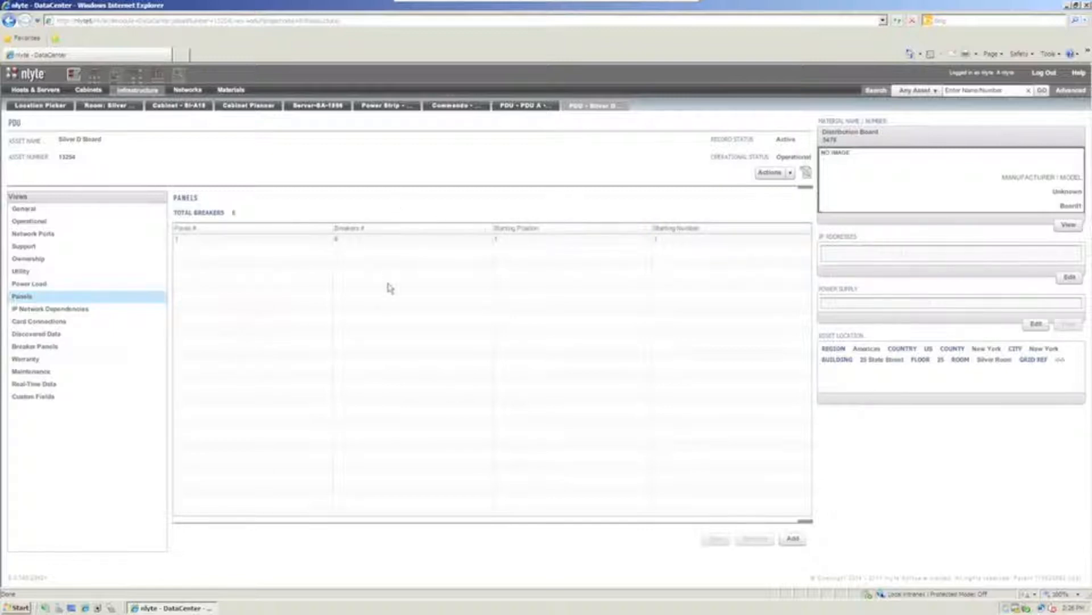
mouse_move(984, 310)
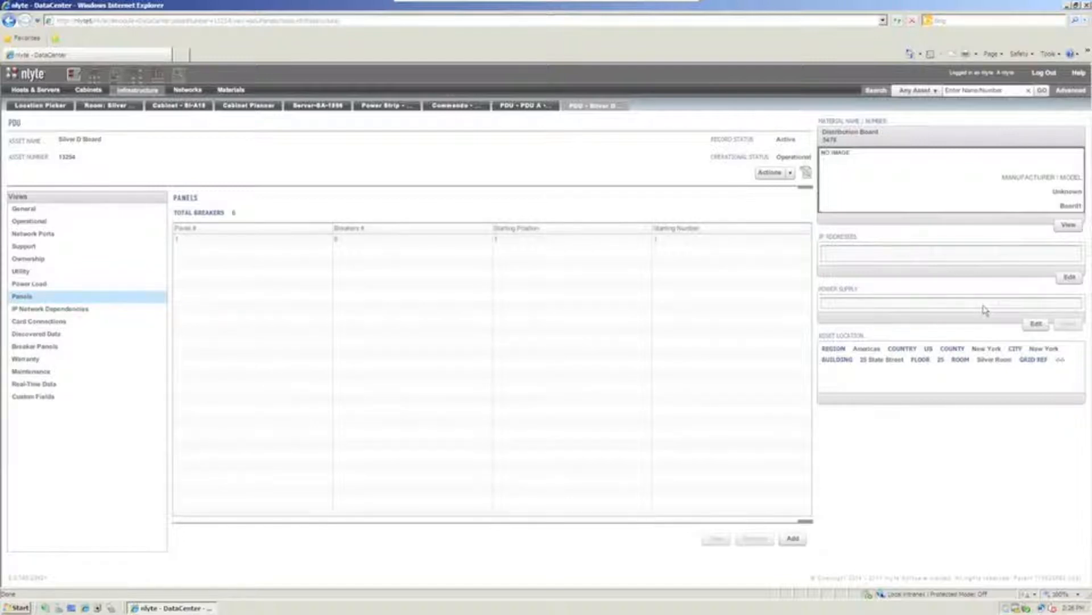
mouse_move(251, 115)
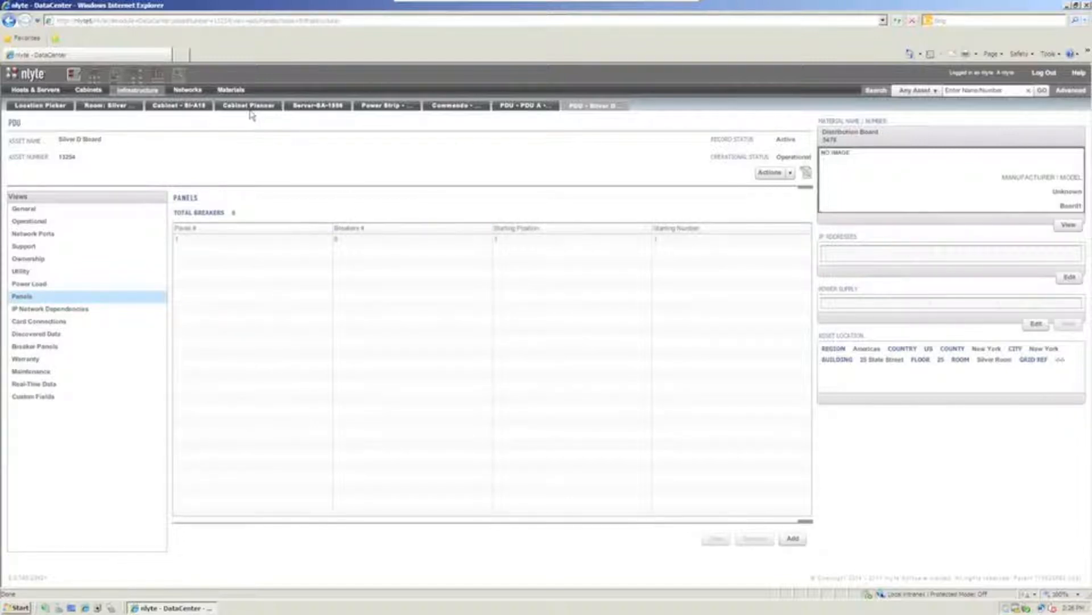
- View server SA-1950's cabinet in the planner, then return to its general details
left_click(316, 104)
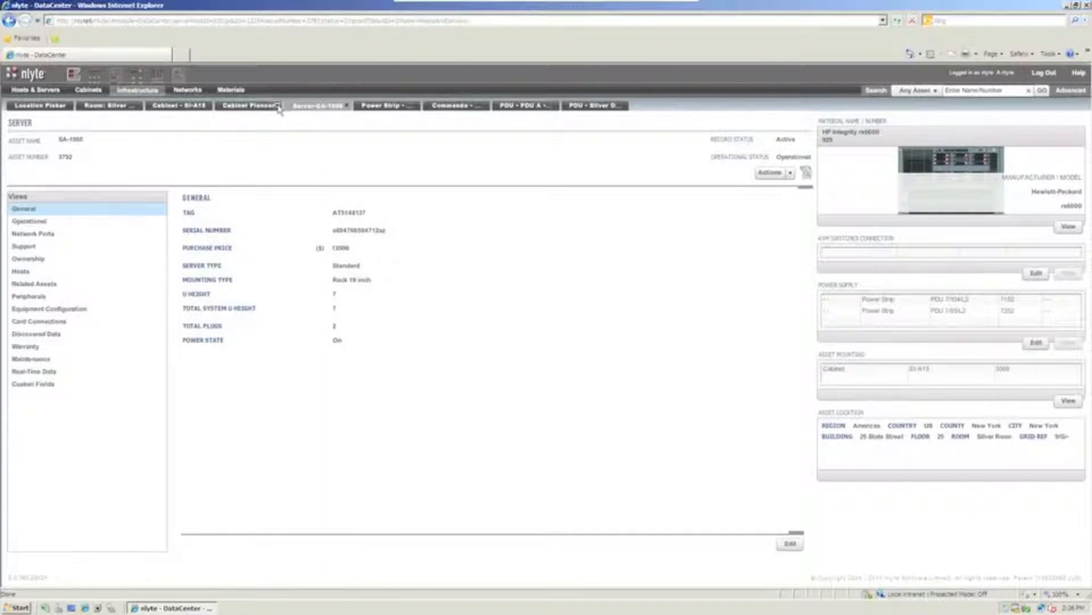
left_click(247, 105)
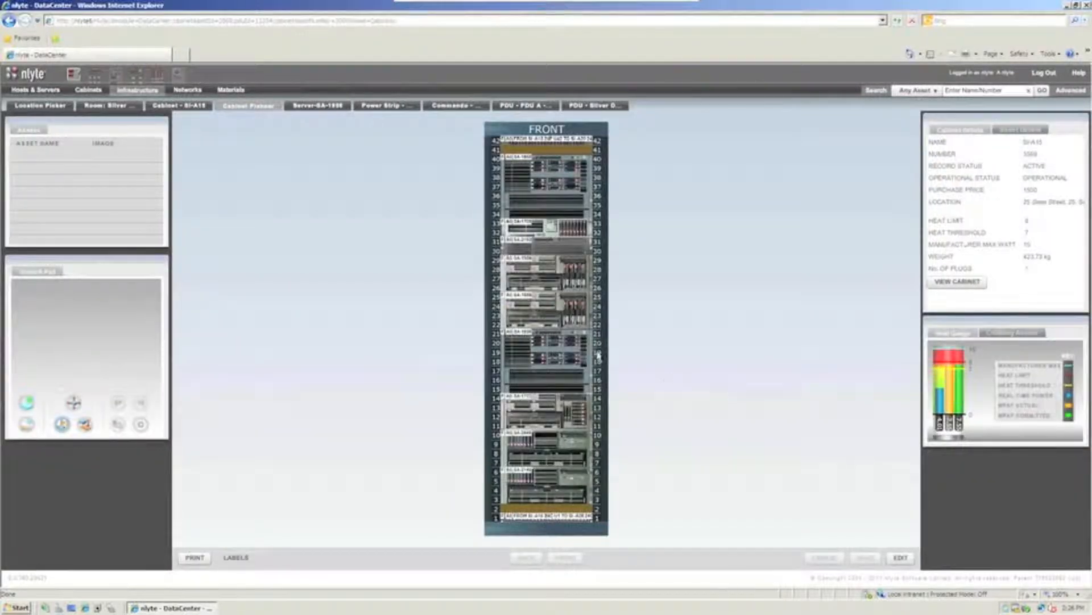
left_click(542, 355)
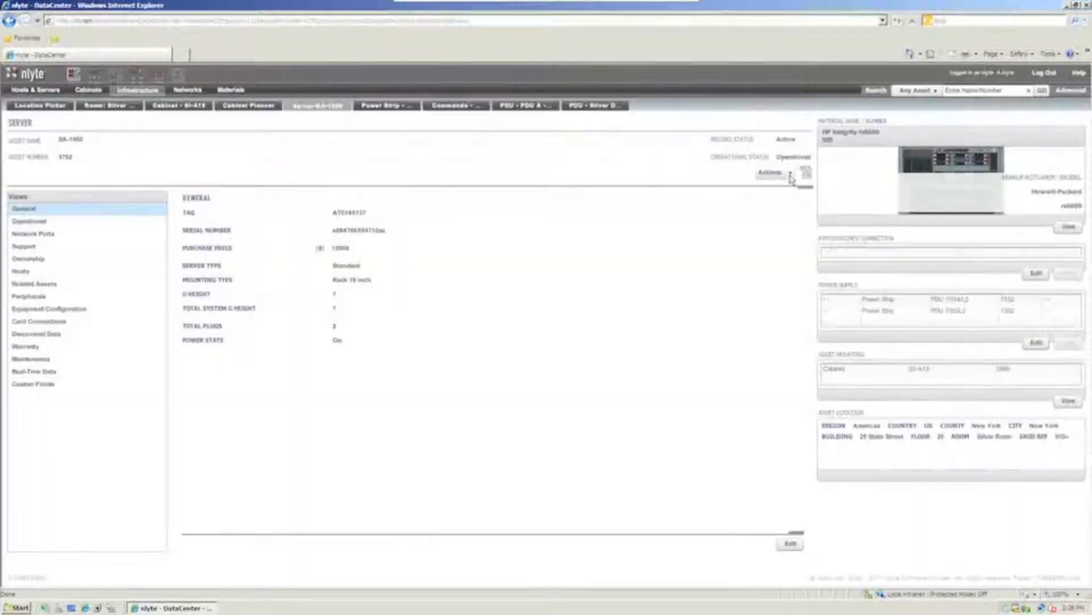
- Plan a move for server SA-1950 via Actions, then reopen Actions for Auto Allocate
left_click(769, 172)
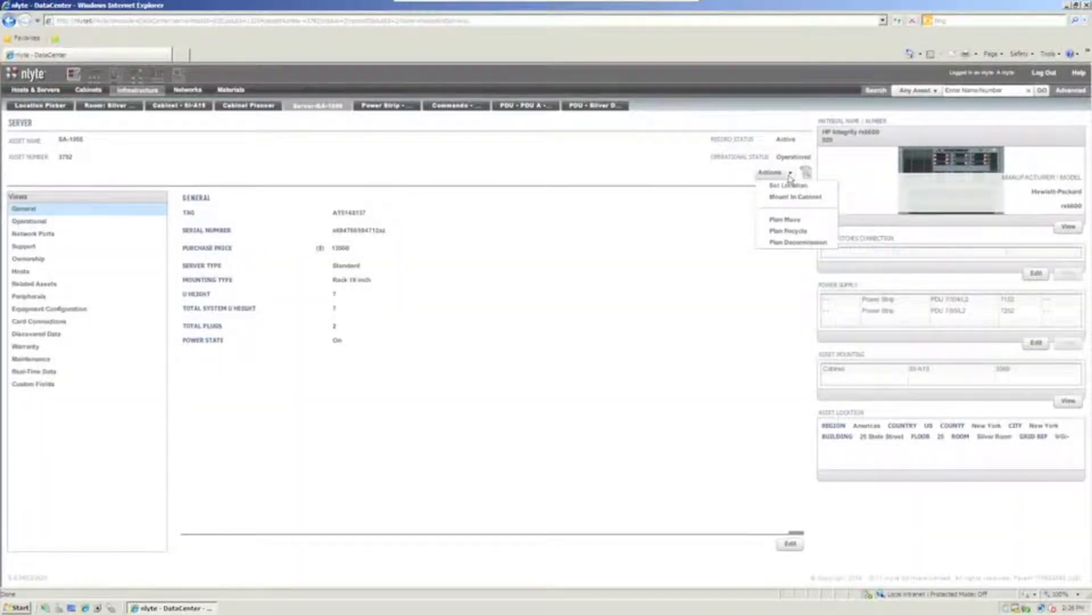
mouse_move(788, 185)
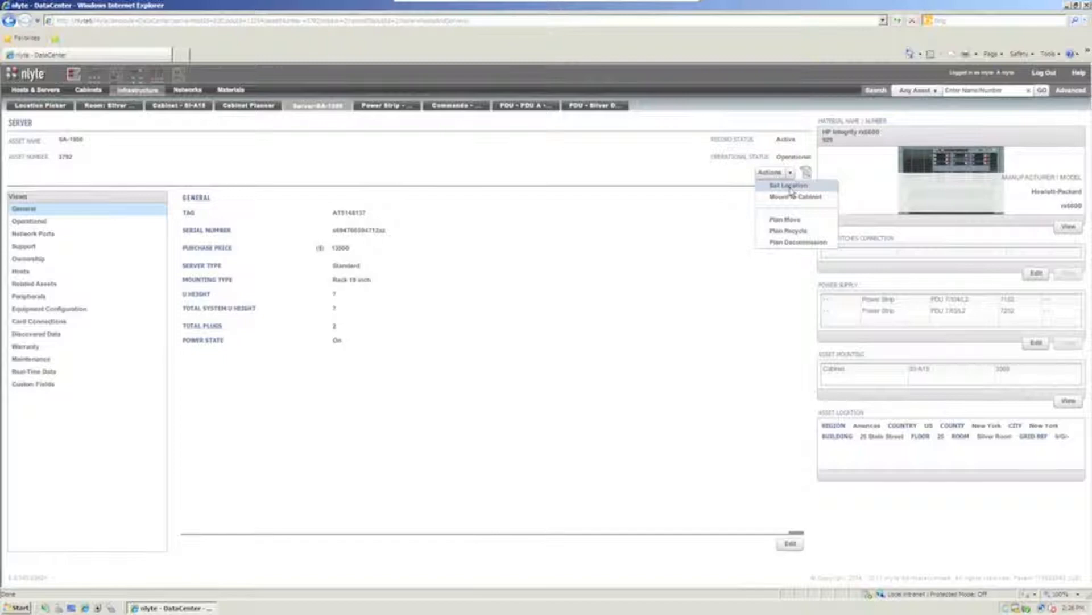
mouse_move(785, 220)
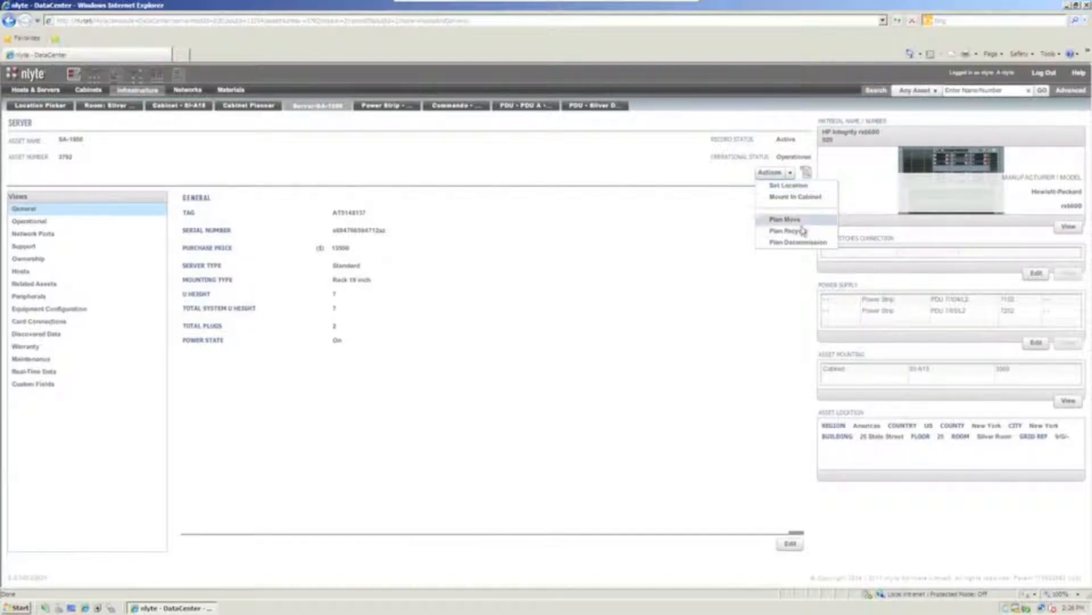
left_click(783, 220)
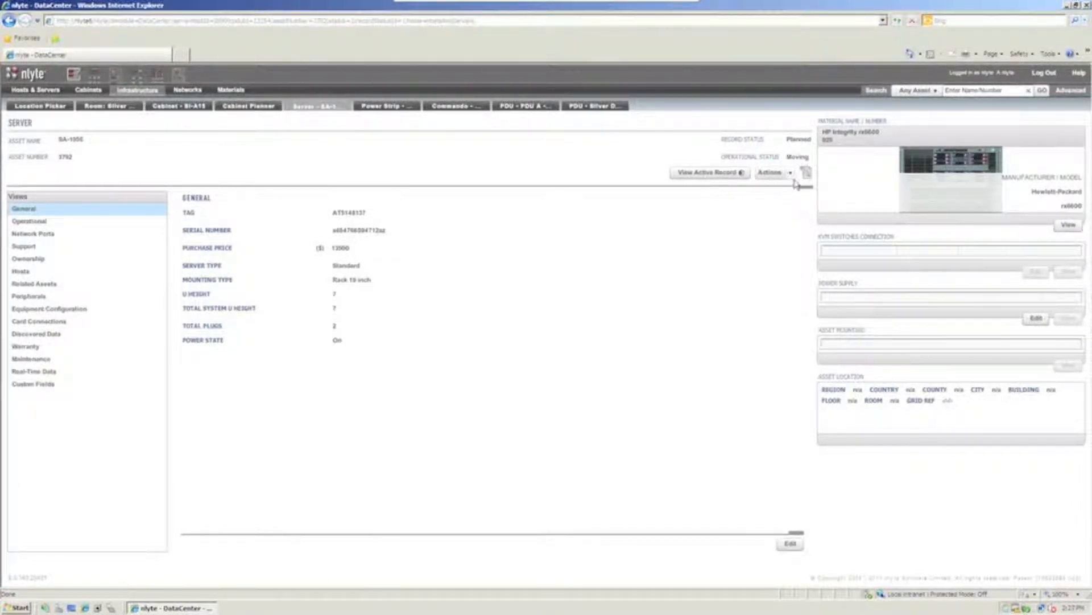
left_click(771, 172)
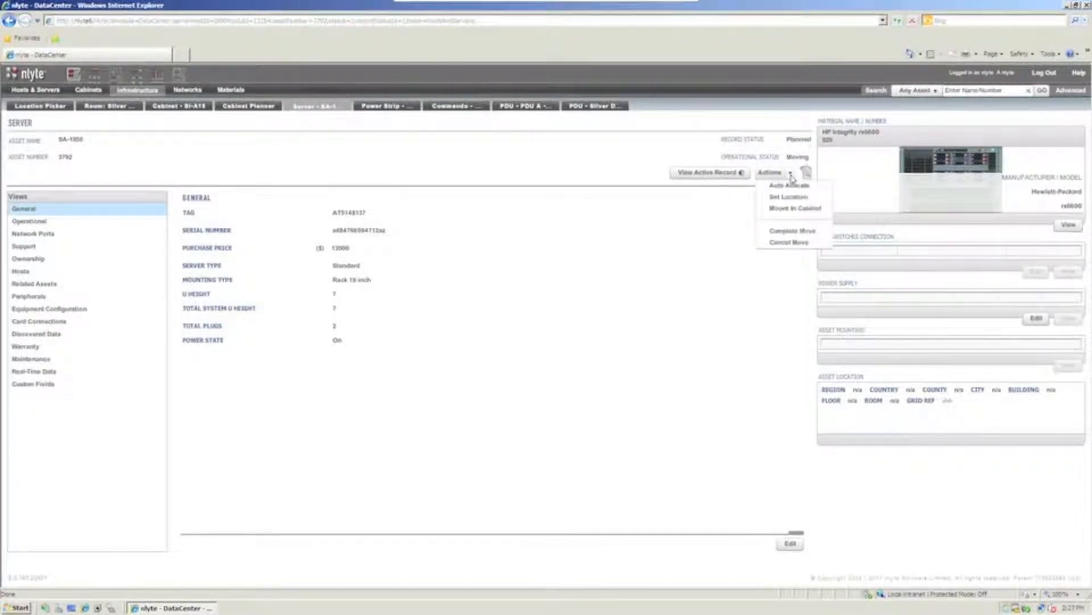
mouse_move(789, 186)
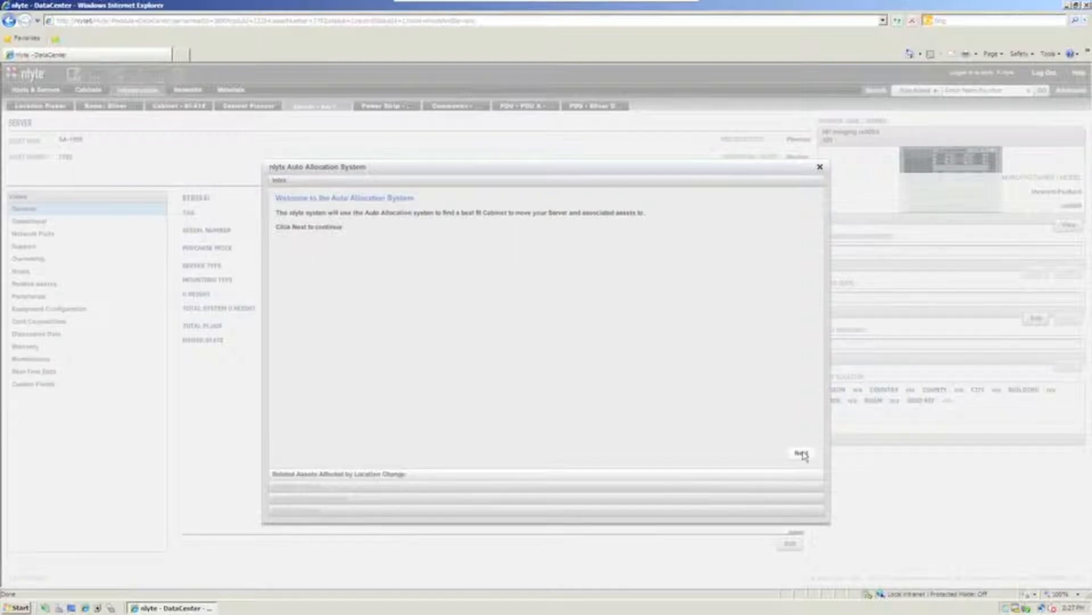
- Continue past the welcome page and find locations matching 'w' for the allocation
left_click(800, 452)
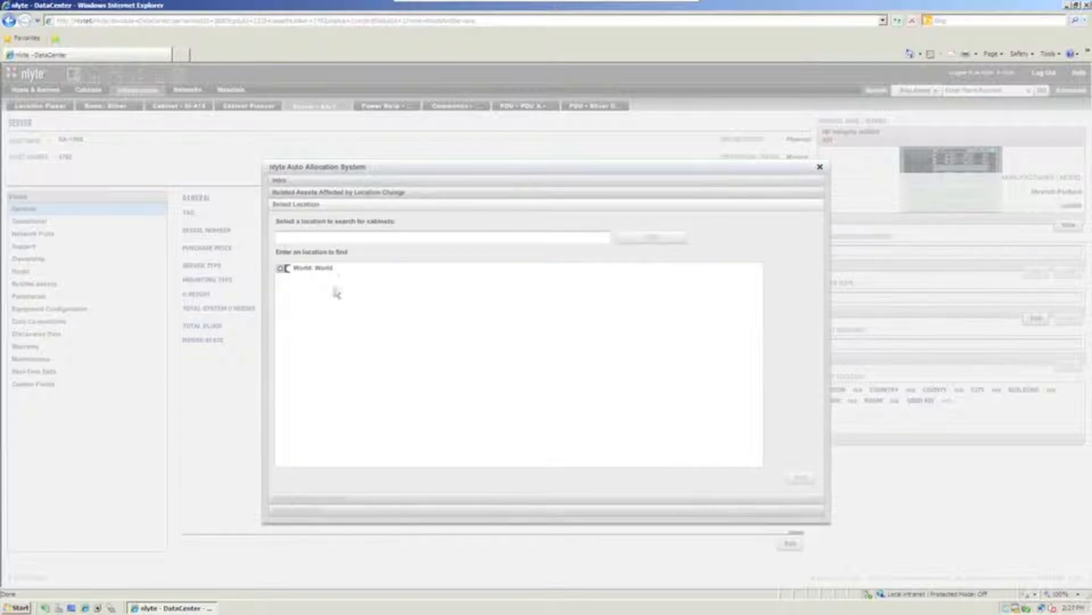
left_click(443, 238)
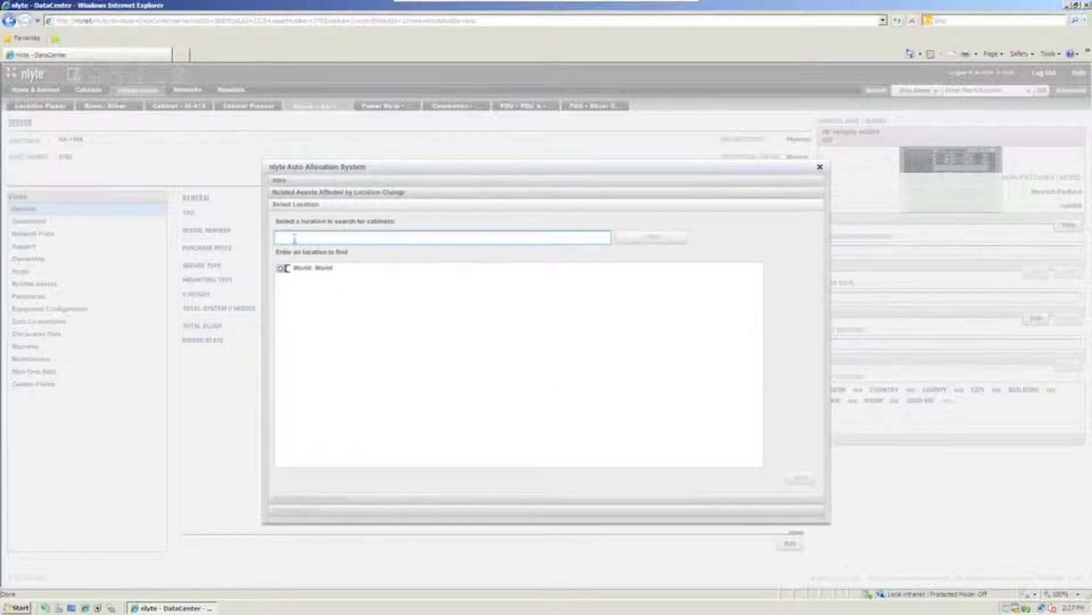
type("wd")
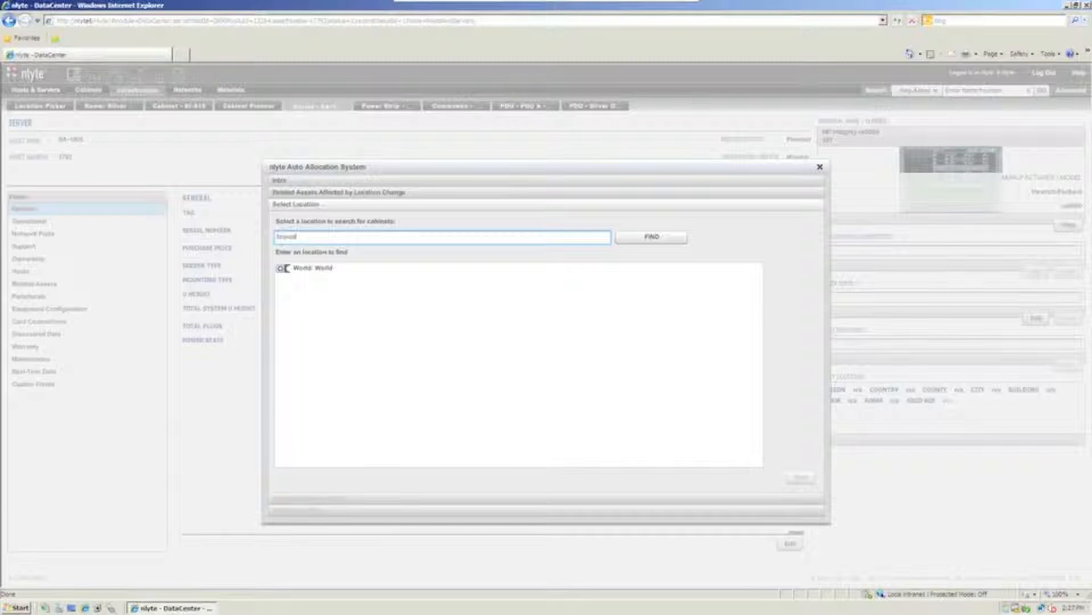
left_click(650, 237)
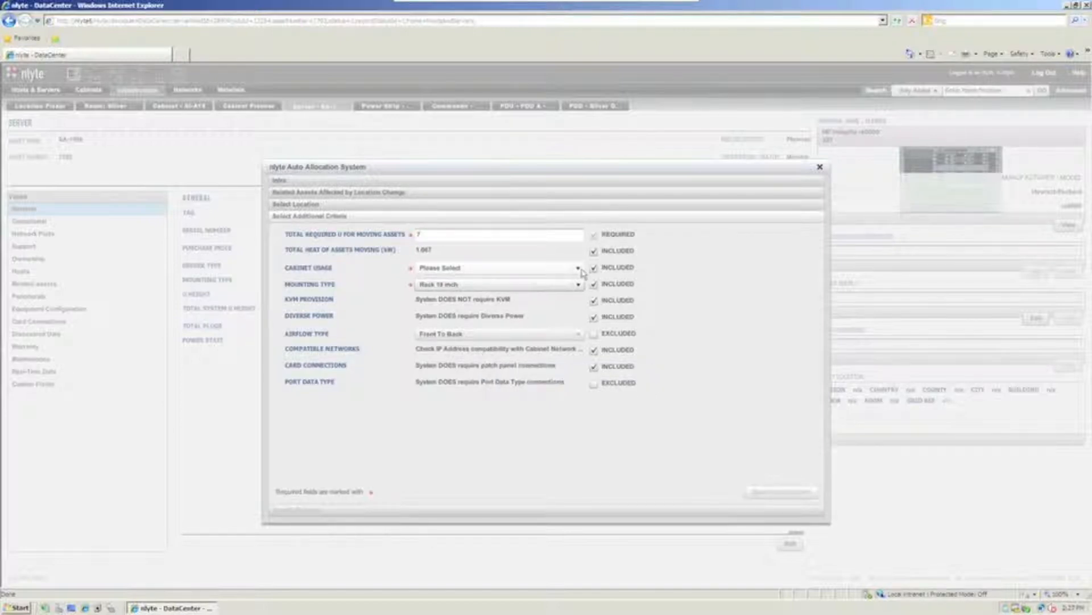
- Exclude Cabinet Usage, KVM Provision, Compatible Networks and Card Connections, then search, returning 44 Bronze Room cabinets
left_click(578, 267)
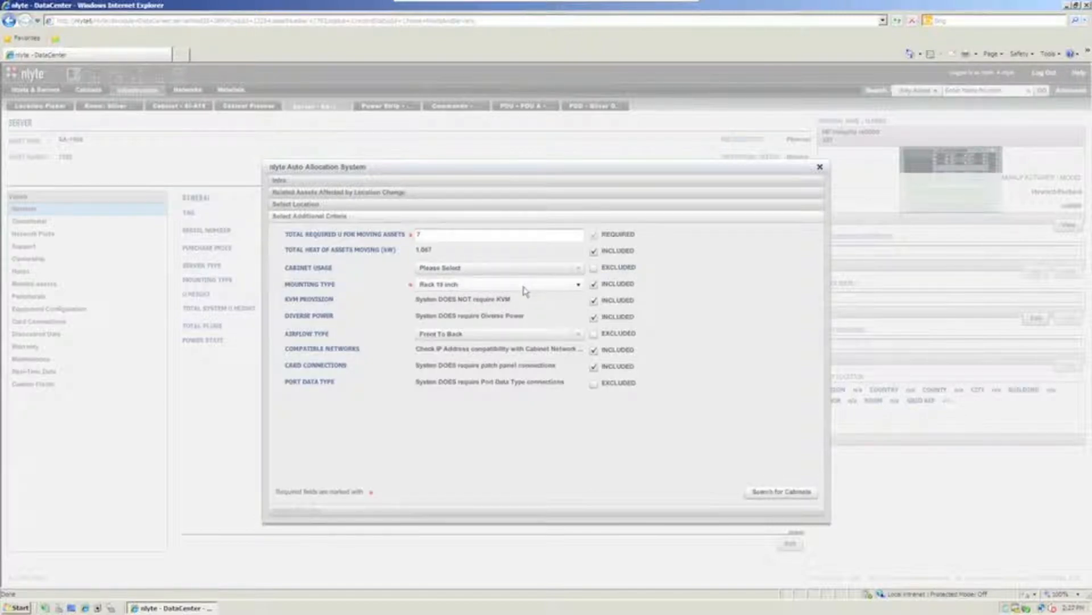
left_click(594, 301)
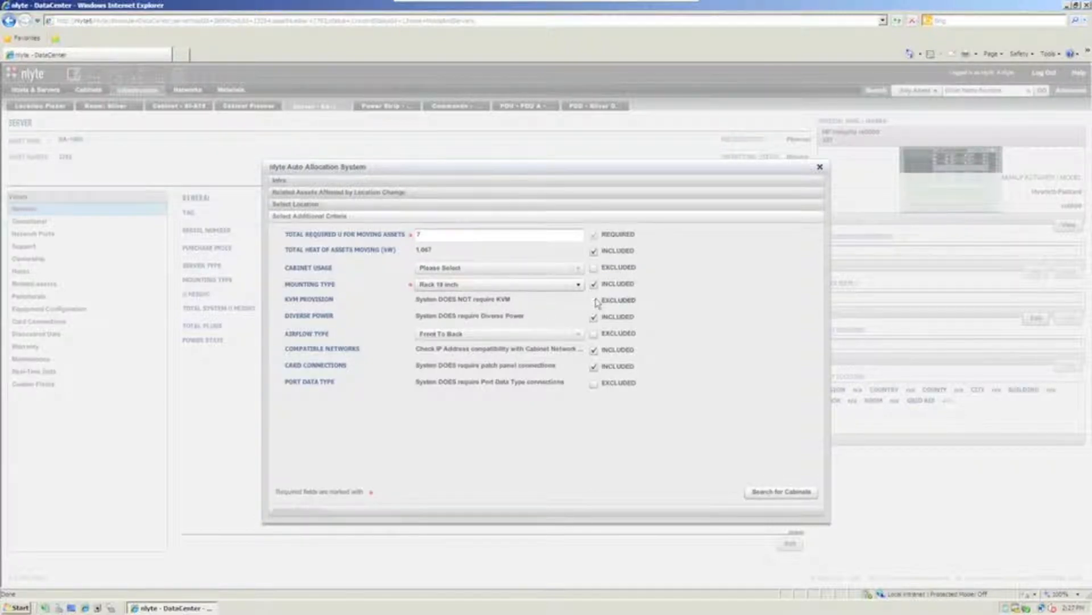
left_click(594, 299)
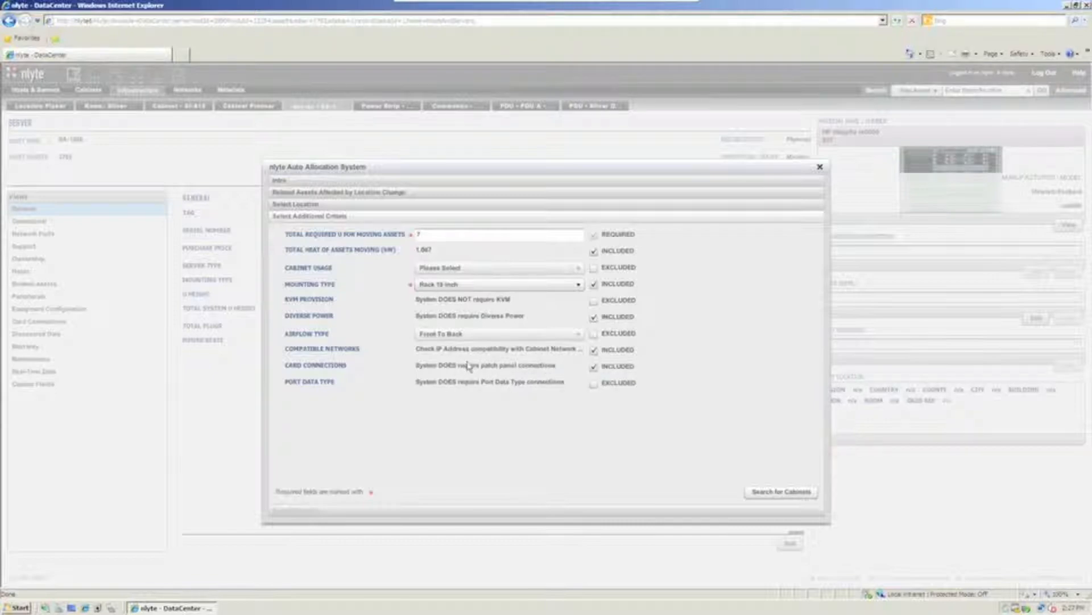
left_click(594, 350)
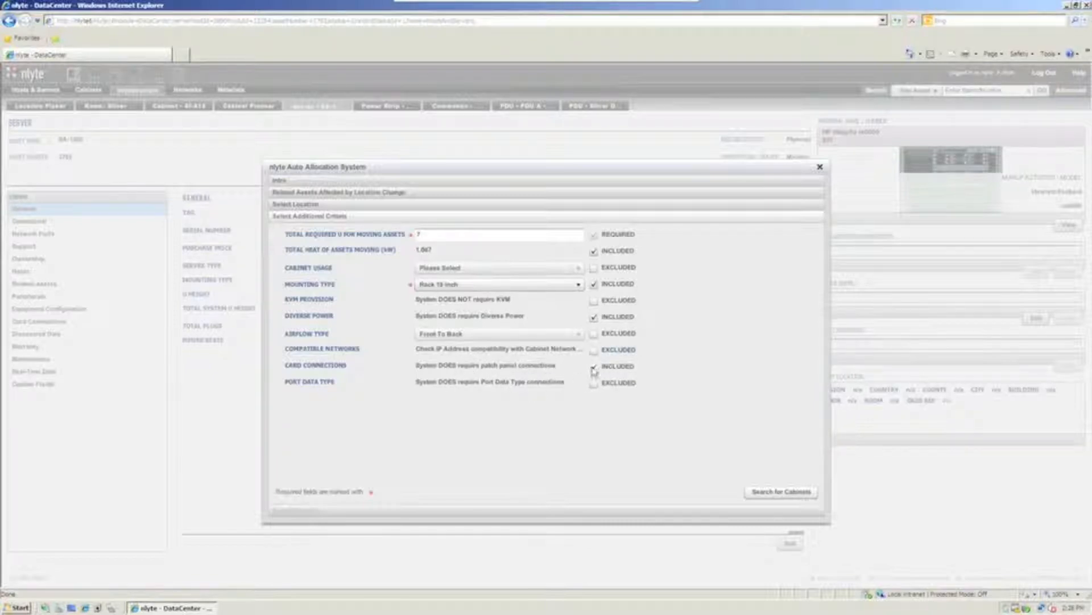
left_click(593, 366)
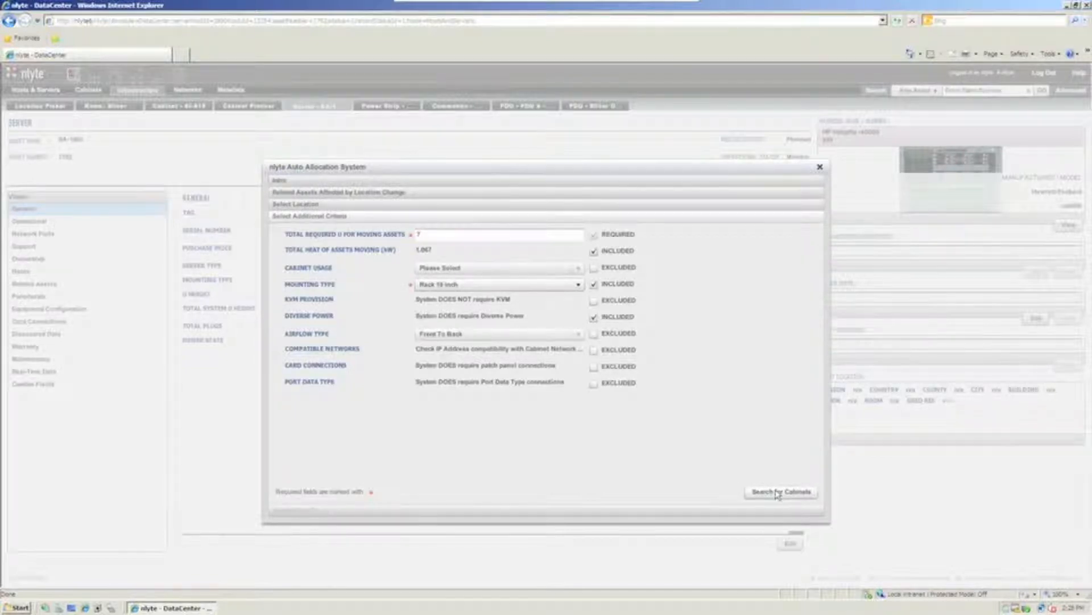
left_click(781, 492)
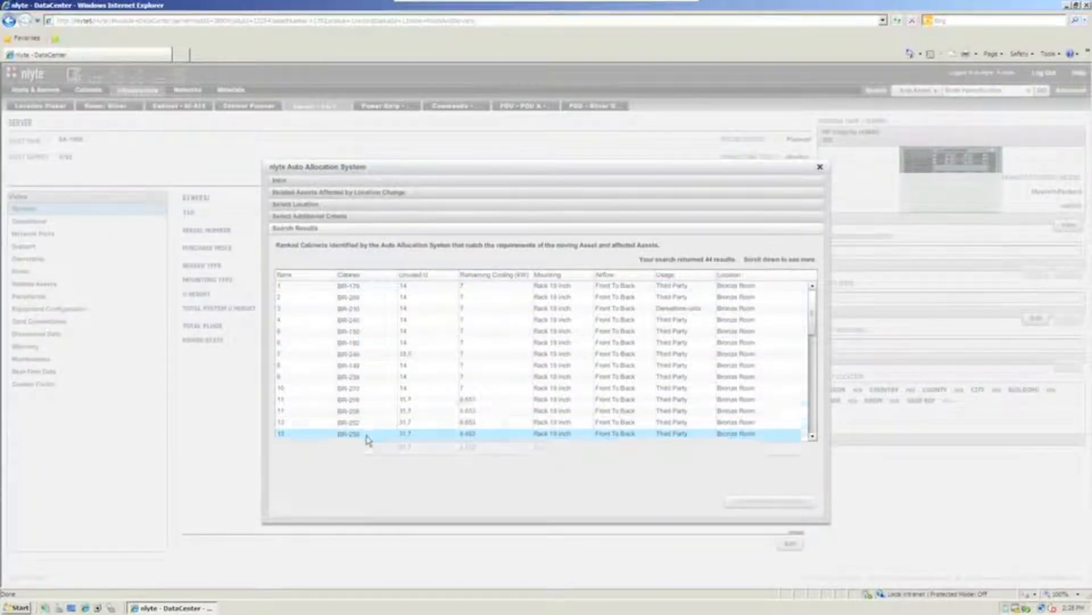
- Select rank 1 cabinet BR-170 and complete the auto allocation to it
left_click(348, 275)
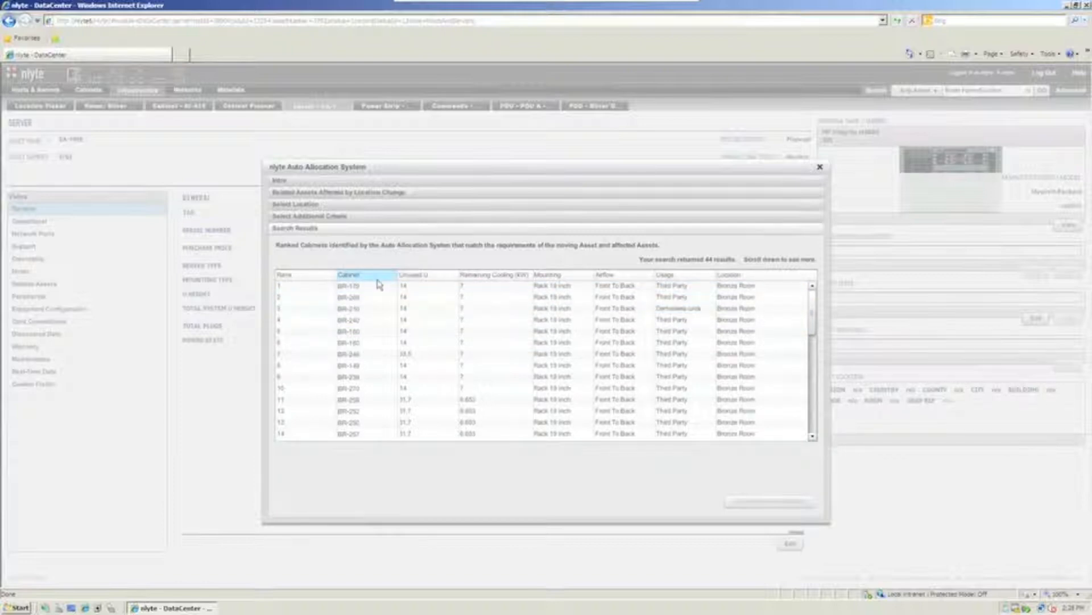
left_click(377, 286)
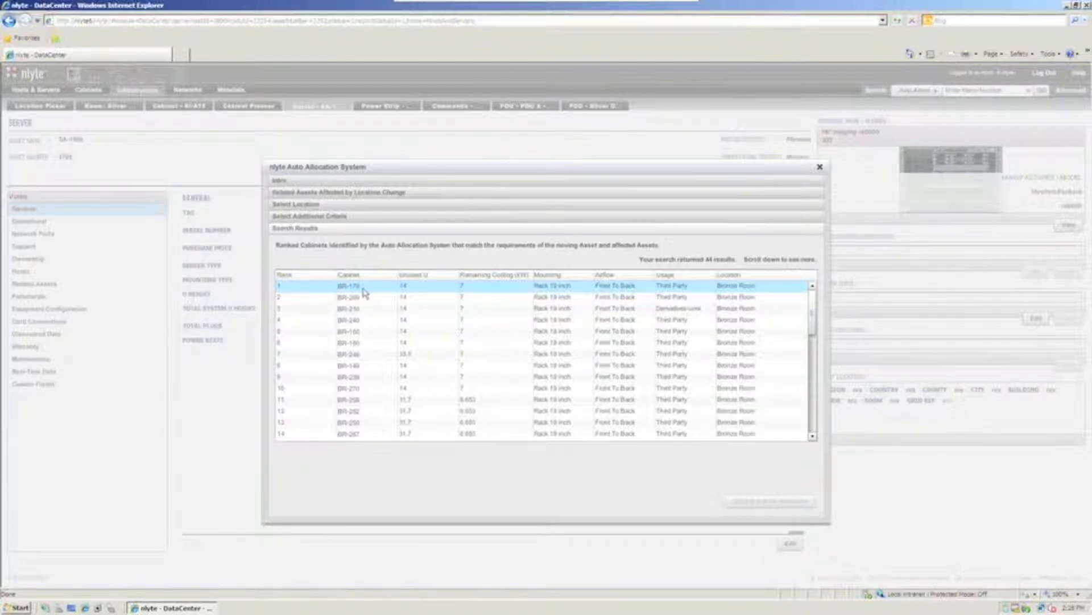
mouse_move(765, 294)
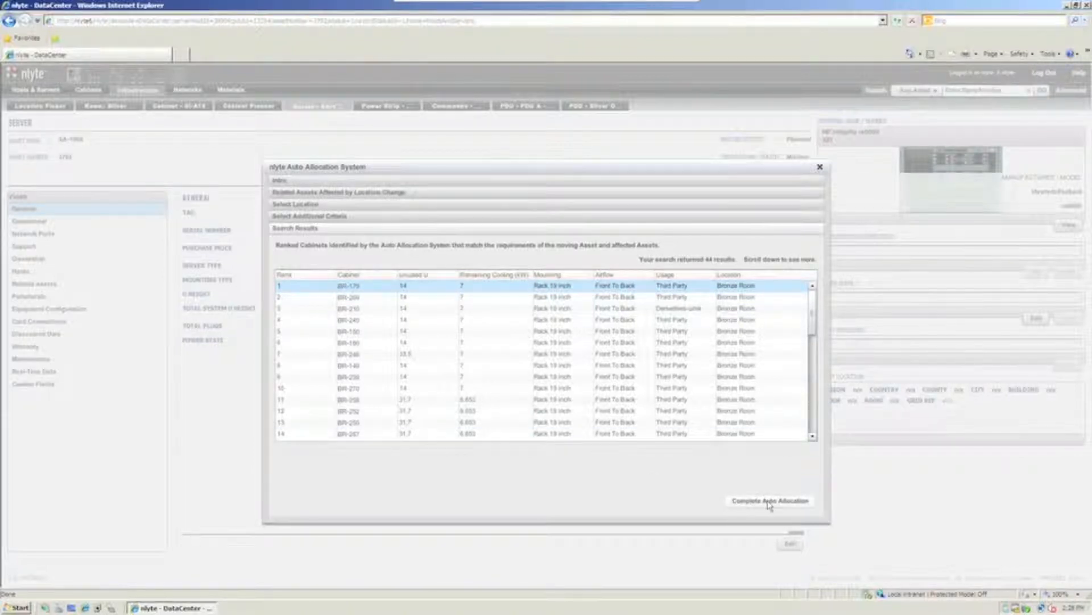
left_click(768, 501)
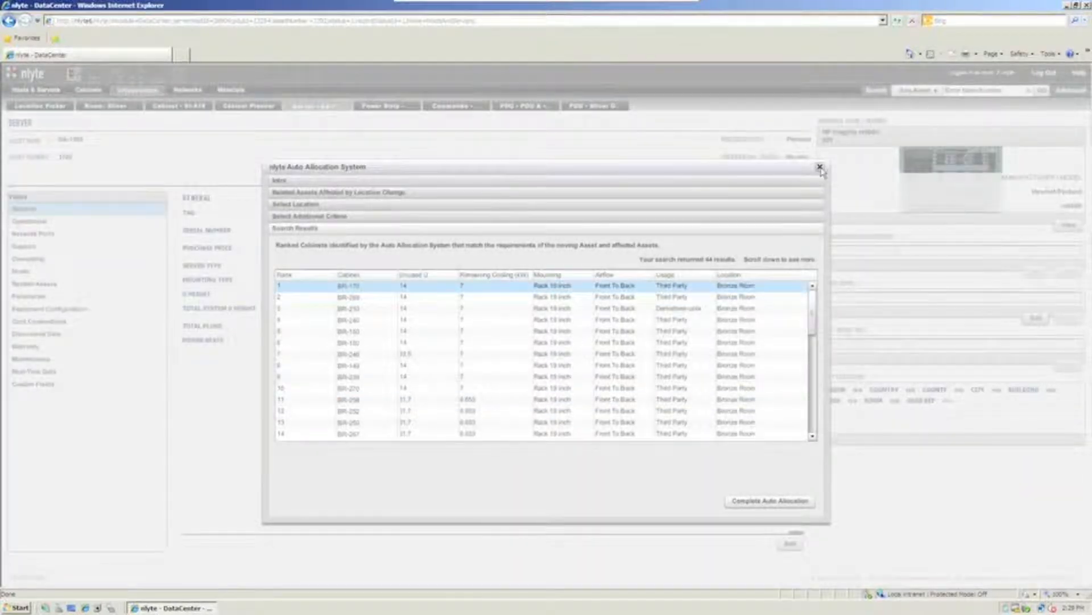
- Close the Auto Allocation System dialog, returning to the SA-1950 record
left_click(821, 167)
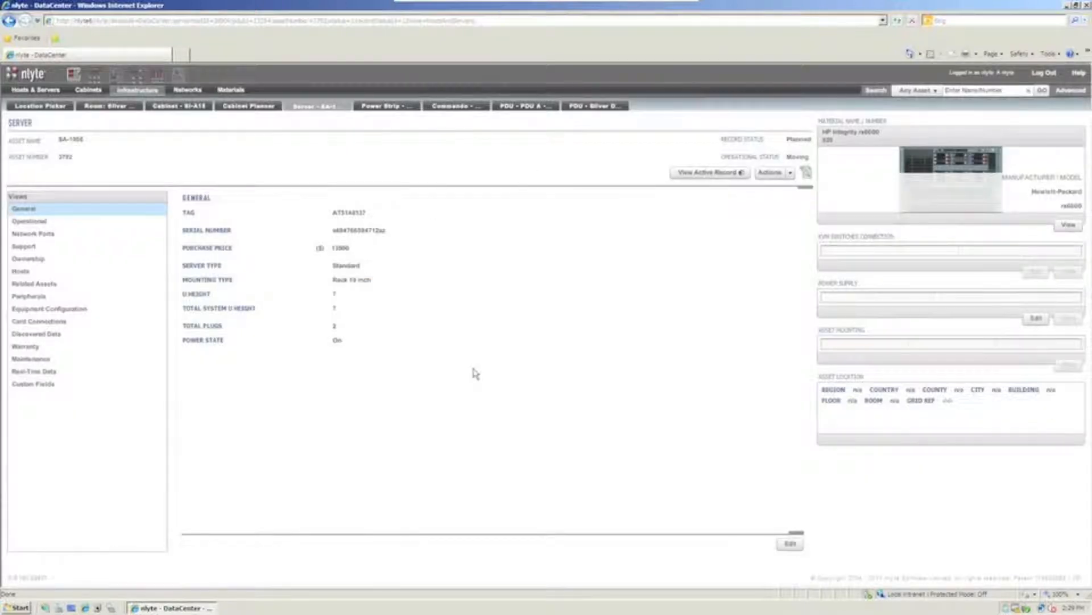
mouse_move(623, 365)
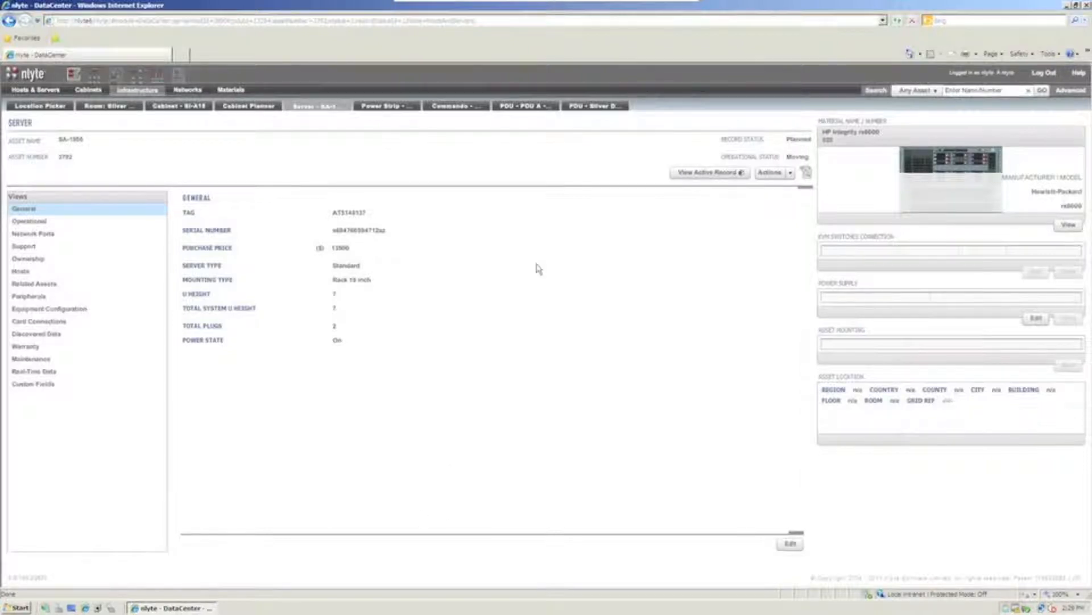
mouse_move(479, 290)
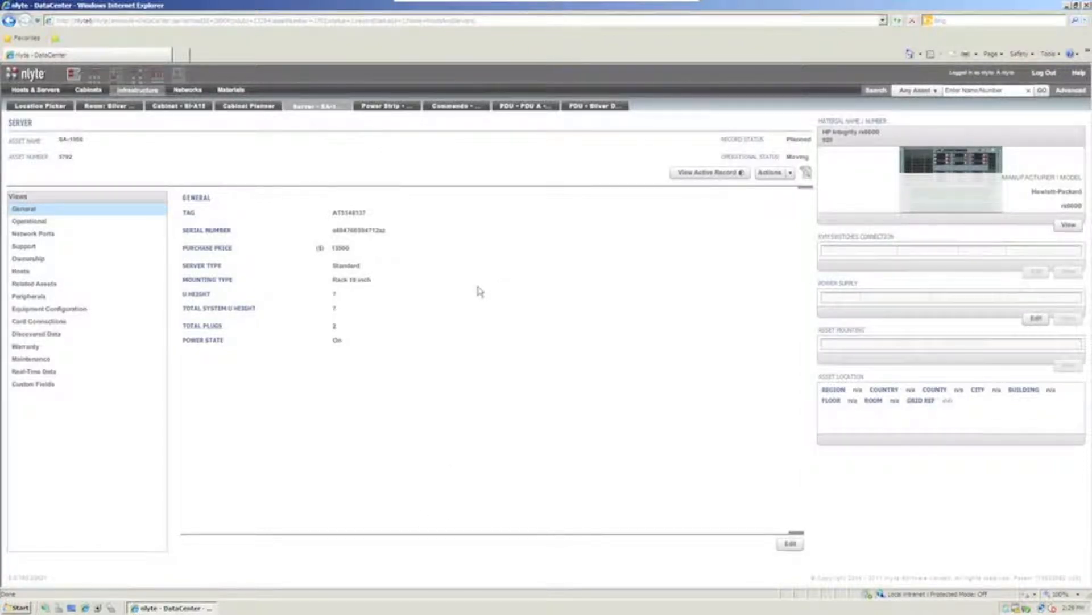
mouse_move(491, 287)
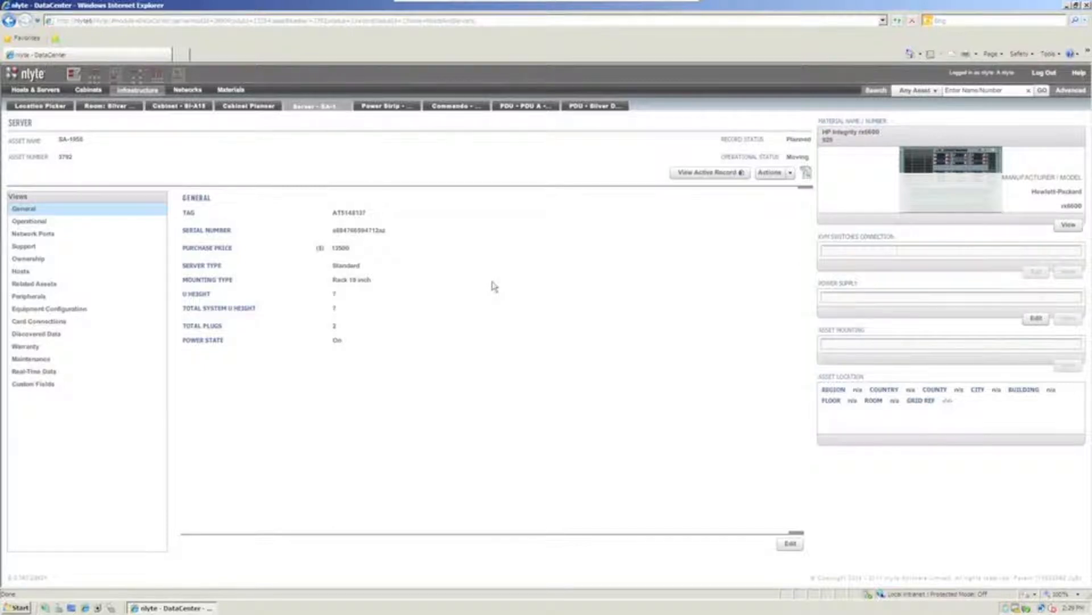
mouse_move(724, 239)
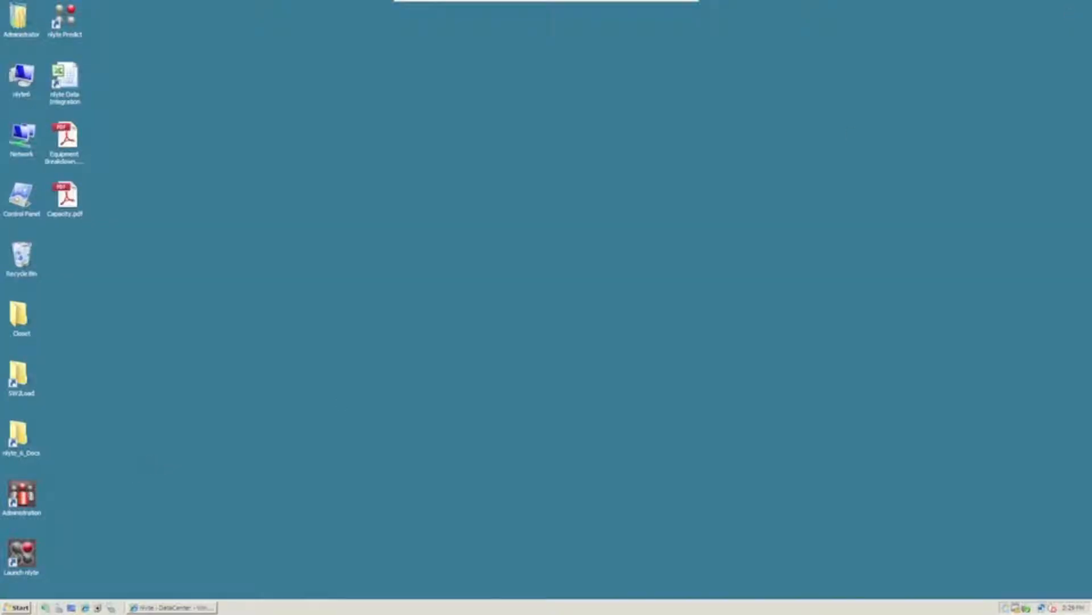
mouse_move(89, 89)
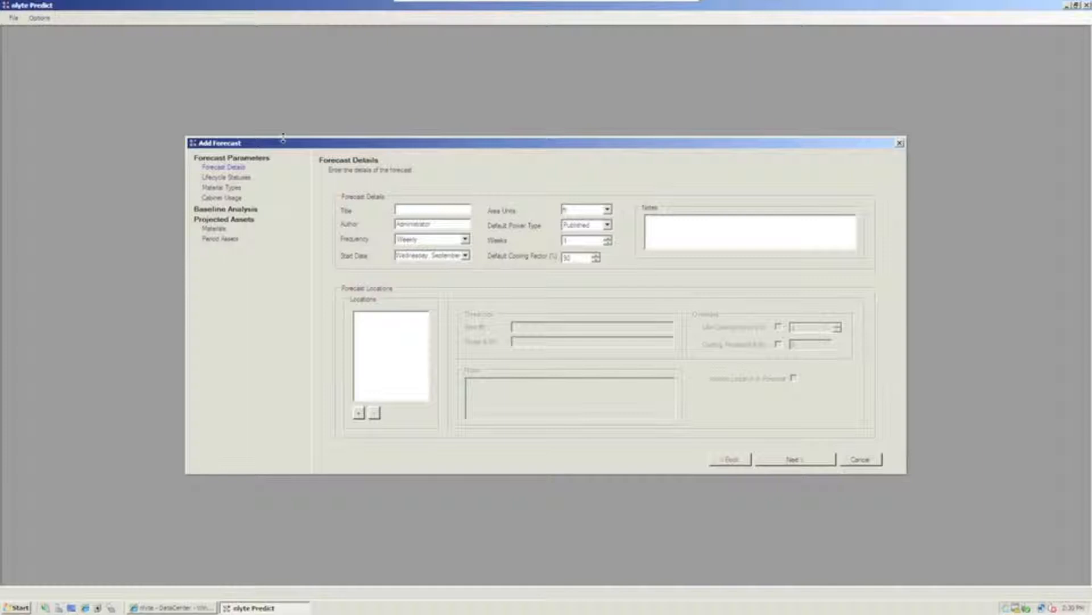
- Title the new forecast and set its location to Silver Room under World > Americas > US > New York
left_click(433, 210)
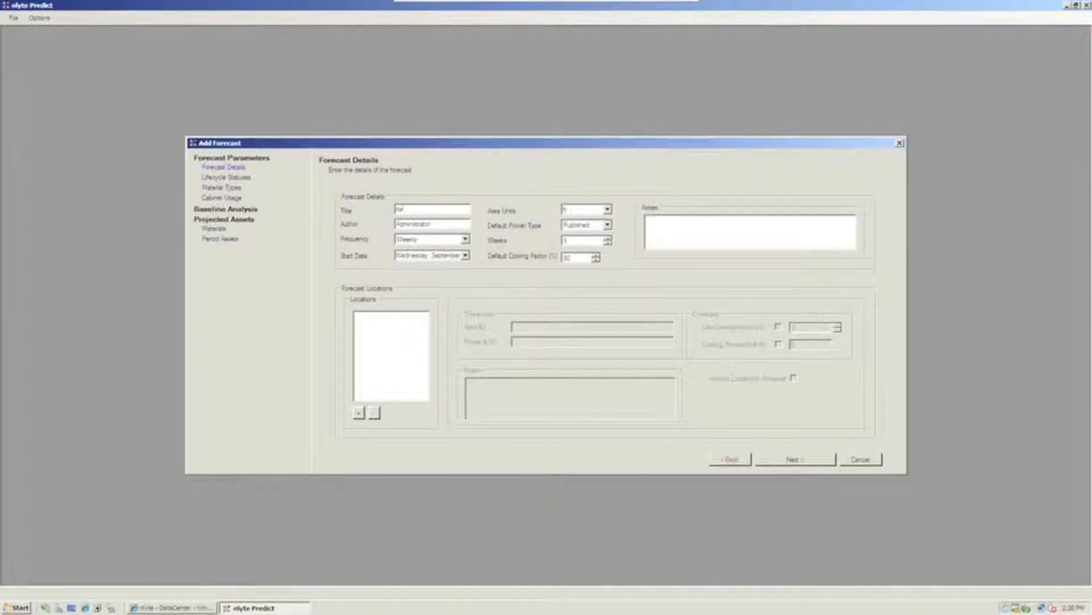
mouse_move(390, 396)
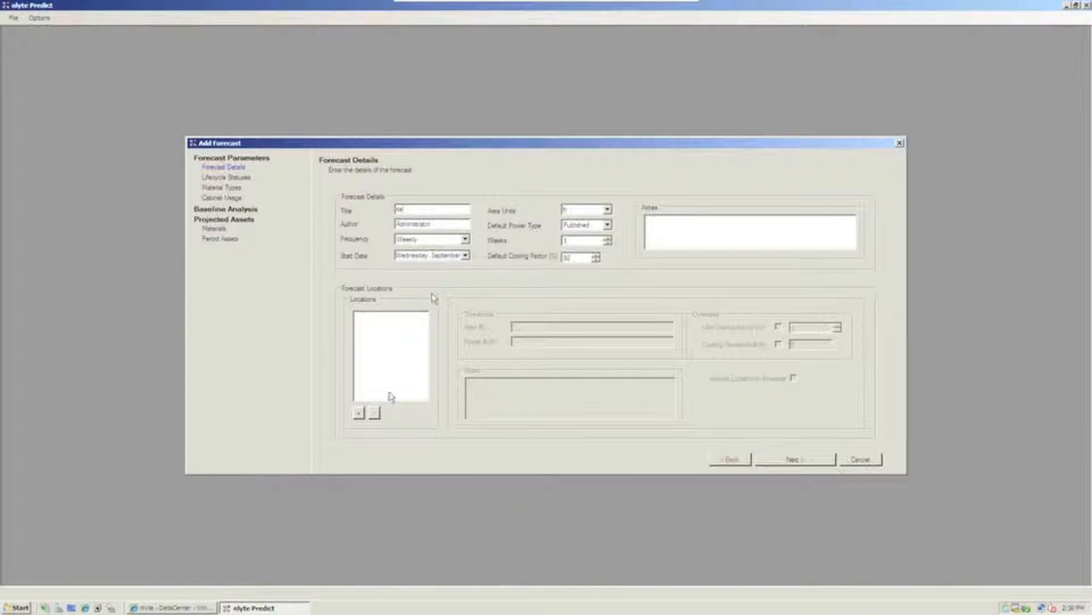
left_click(358, 412)
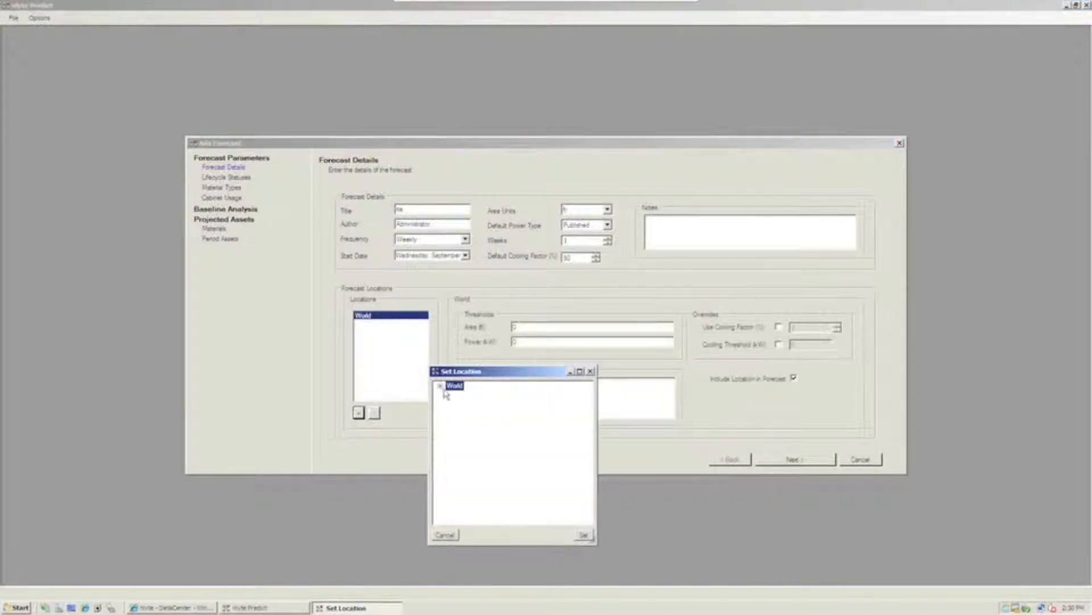
left_click(440, 386)
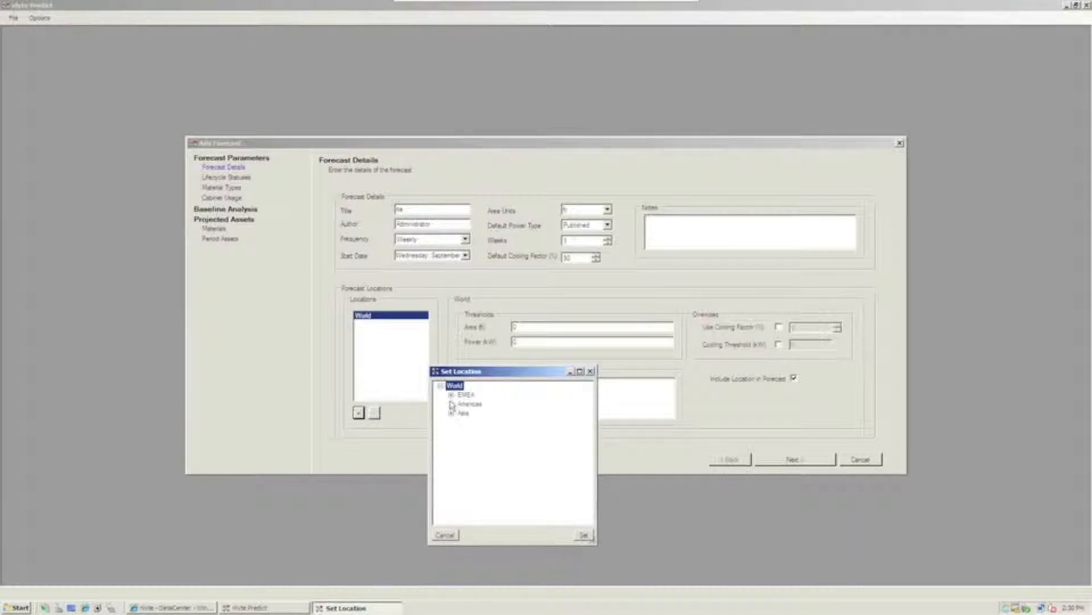
left_click(451, 403)
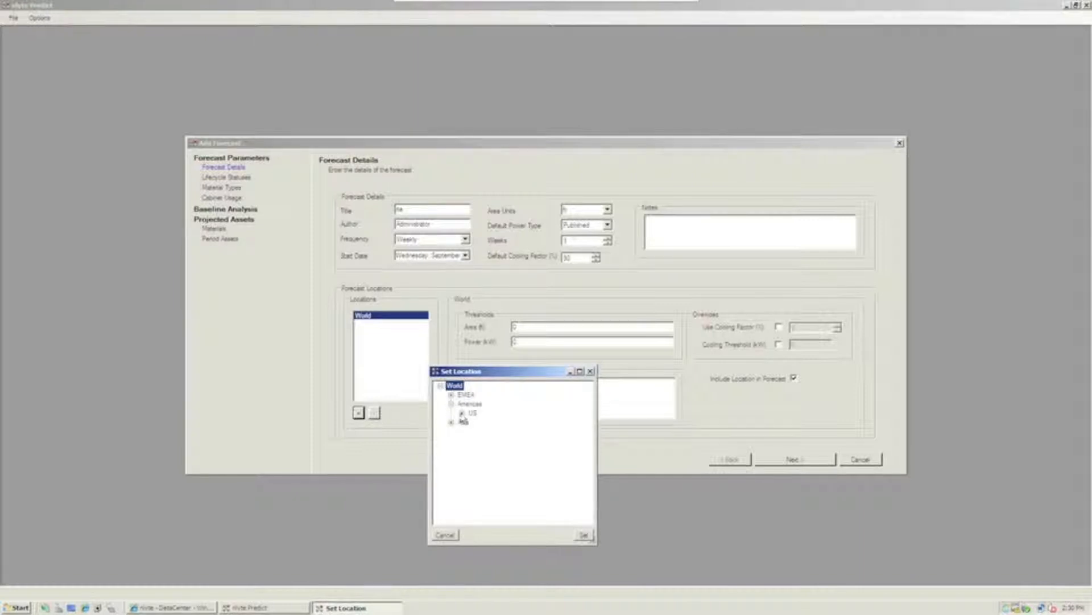
left_click(462, 411)
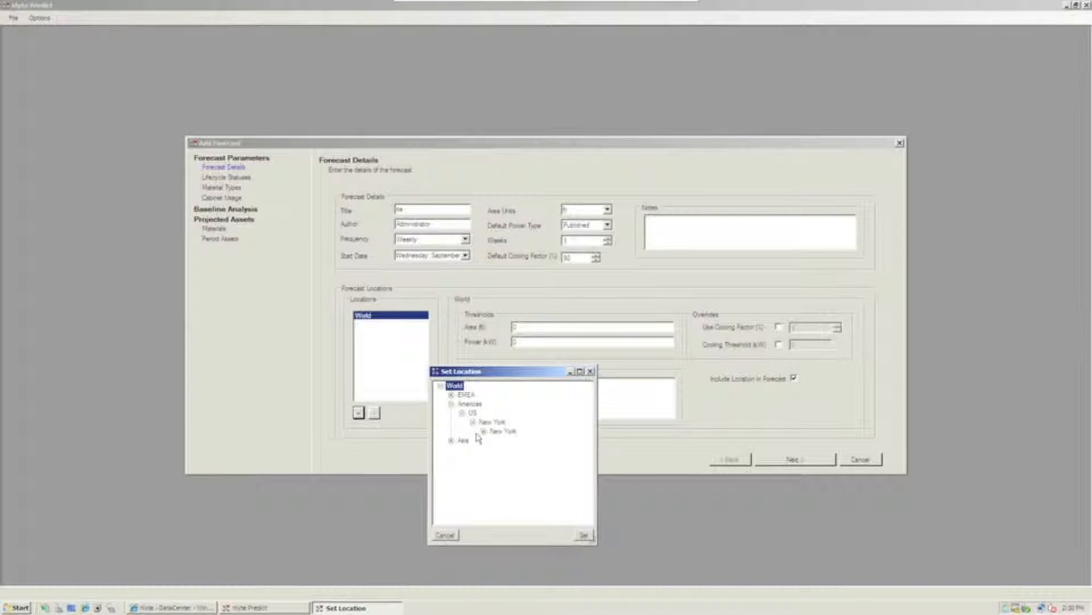
left_click(482, 430)
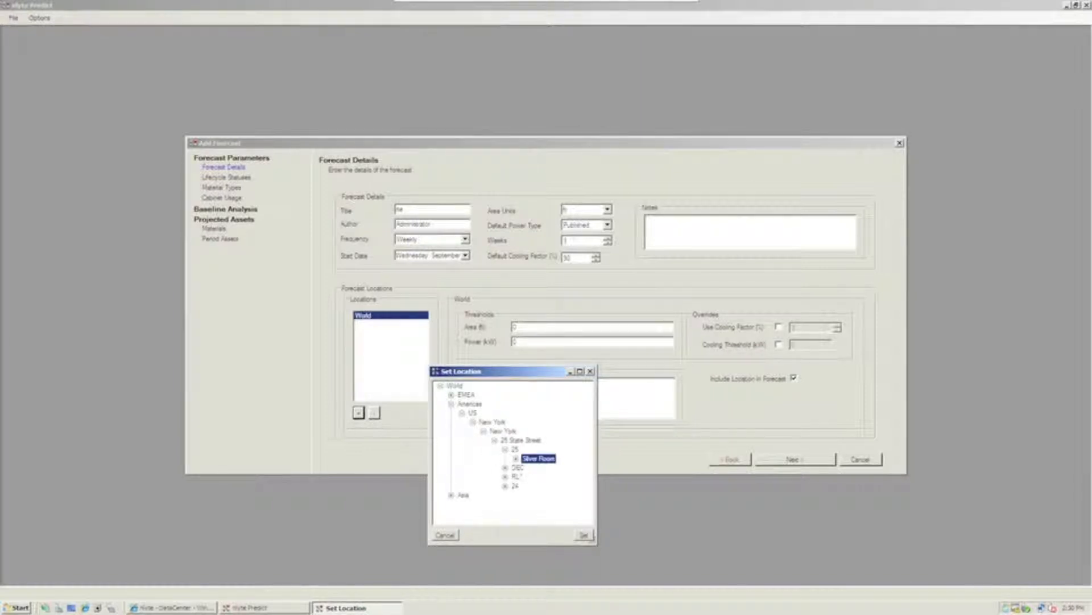
left_click(583, 534)
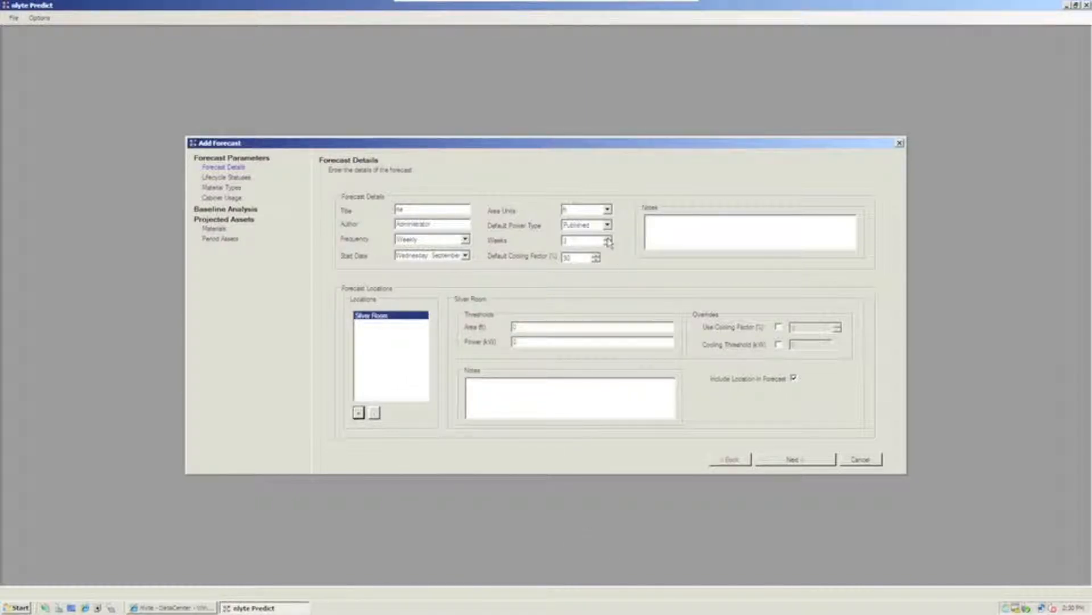
- Raise the forecast duration, set frequency to Monthly, and enter thresholds 2000 and 1200
left_click(607, 239)
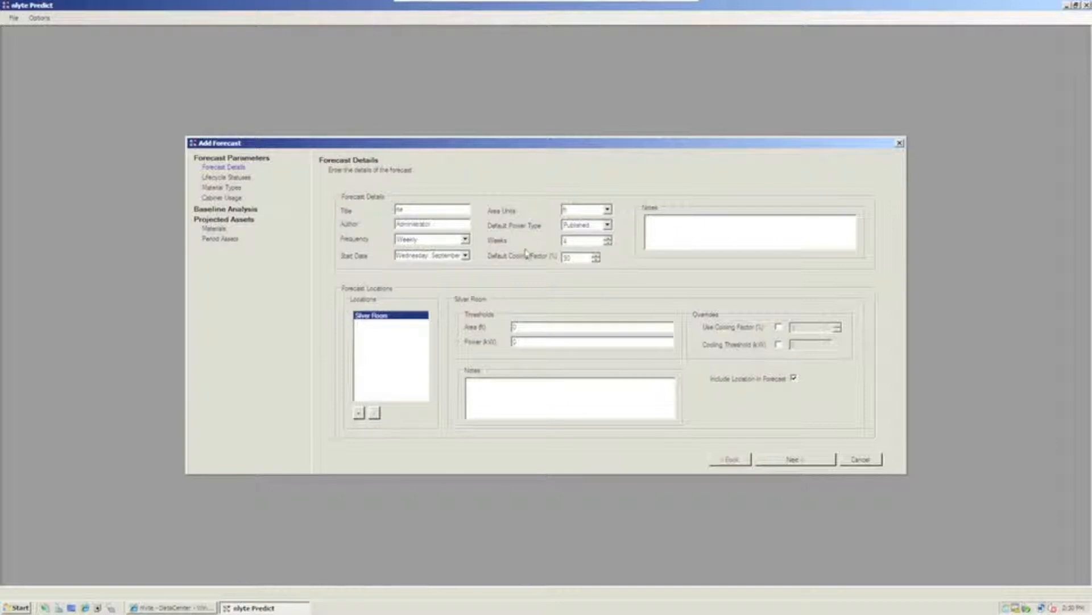
mouse_move(549, 242)
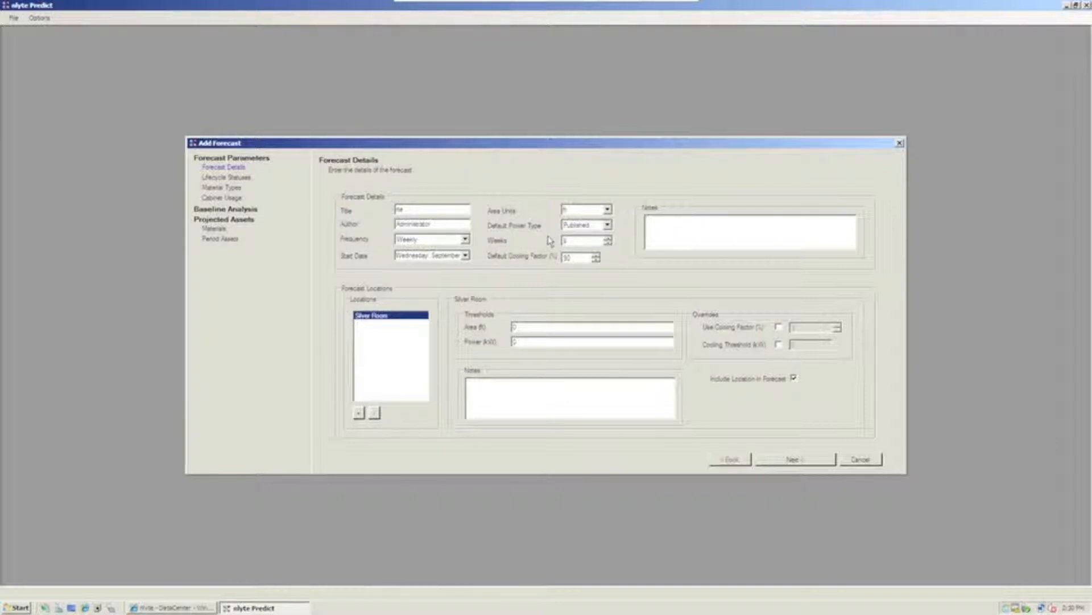
left_click(465, 239)
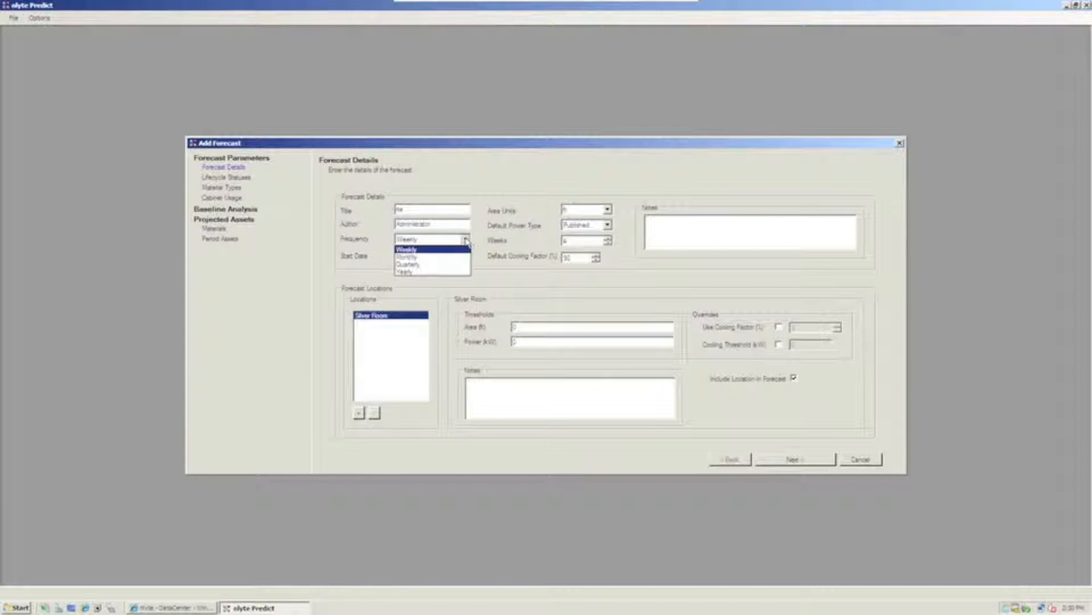
left_click(408, 256)
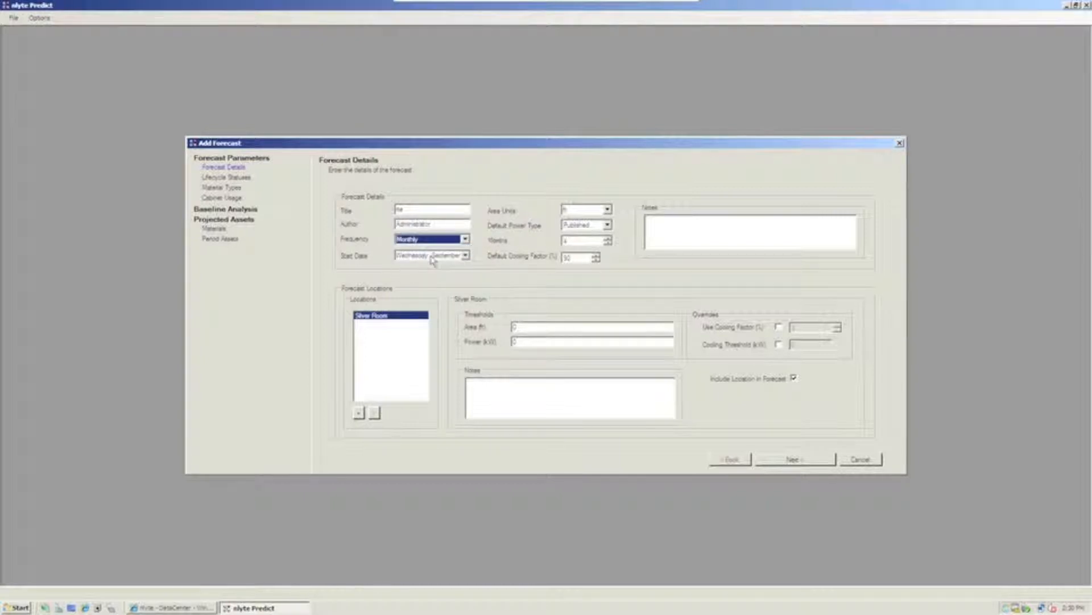
mouse_move(446, 272)
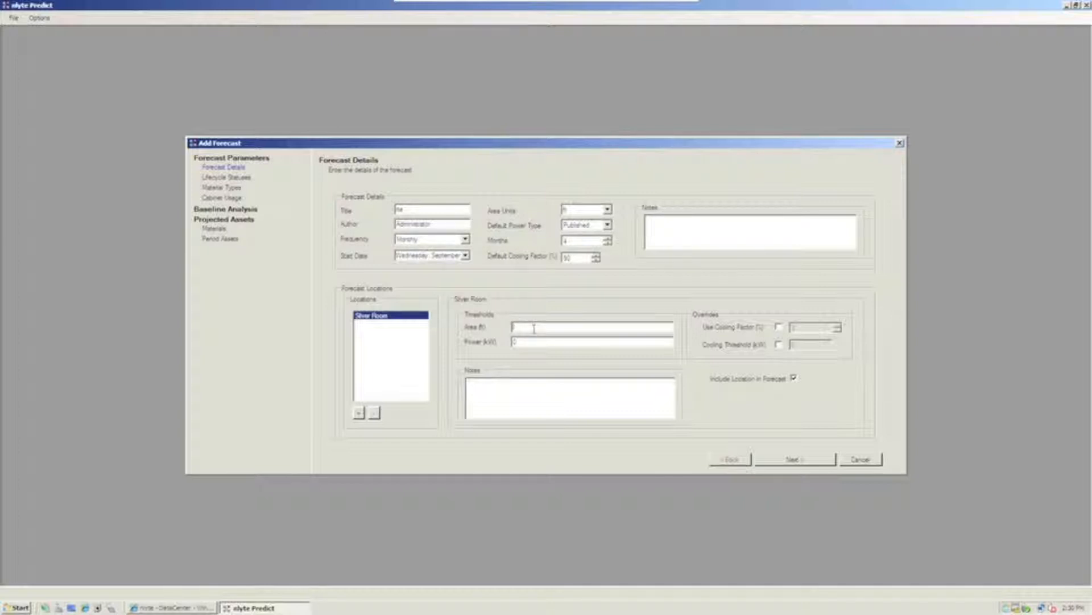
type("2000")
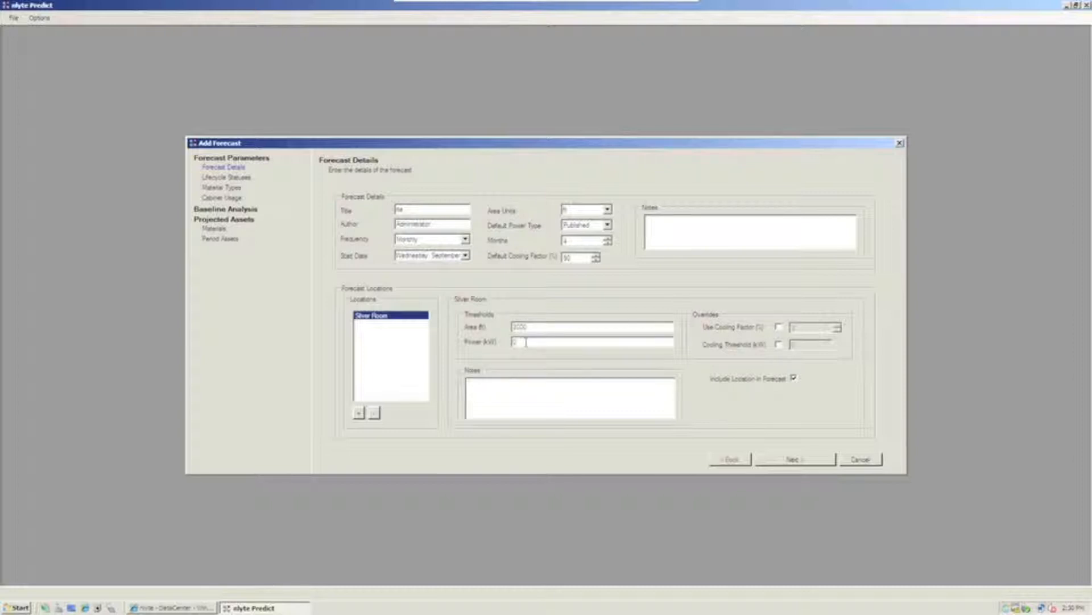
type("1200")
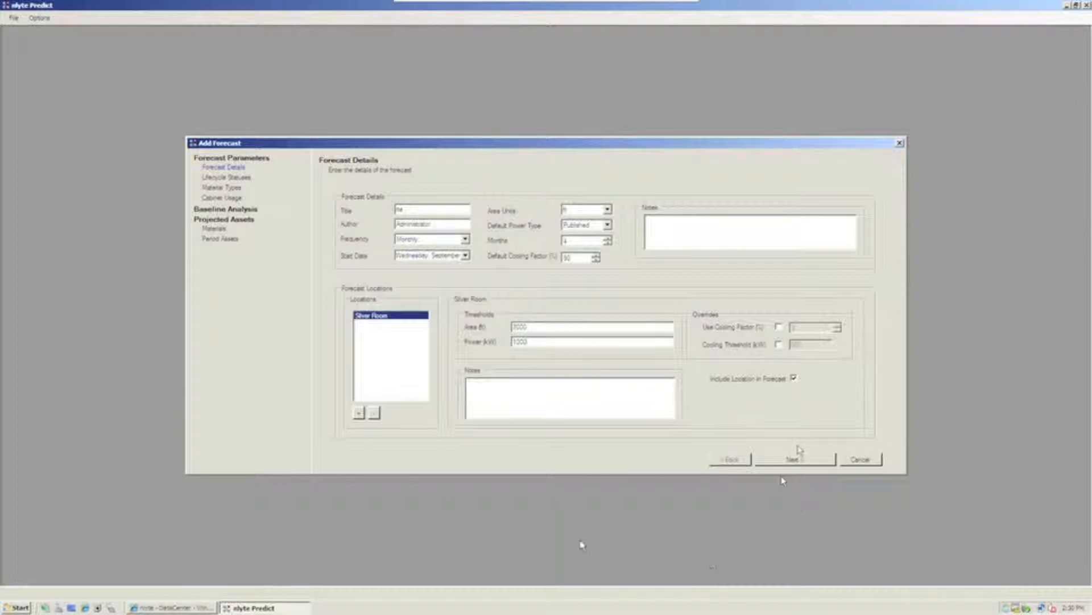
mouse_move(604, 534)
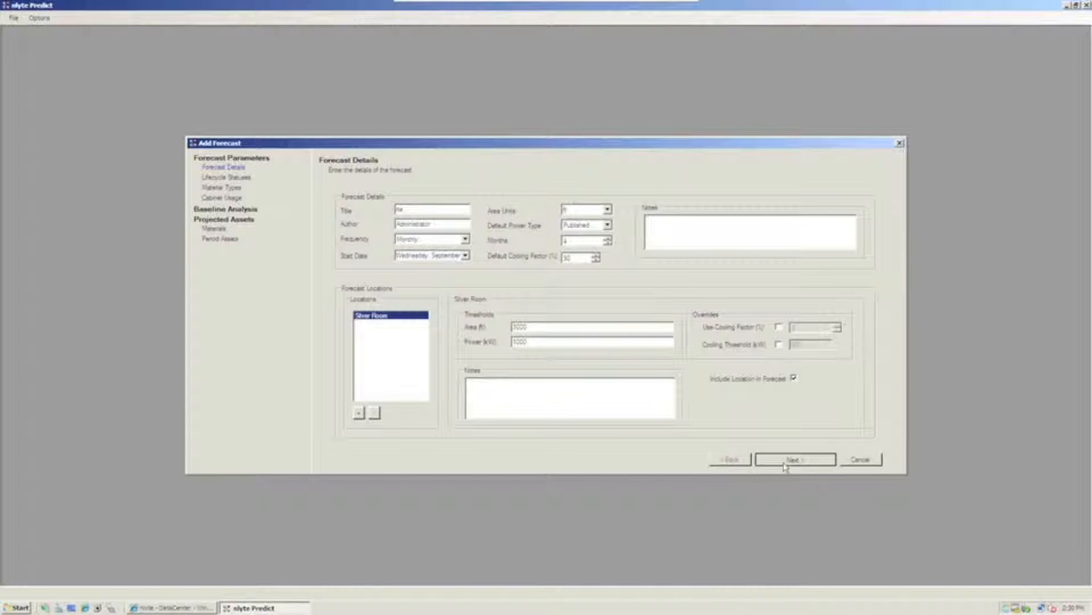
- Advance to lifecycle statuses and exclude Recycled - Moving, Active - Moving and the other unwanted statuses
left_click(796, 459)
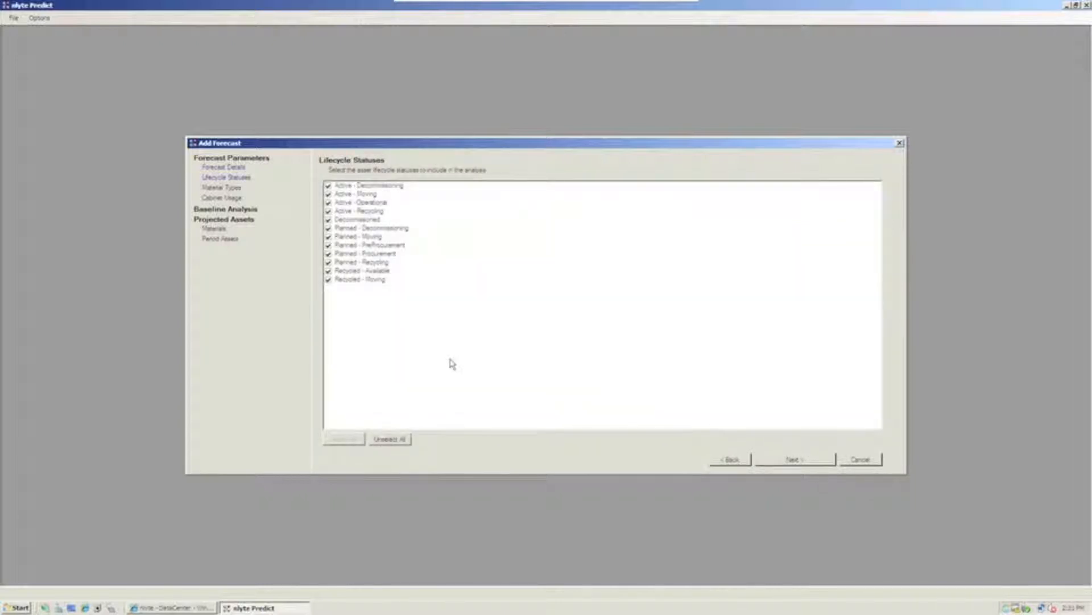
mouse_move(439, 350)
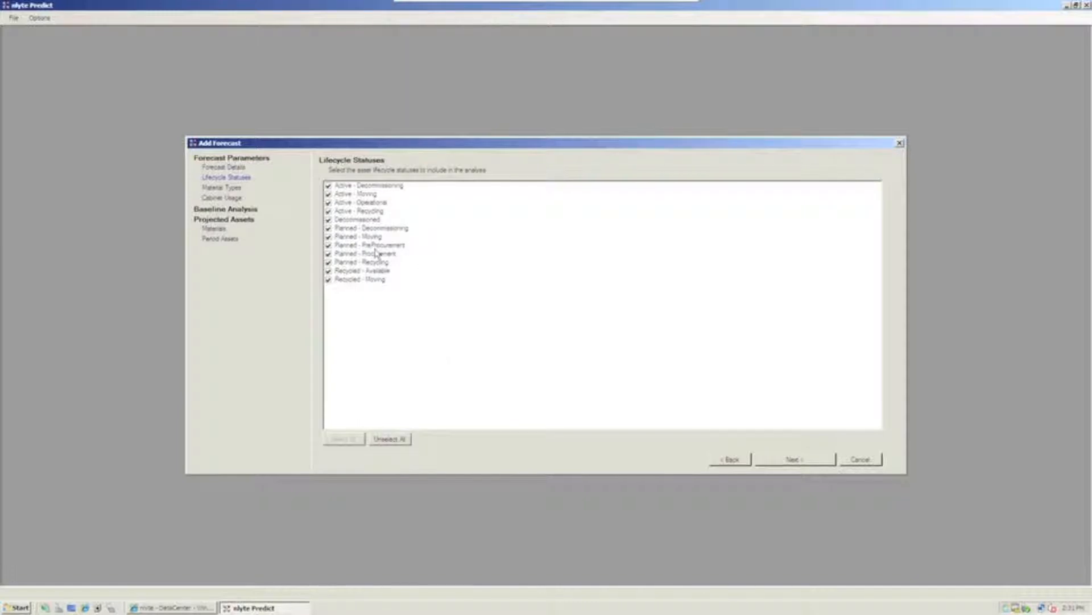
mouse_move(335, 285)
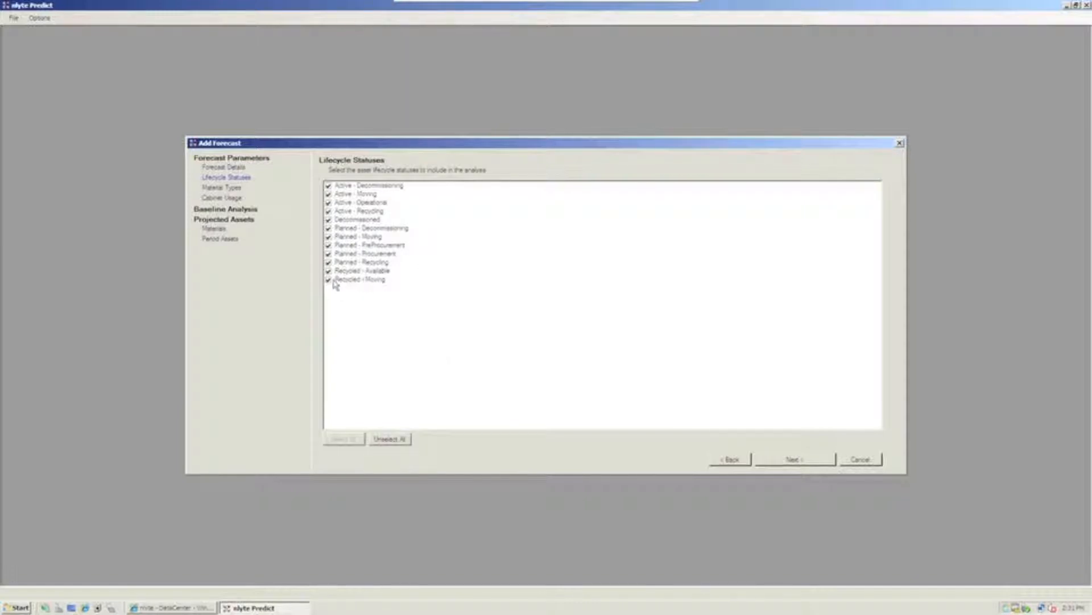
left_click(357, 279)
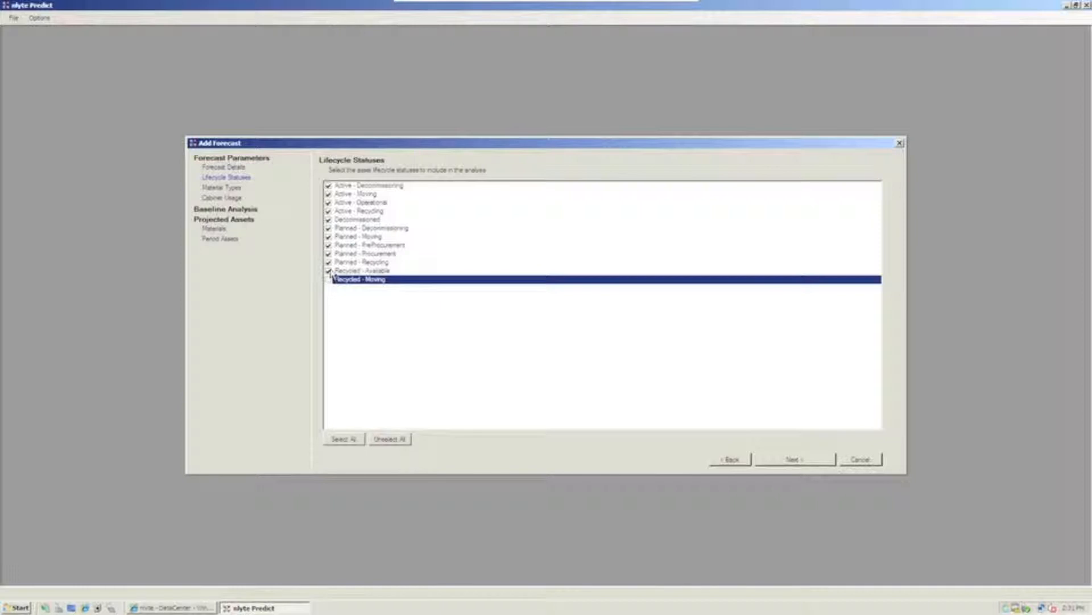
left_click(358, 261)
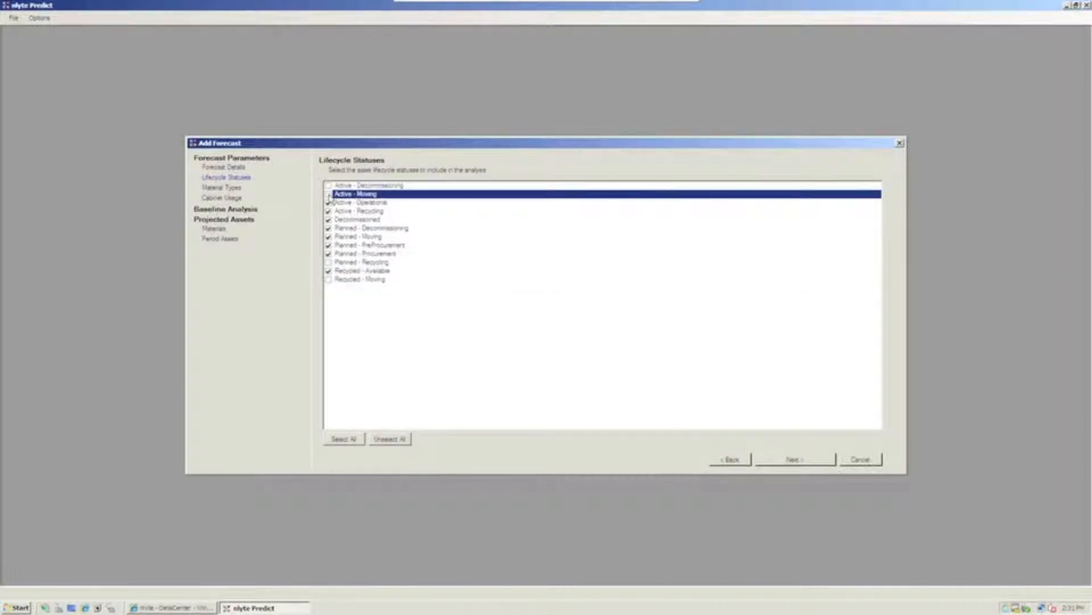
left_click(328, 193)
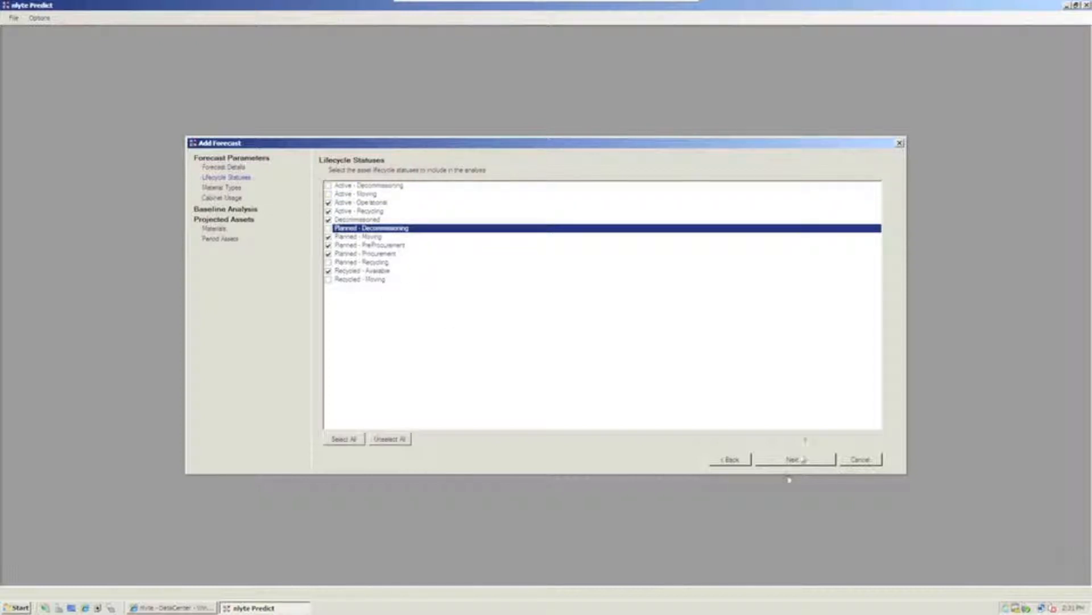
- Keep all material types and all cabinet usages included, then start calculating baselines
left_click(796, 459)
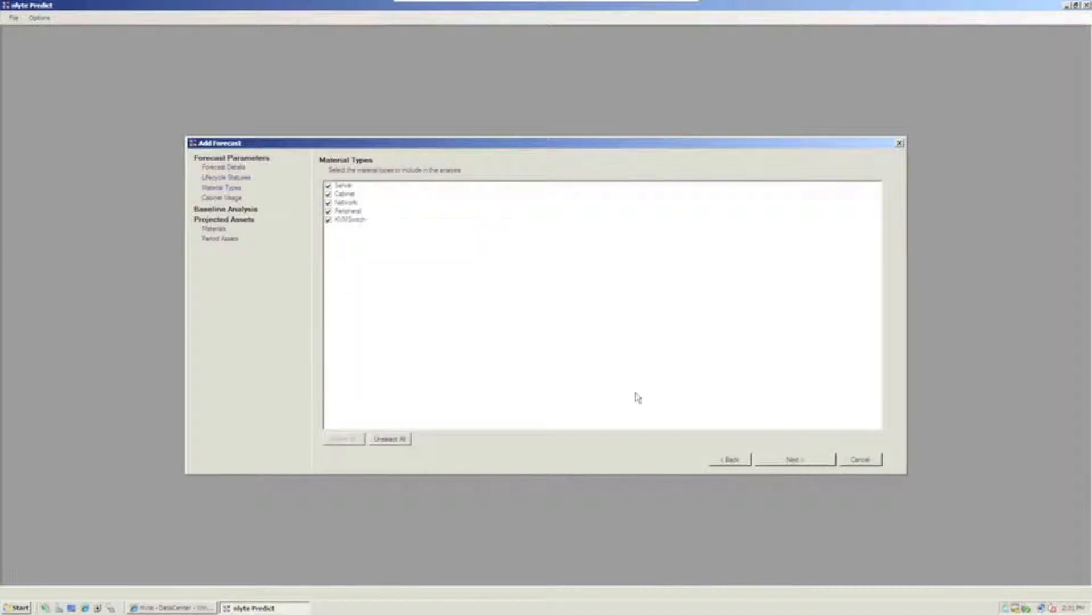
mouse_move(369, 195)
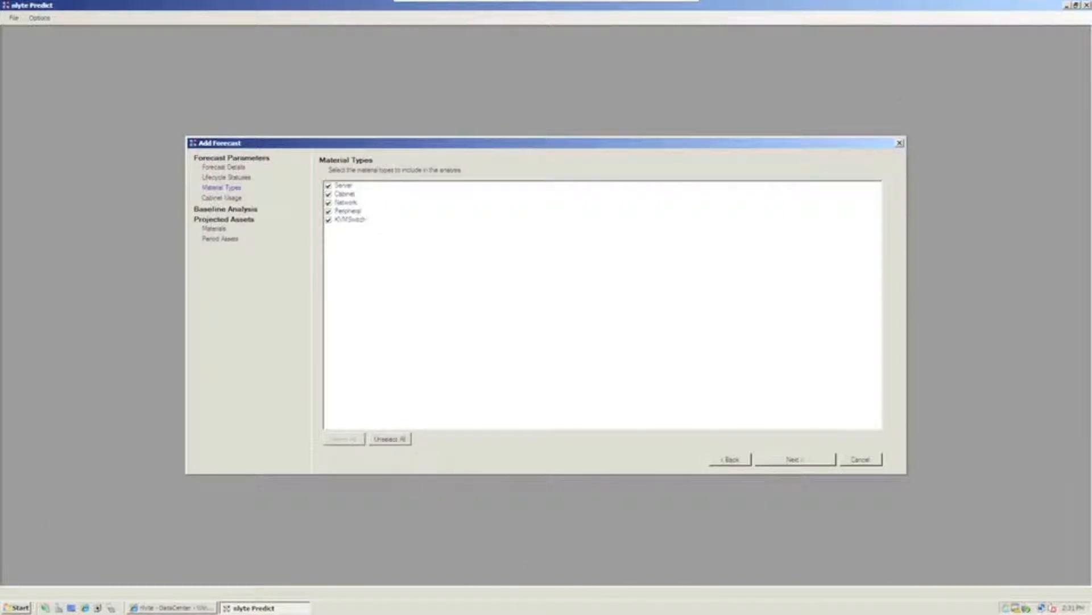
mouse_move(360, 245)
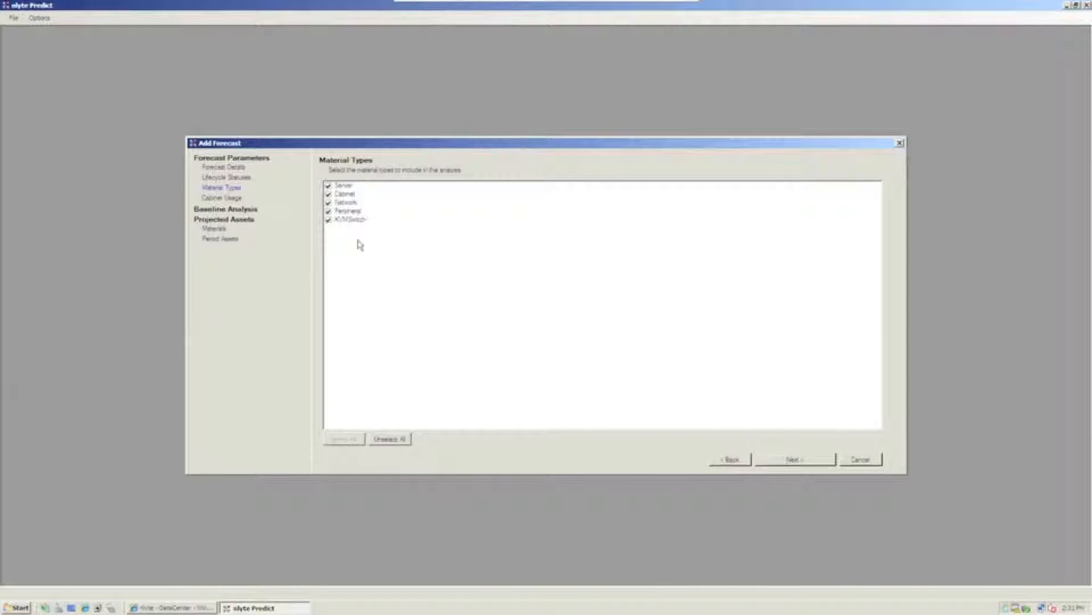
left_click(794, 459)
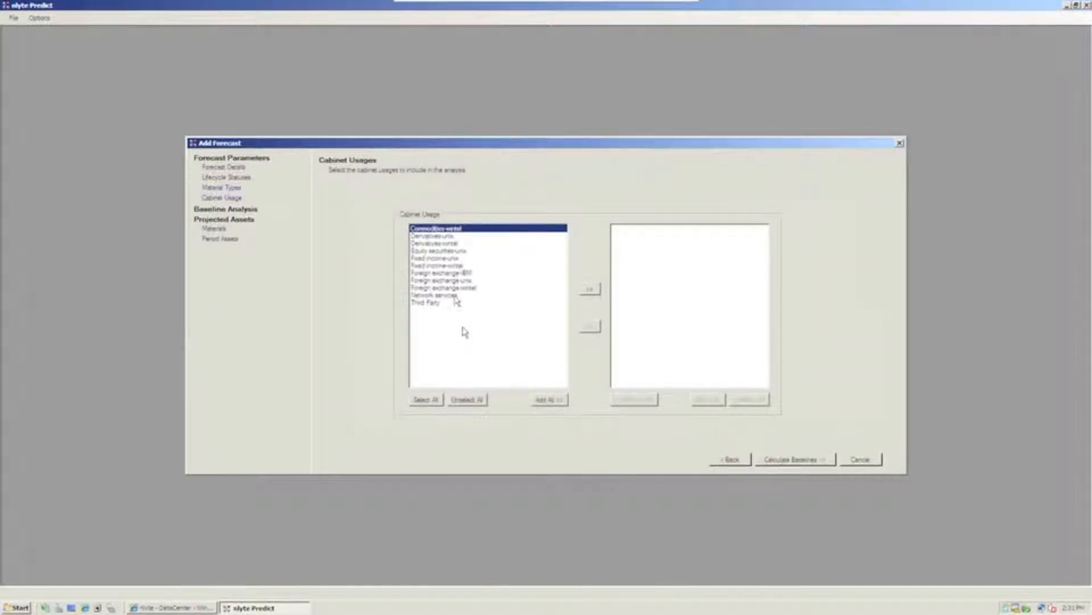
mouse_move(497, 350)
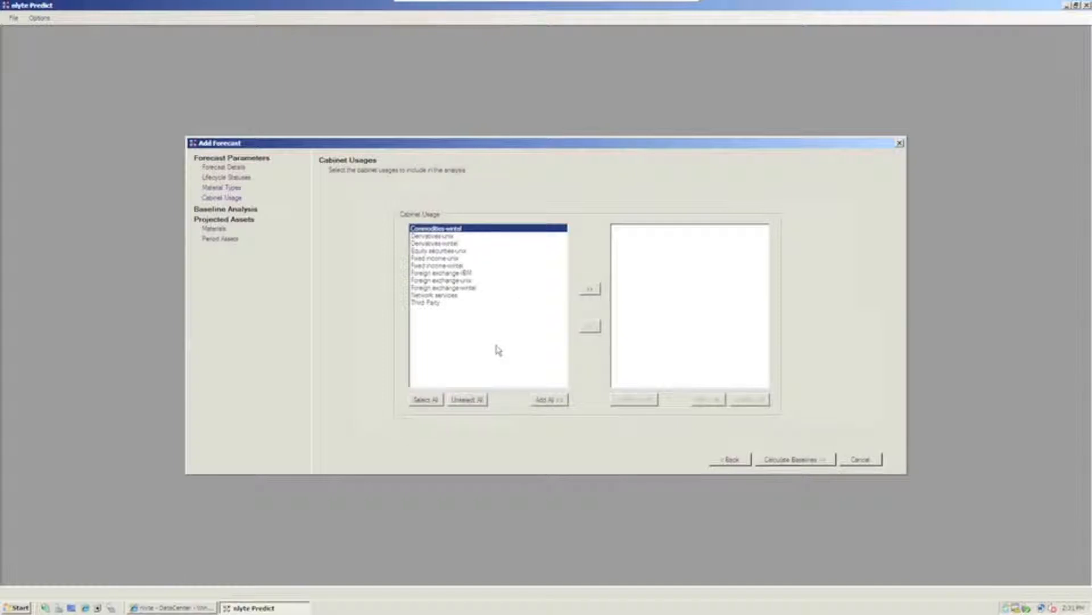
mouse_move(554, 406)
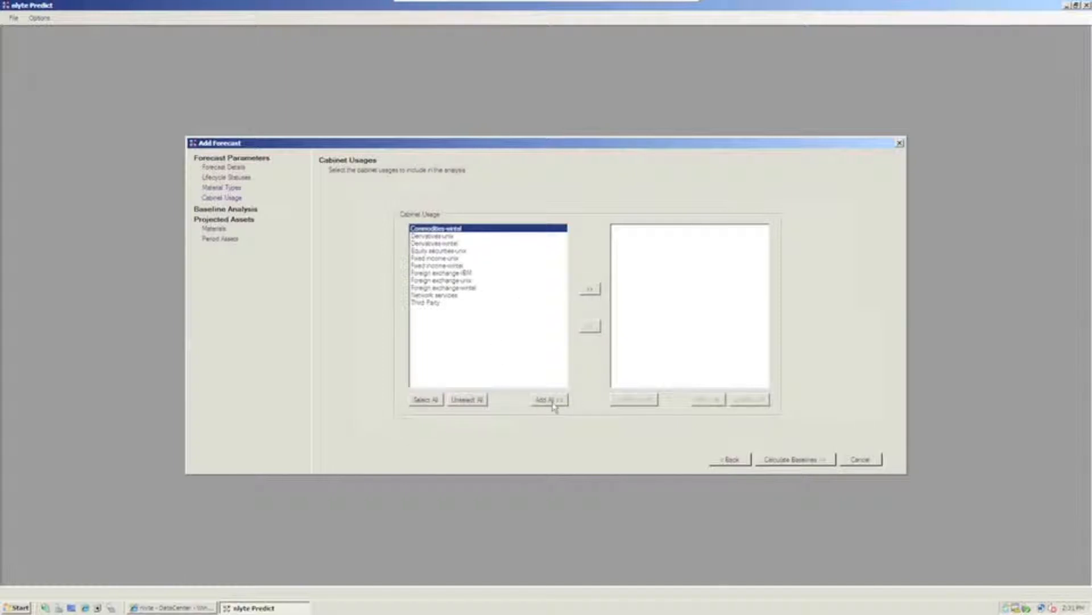
left_click(549, 398)
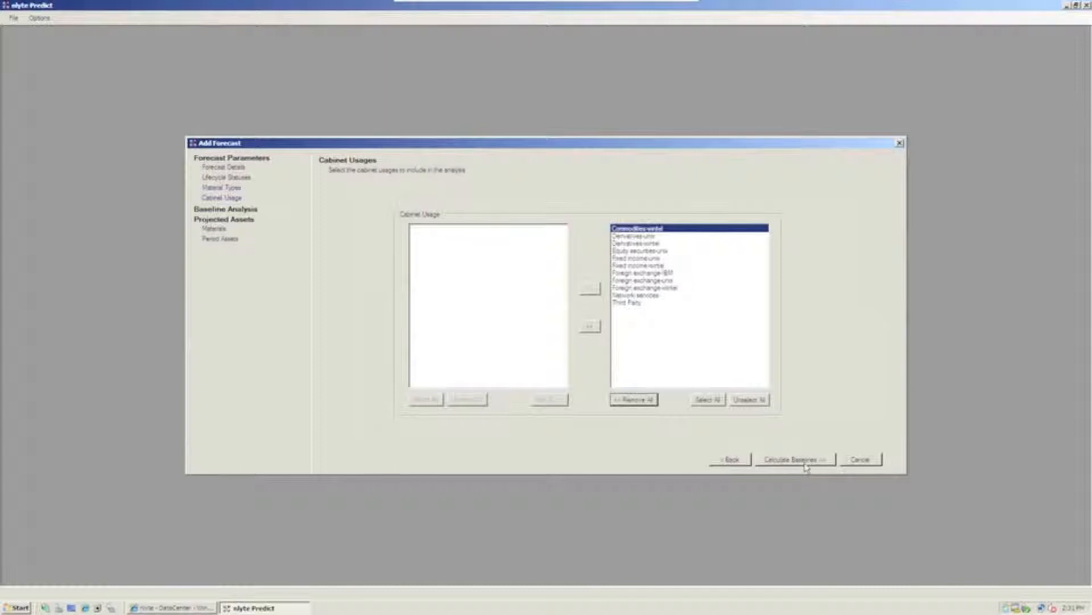
- Calculate the baseline U and cabinet figures and move on to the Materials step
left_click(795, 458)
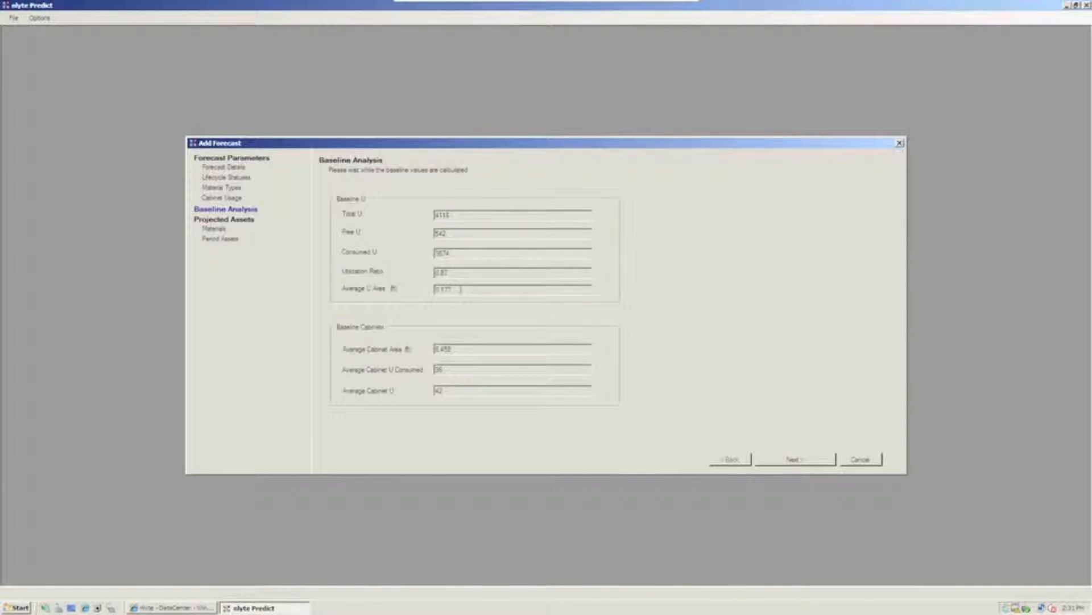
left_click(795, 459)
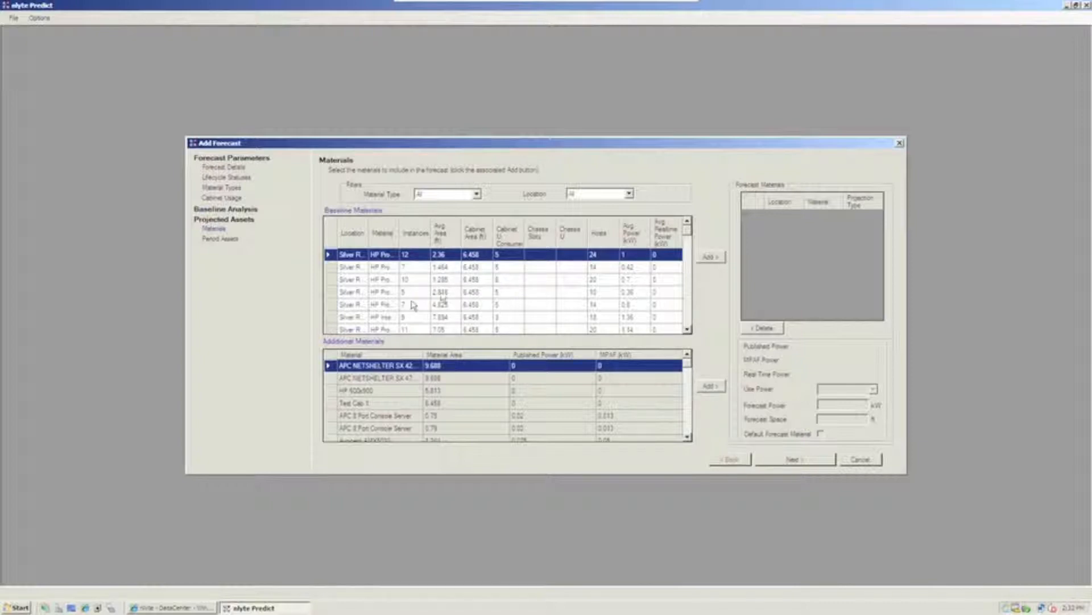
mouse_move(420, 305)
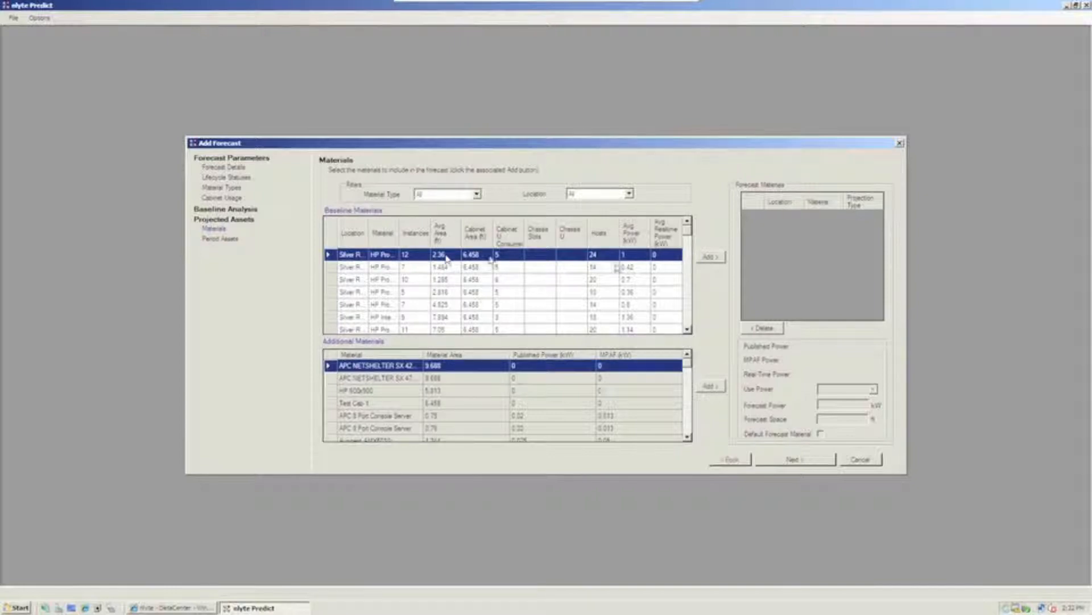
- Add the three HP ProLiant baseline servers and the IBM eServer additional material to the forecast
left_click(709, 256)
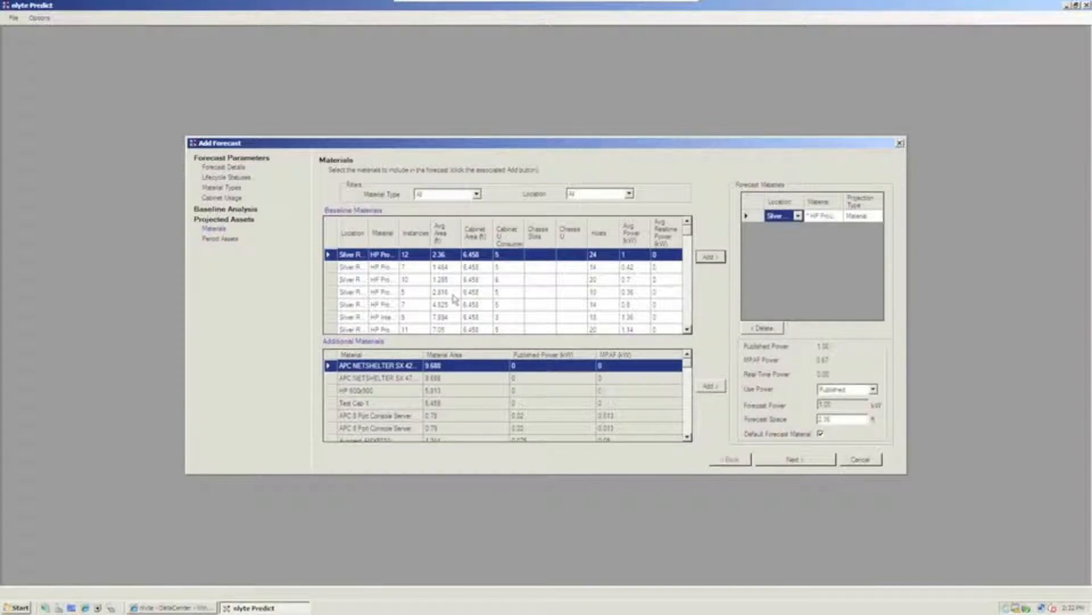
left_click(404, 279)
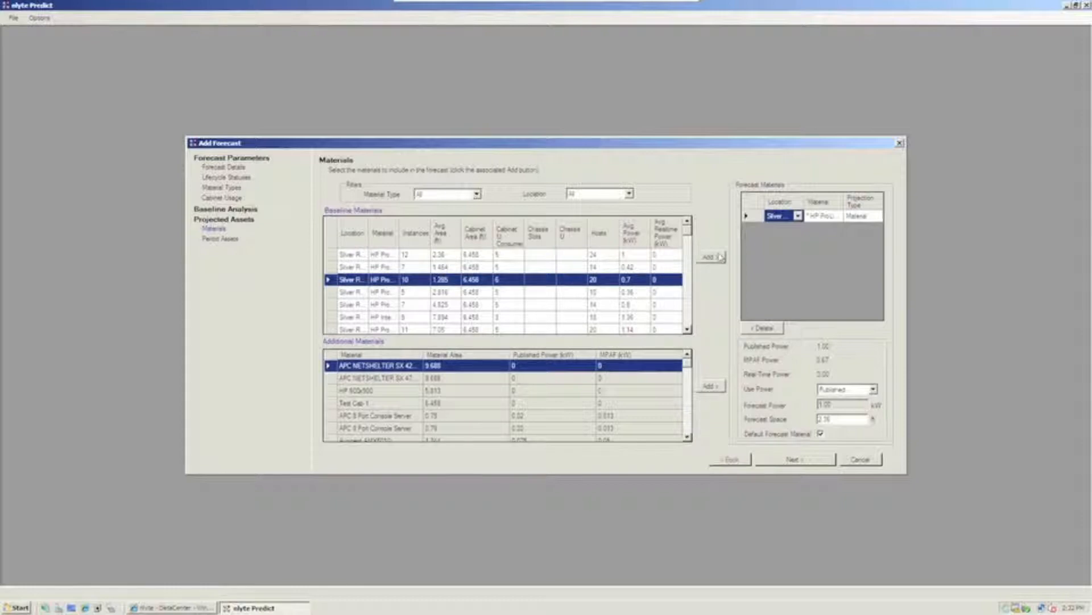
left_click(710, 256)
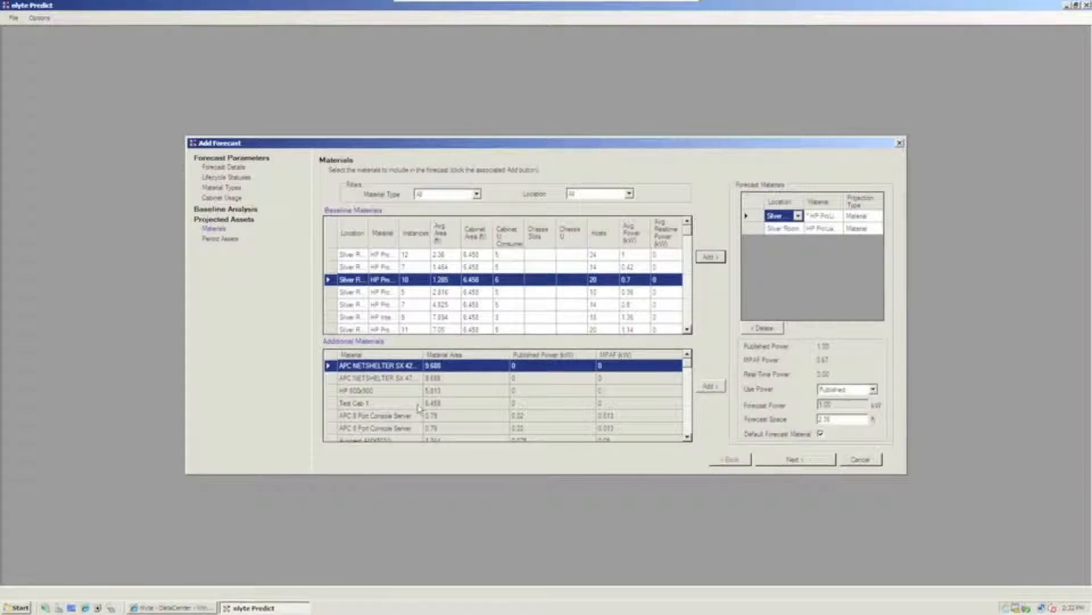
scroll("down", 3)
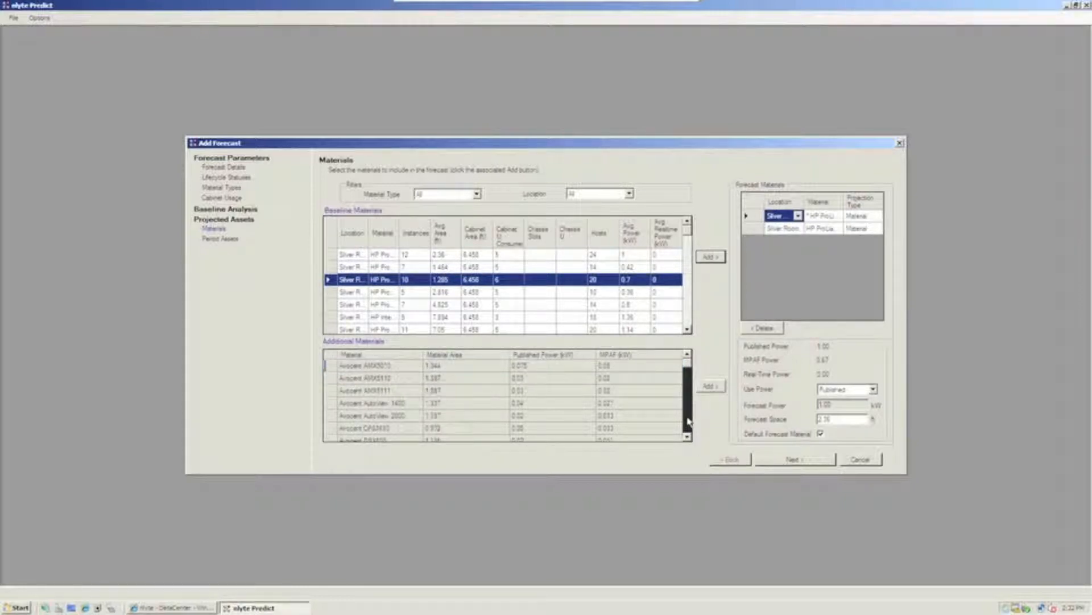
scroll("down", 3)
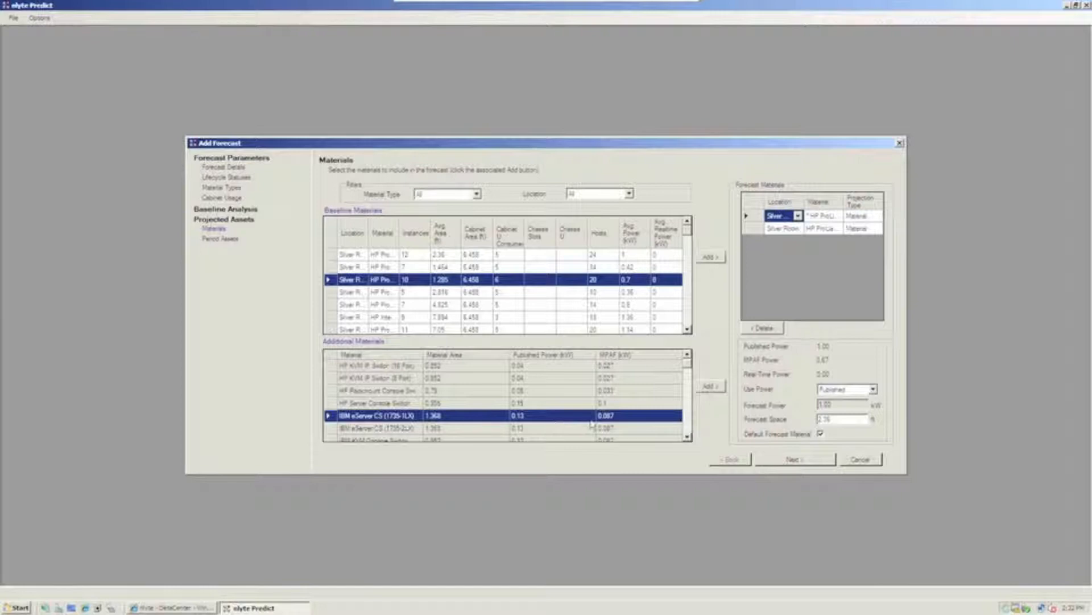
left_click(709, 386)
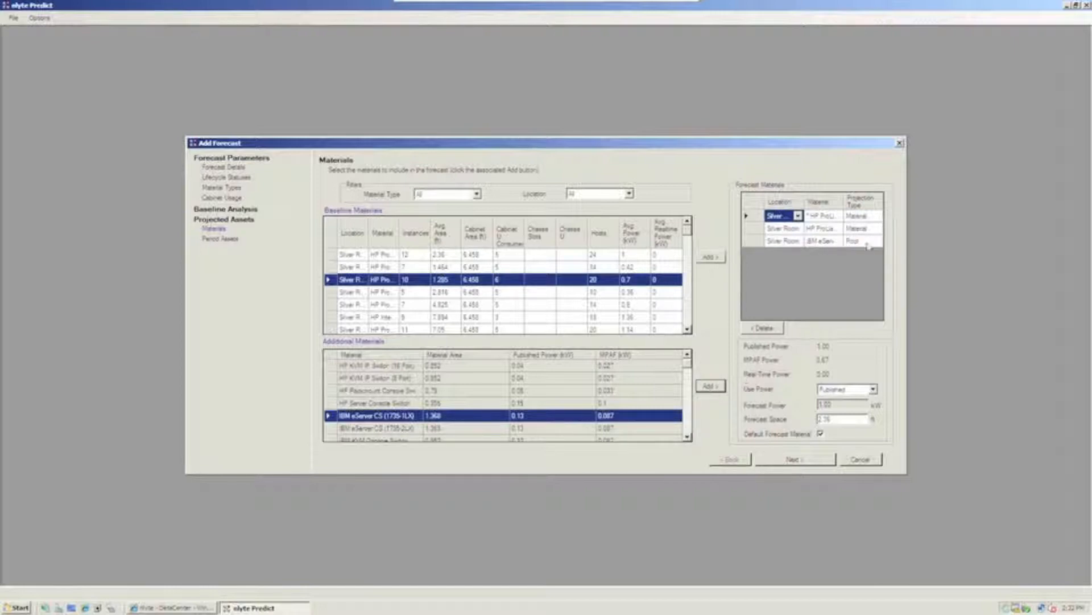
mouse_move(412, 329)
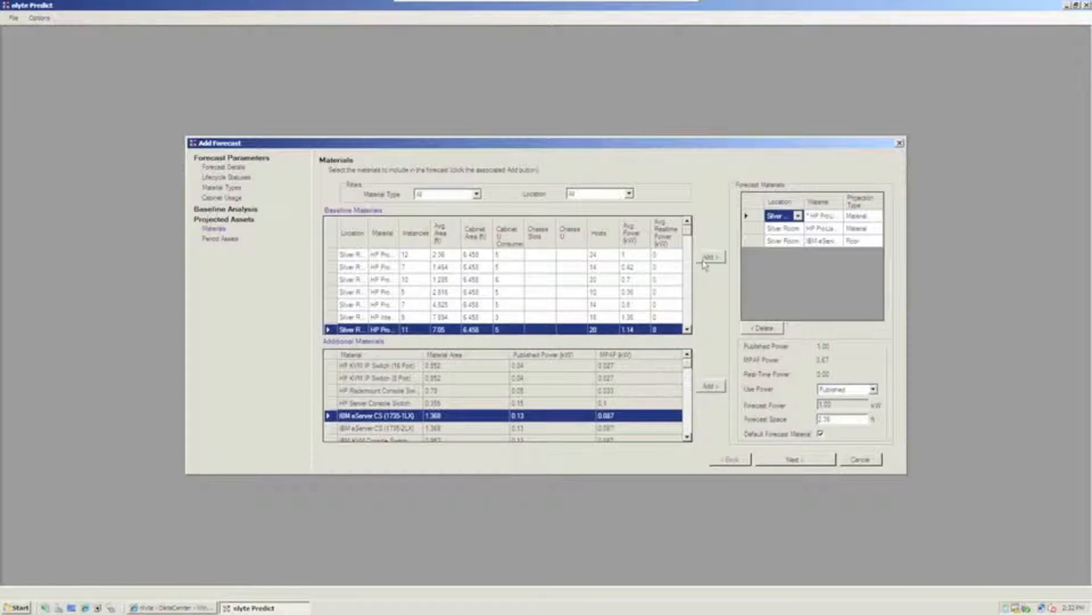
left_click(709, 256)
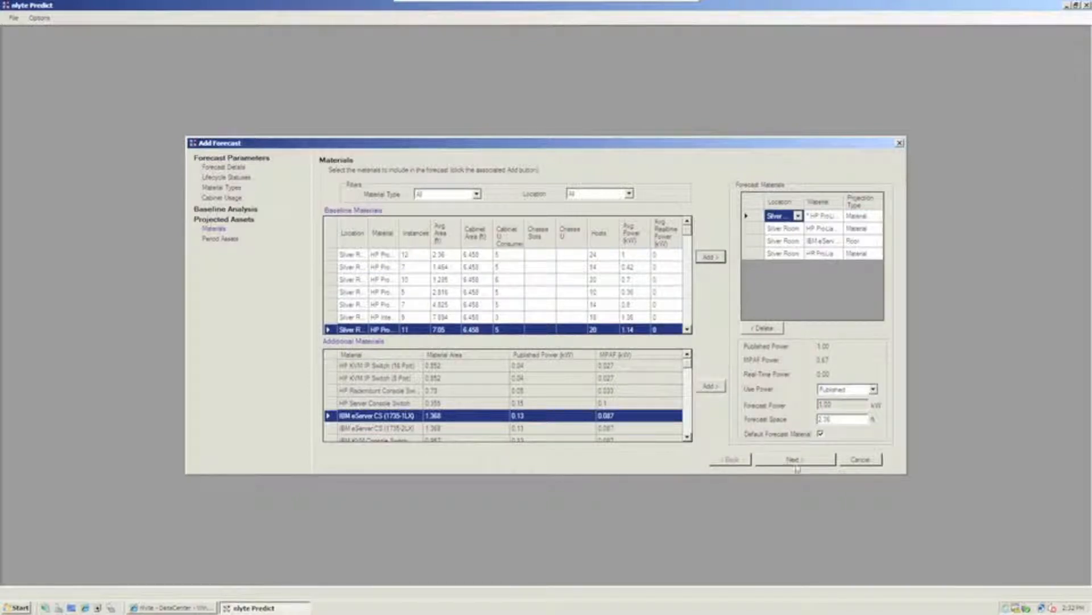
- Enter per-period instance changes for the four materials from 9/21 to 12/21/2011, including 35 for one HP ProLiant
left_click(794, 459)
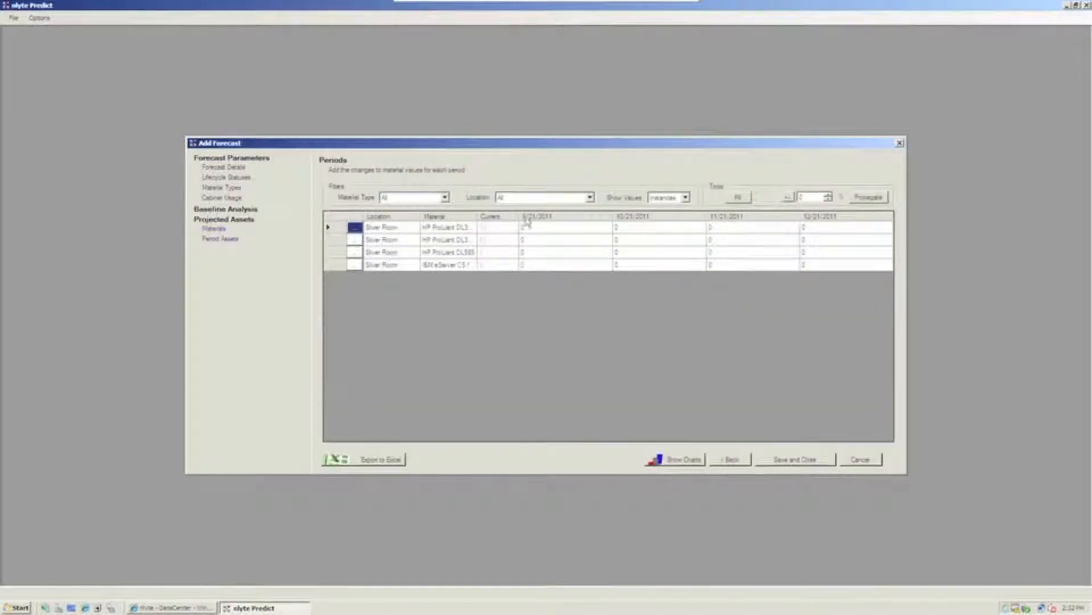
mouse_move(580, 266)
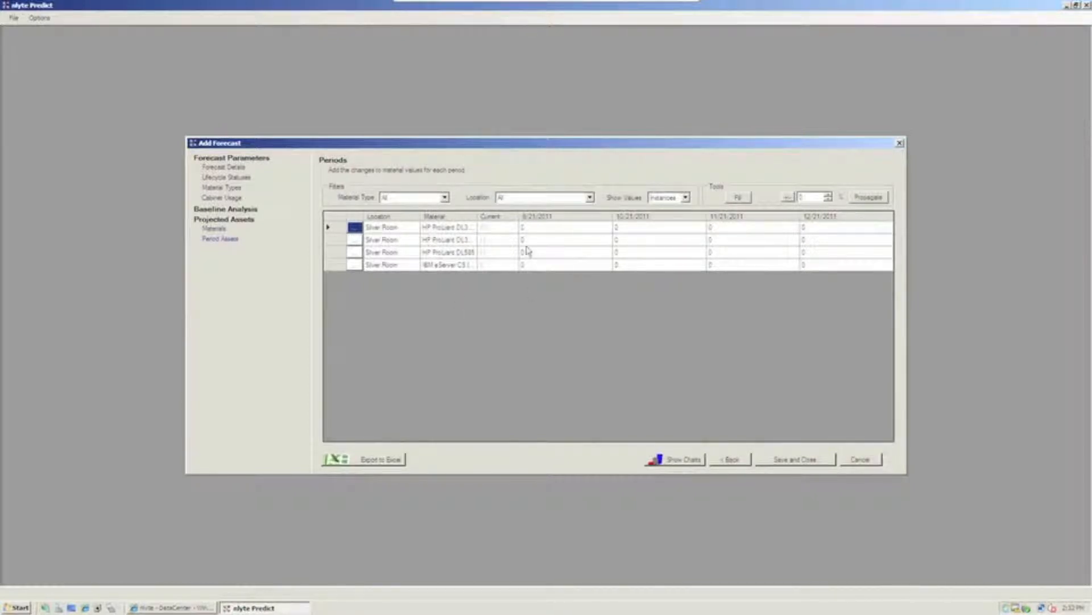
mouse_move(553, 235)
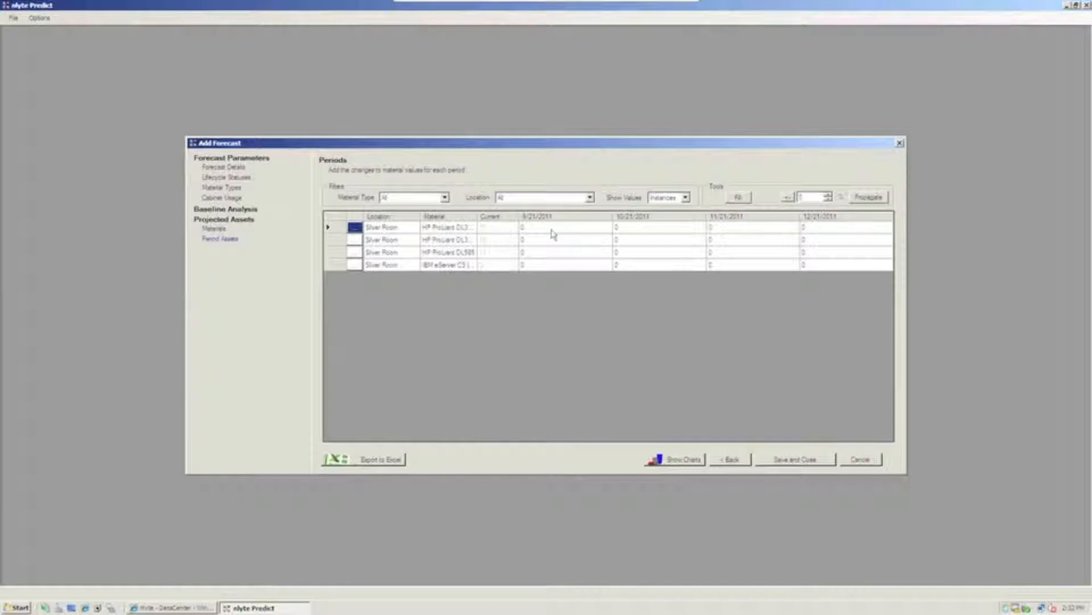
left_click(555, 228)
type("10")
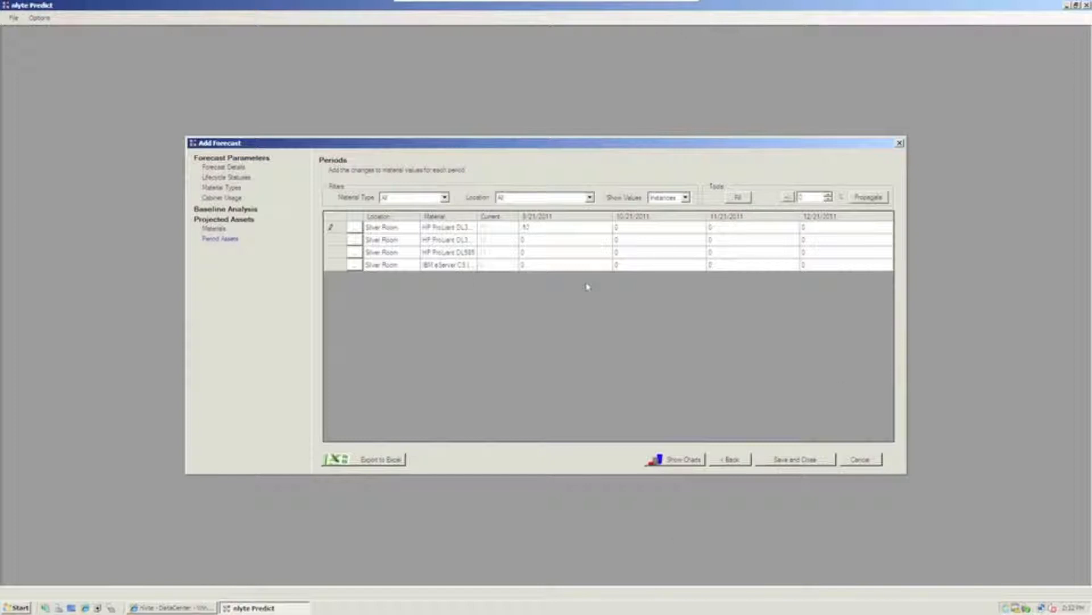
left_click(565, 240)
type("35")
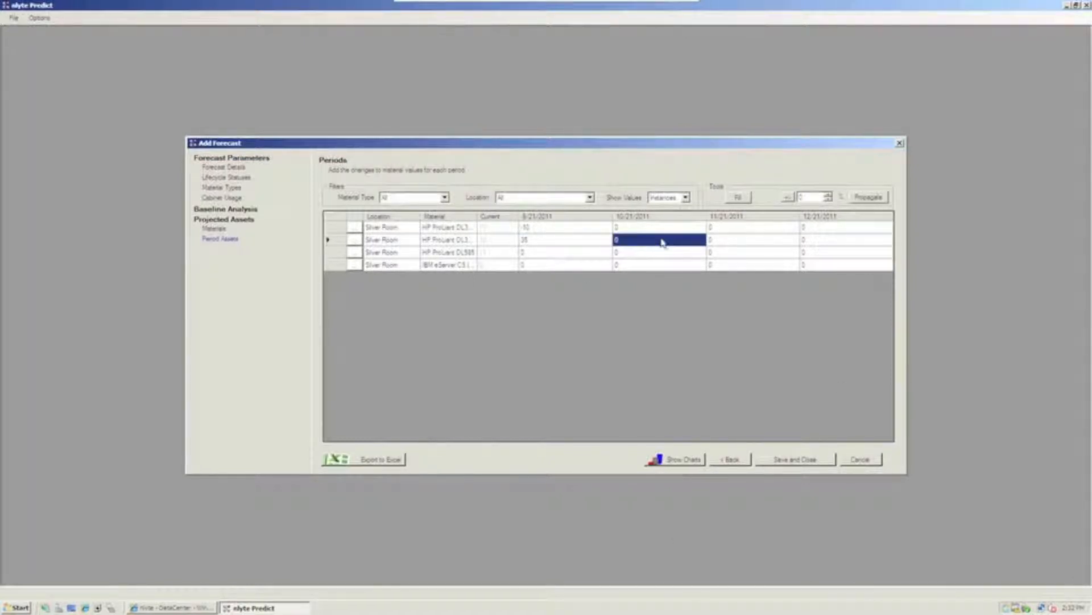
left_click(749, 239)
type("35")
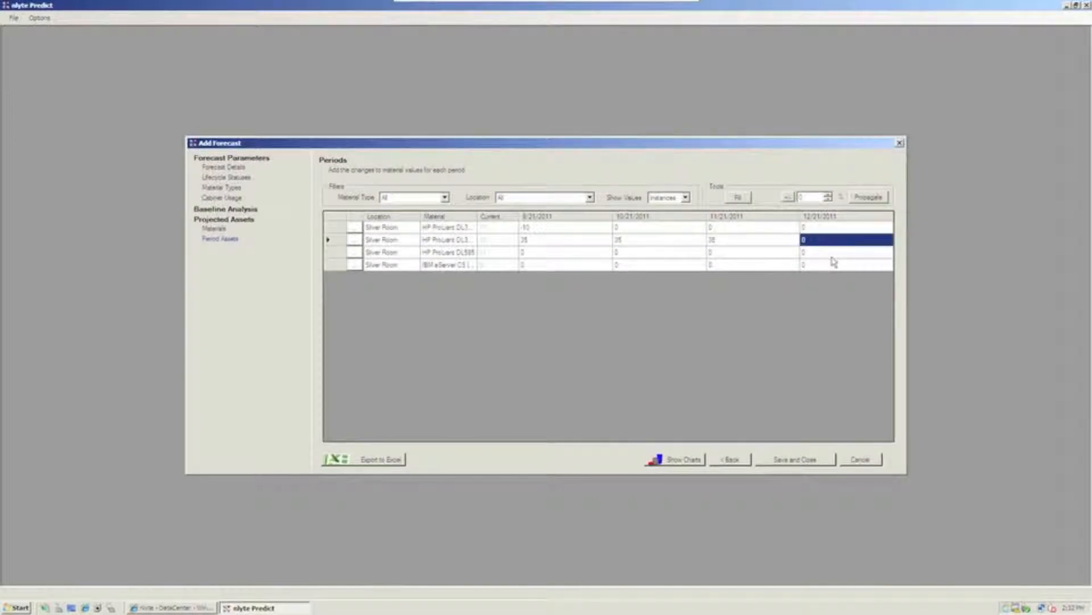
left_click(565, 251)
type("10")
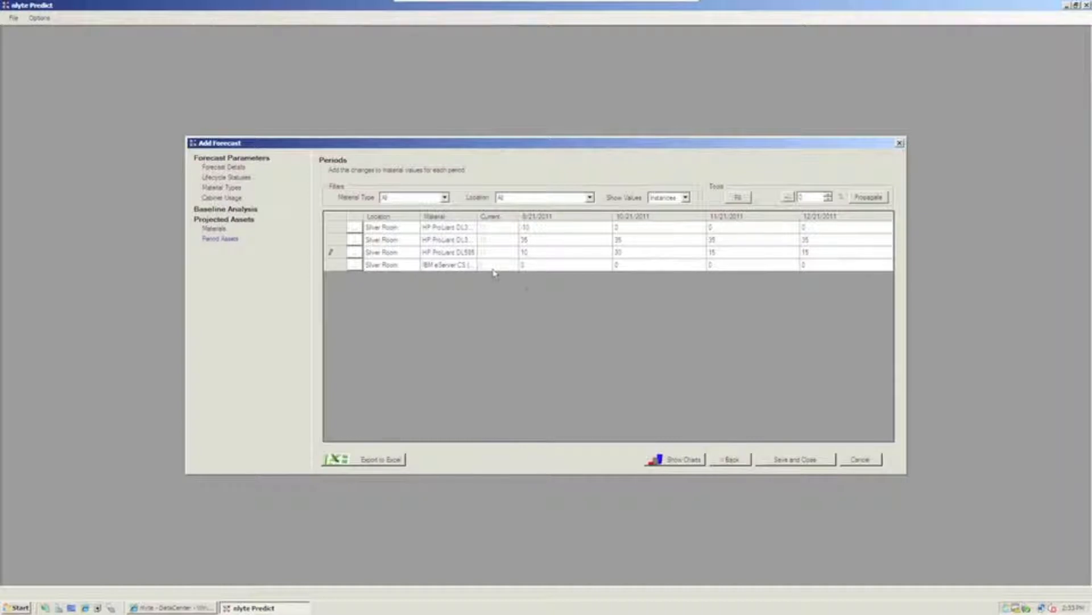
left_click(565, 265)
type("10")
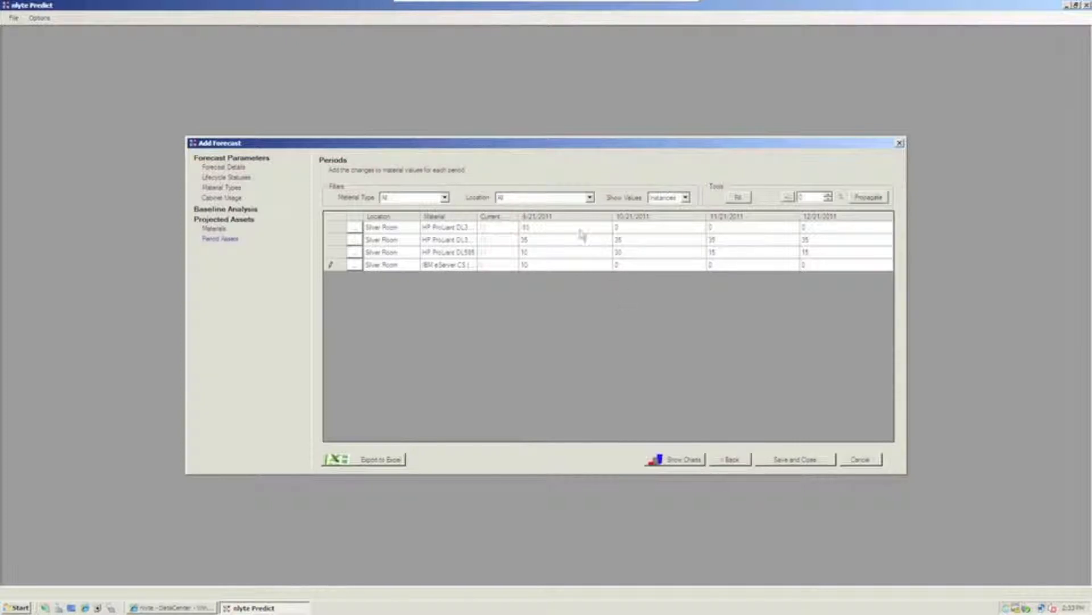
mouse_move(624, 338)
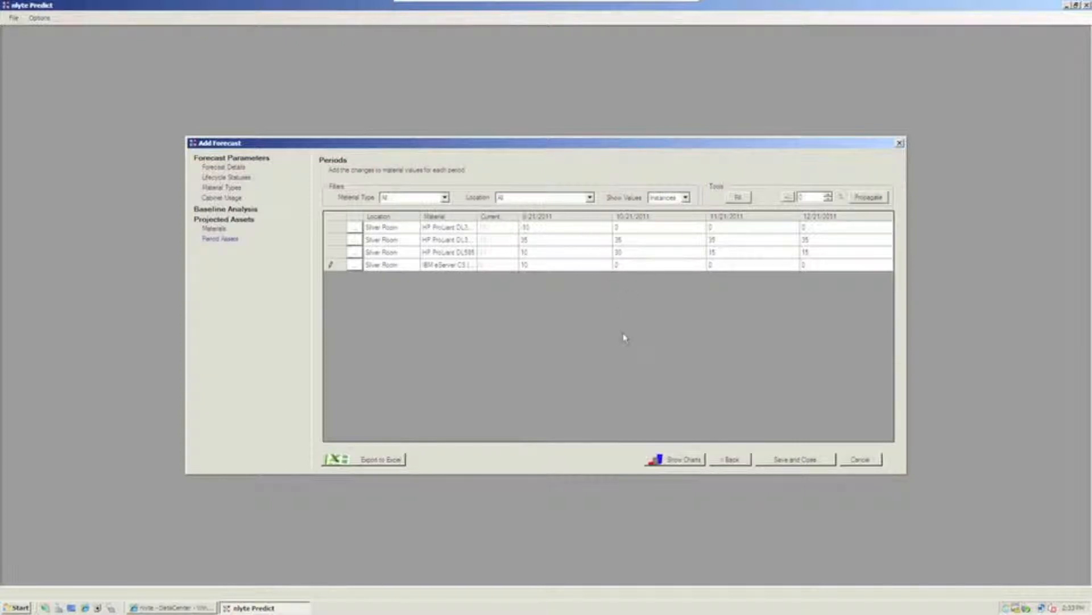
mouse_move(682, 458)
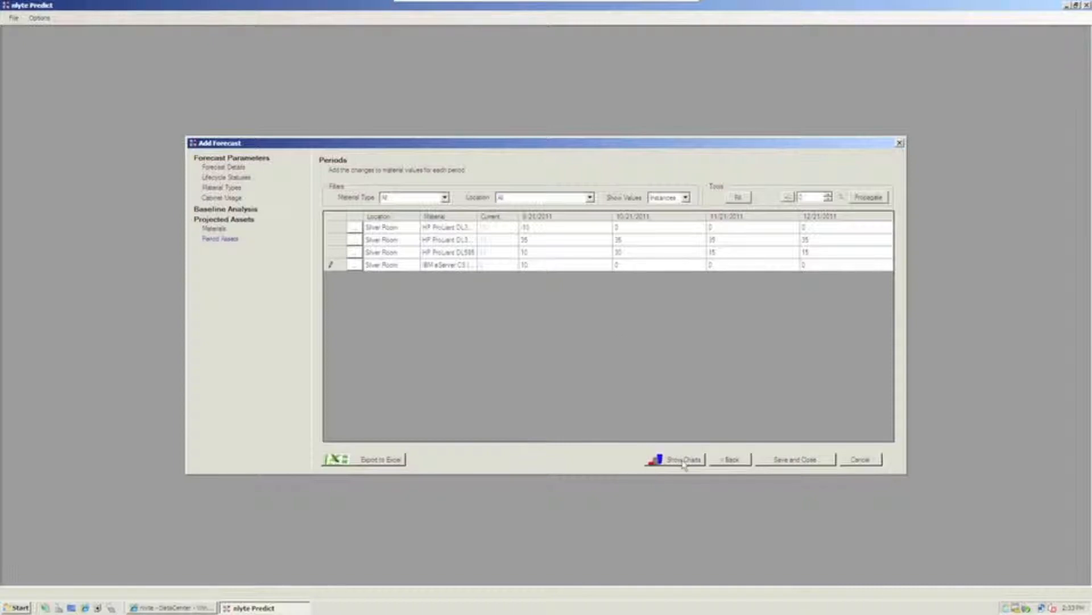
- Show the forecast charts and drill into the 11/21/2011 period's detailed analysis
left_click(683, 458)
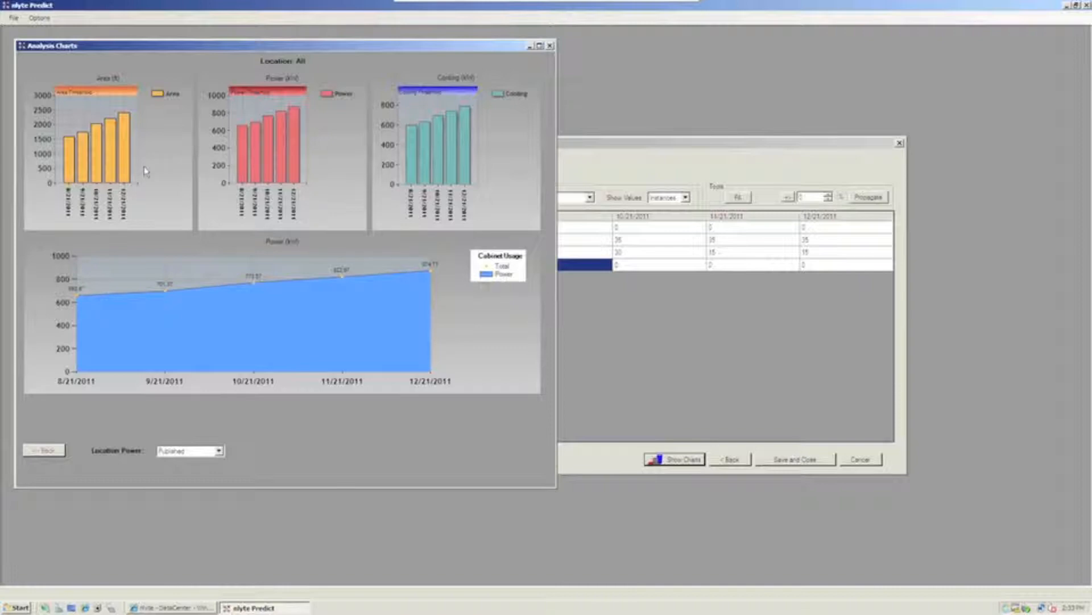
left_click(673, 459)
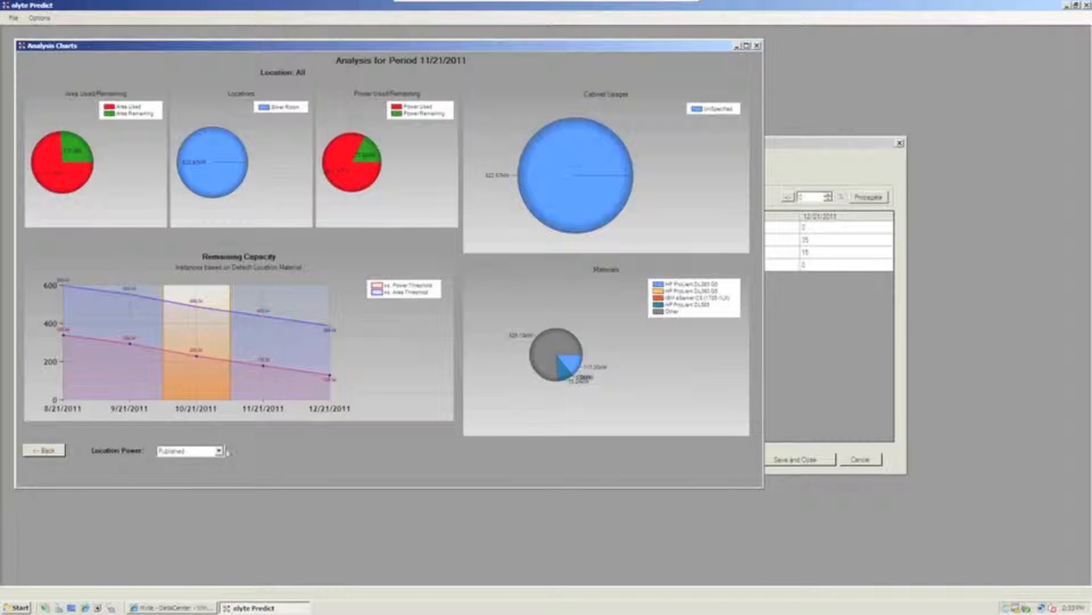
- Recalculate the charts with RPAF location power, then with Realtime
left_click(217, 450)
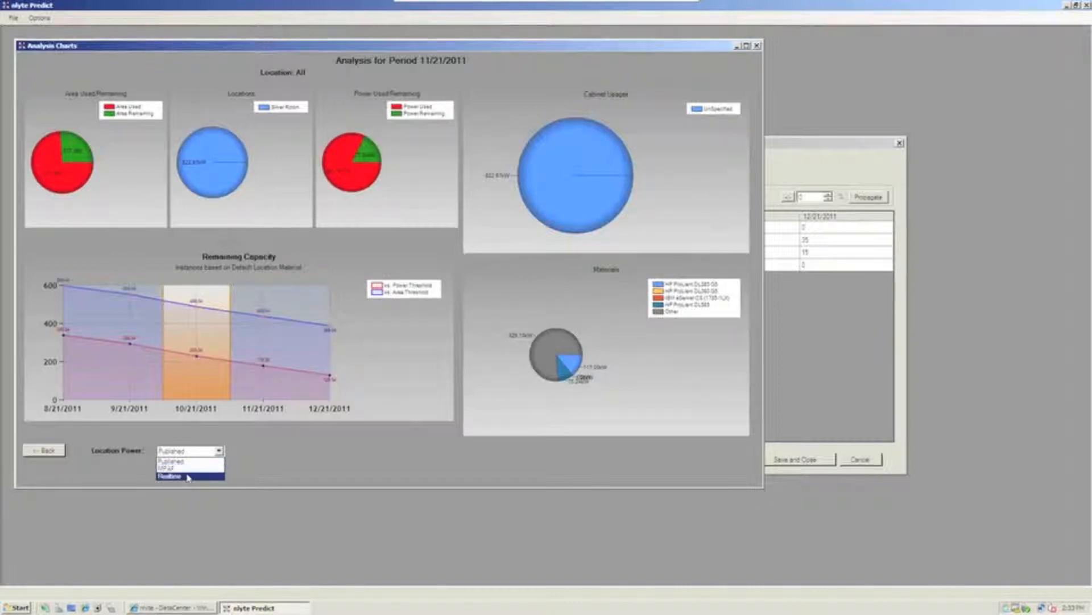
left_click(185, 477)
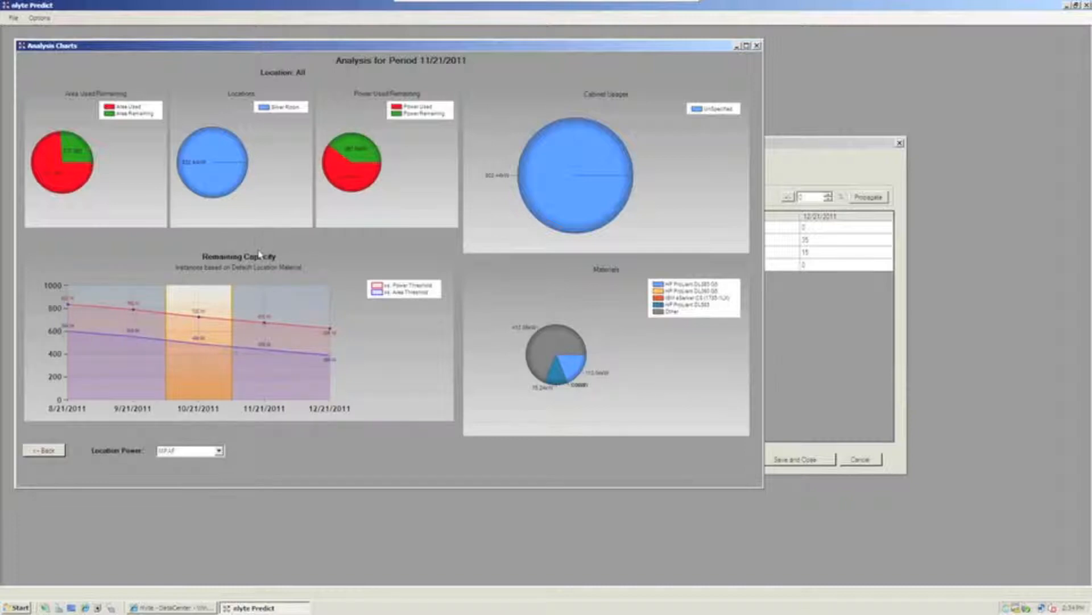
left_click(219, 450)
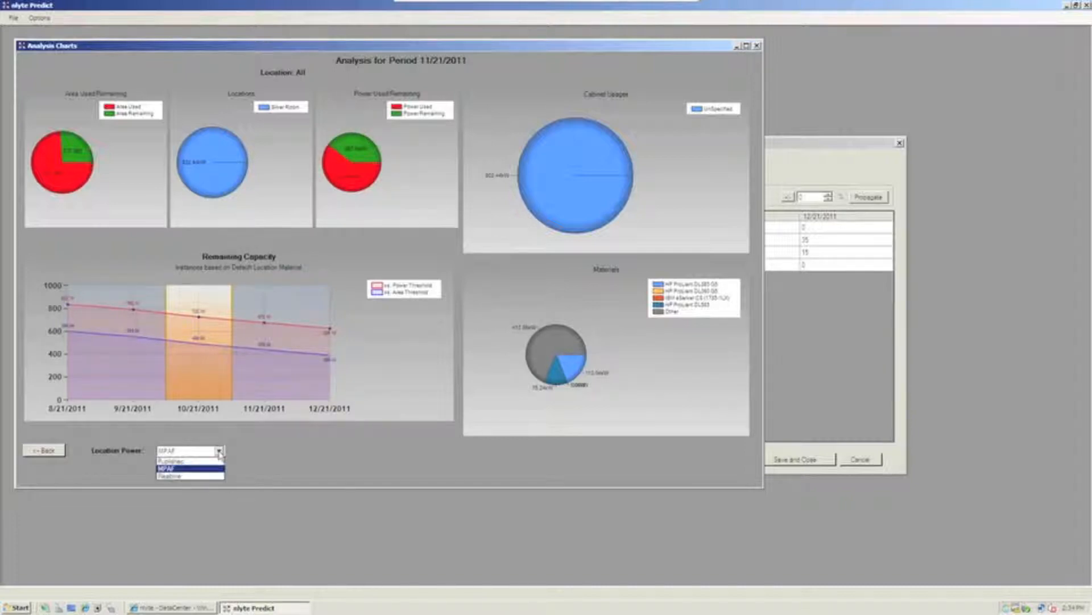
left_click(188, 472)
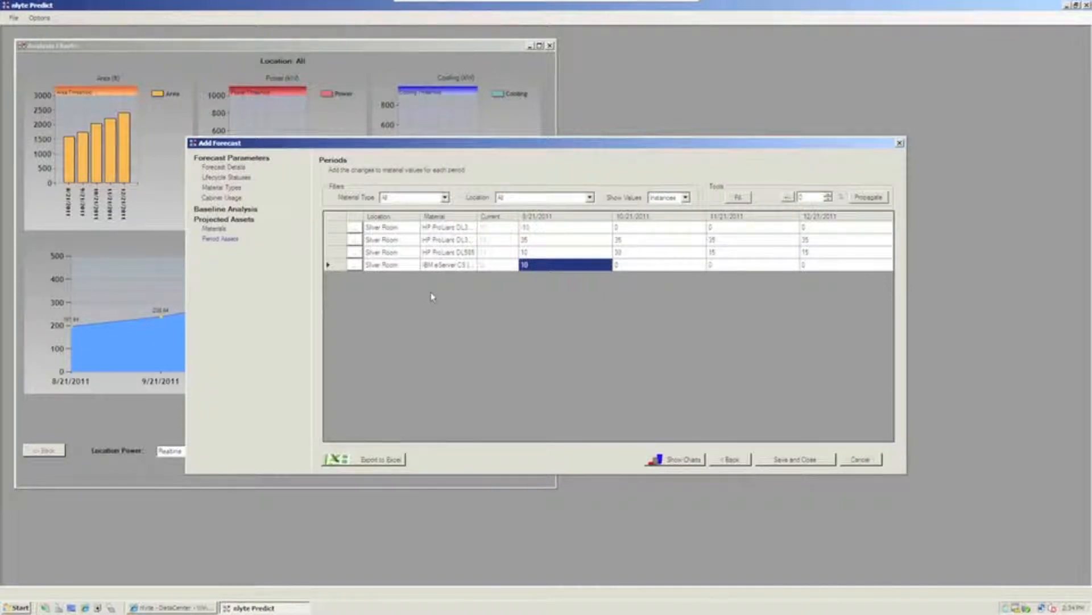
mouse_move(637, 253)
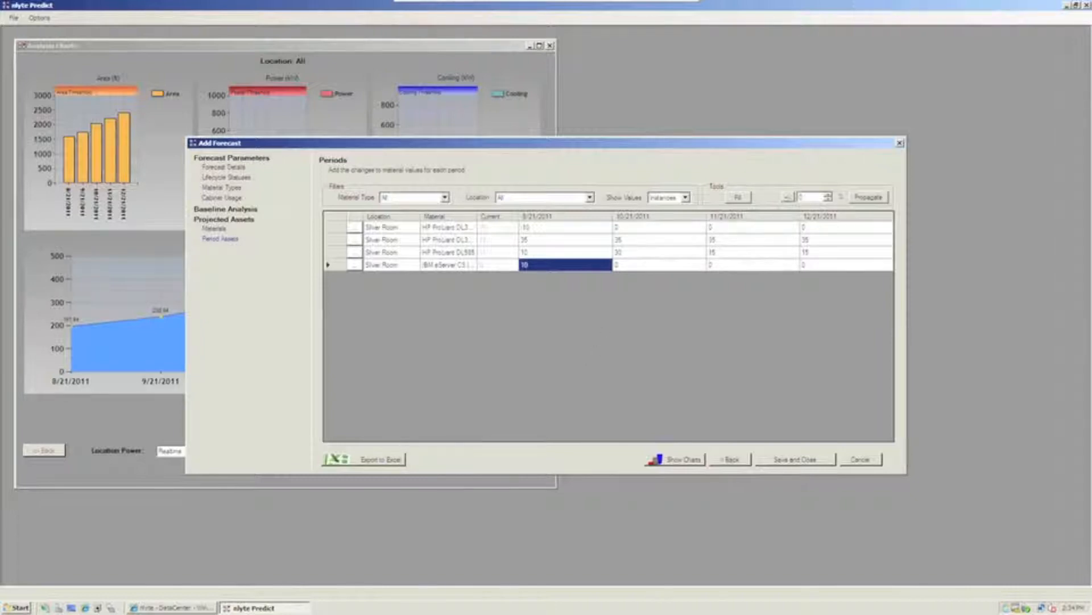
- Save and close the Add Forecast wizard for the Silver Room forecast
left_click(730, 458)
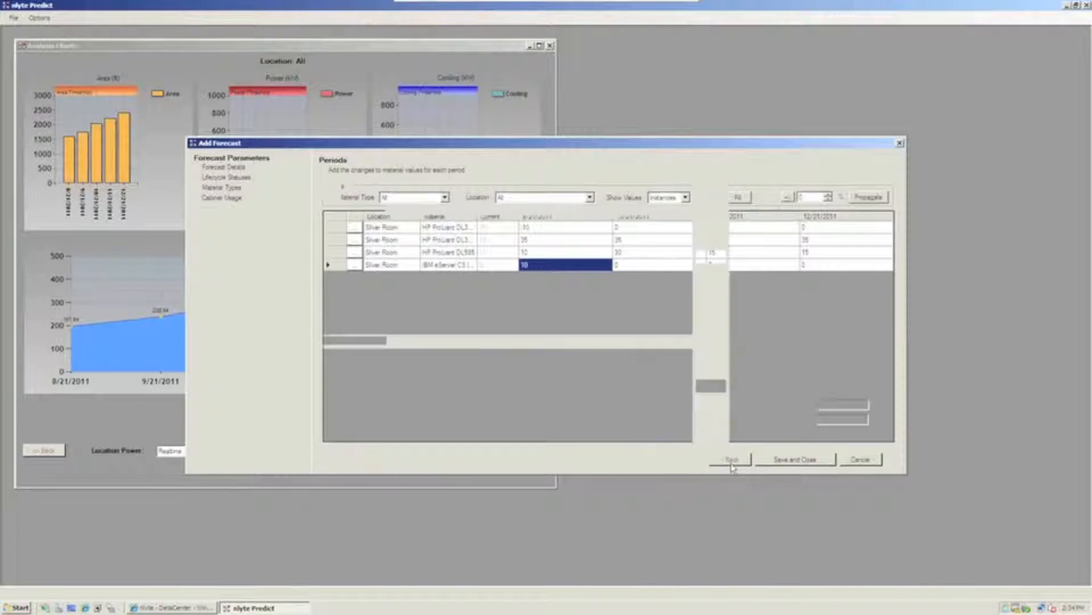
left_click(728, 458)
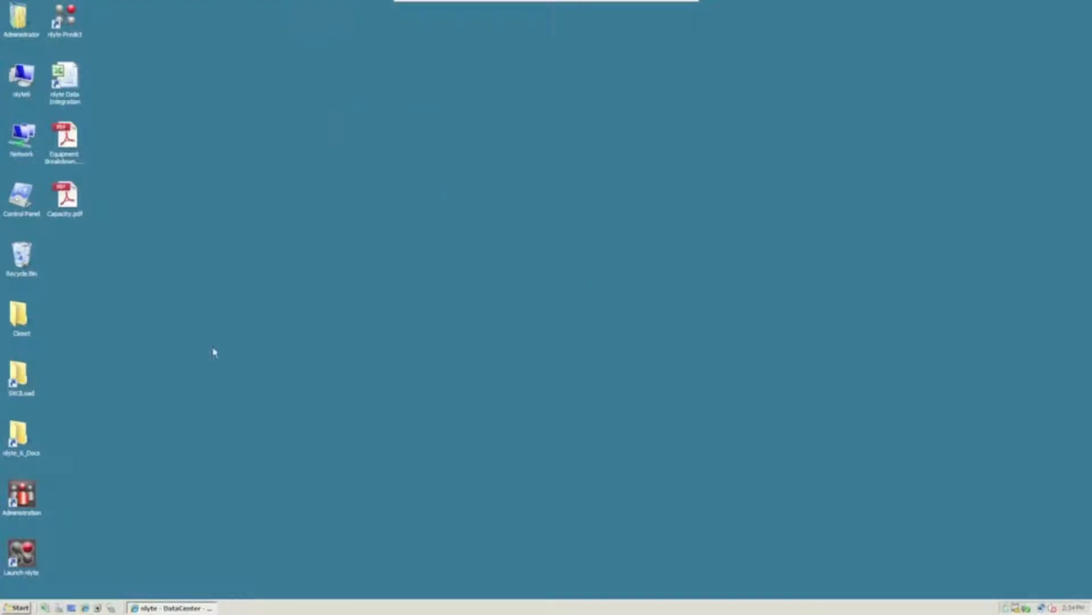
mouse_move(179, 384)
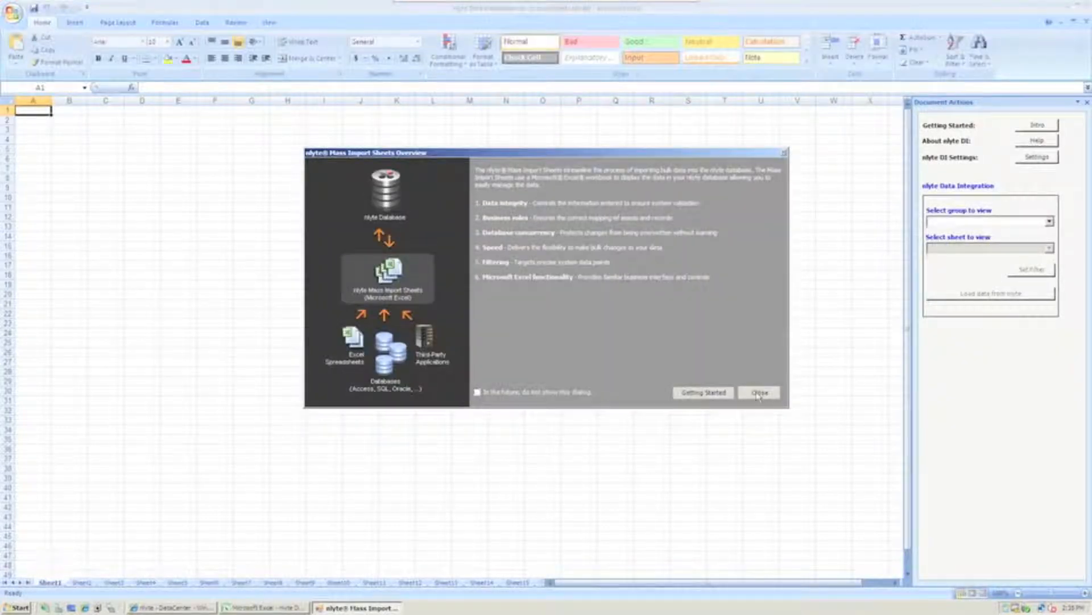
- Dismiss the Mass Import Sheets overview and choose group Assets with sheet Assets~Server
left_click(759, 391)
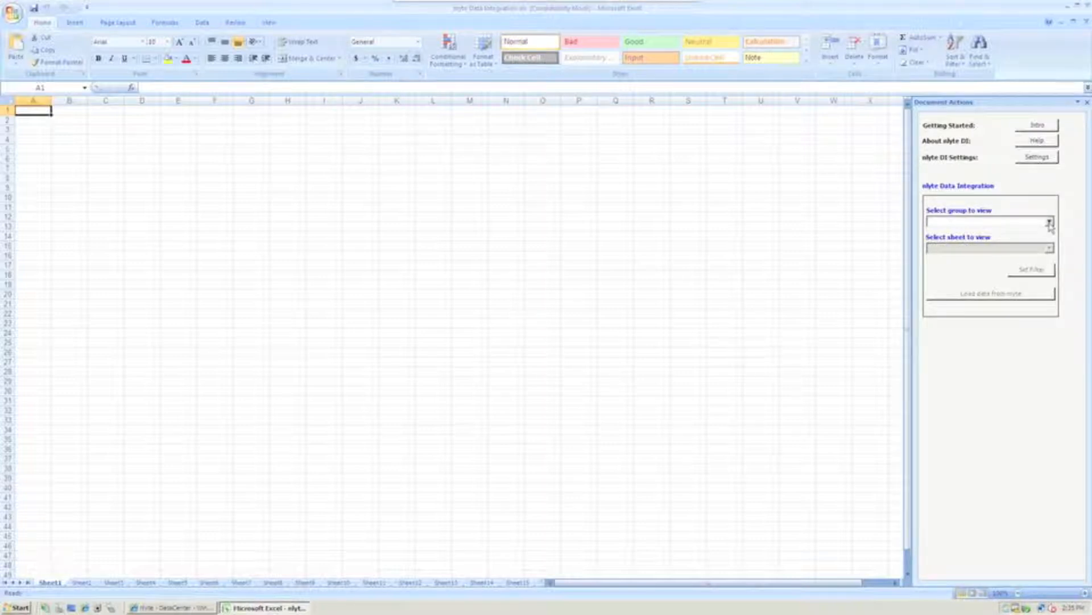
left_click(1049, 223)
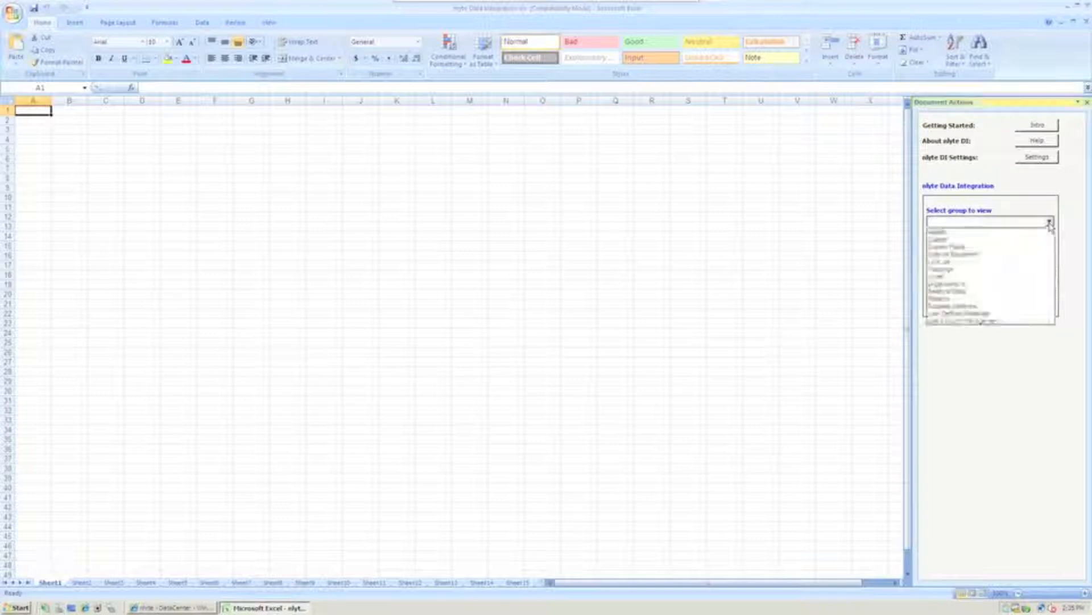
left_click(962, 231)
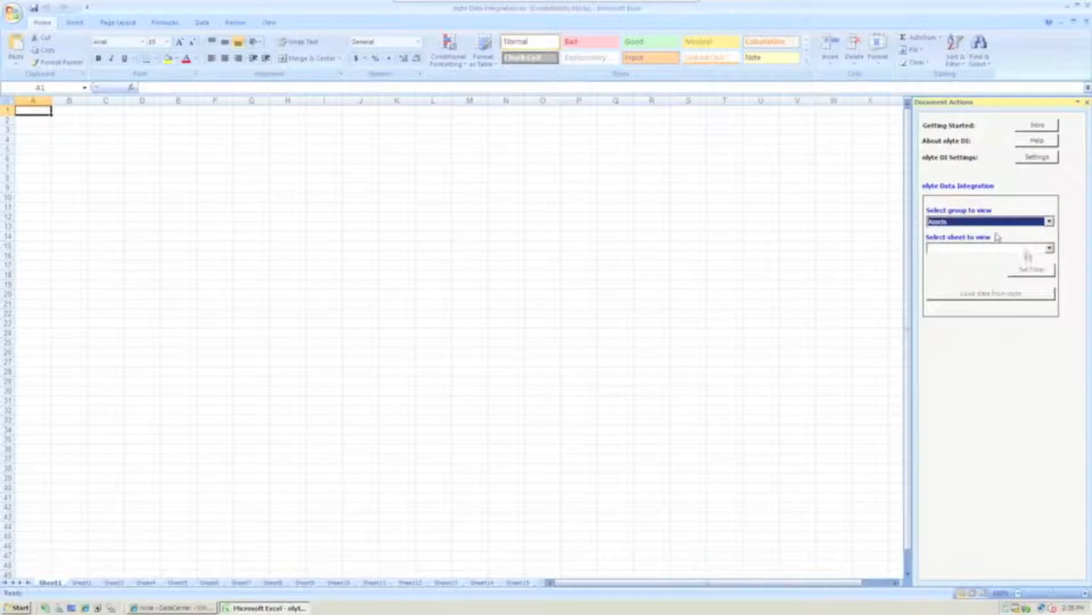
left_click(1048, 248)
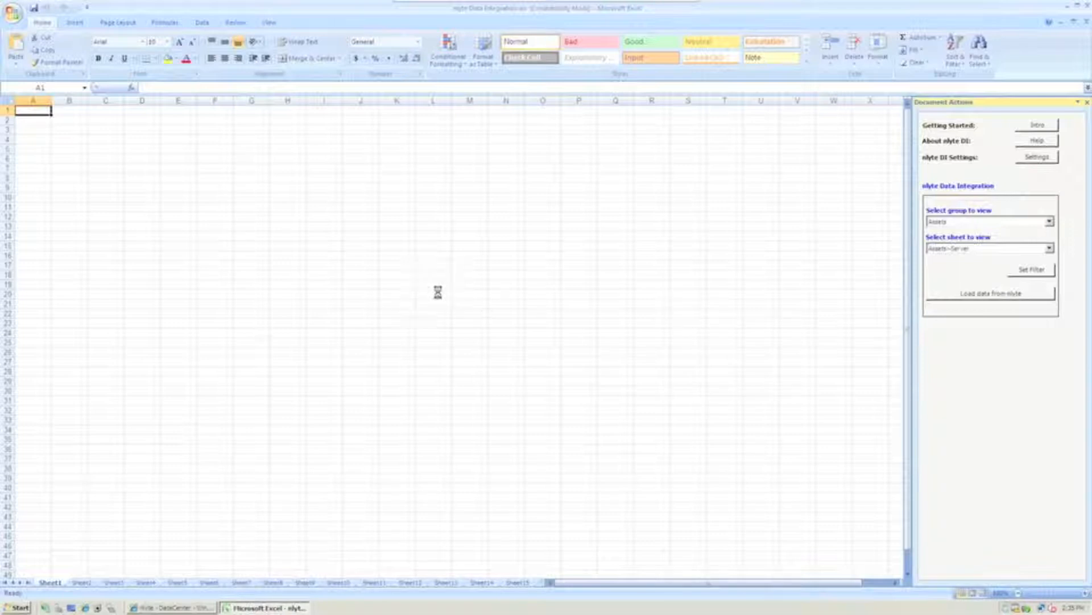
- Start the nlyte load, agree to filter, and pick New York's Silver Room as the location
left_click(989, 292)
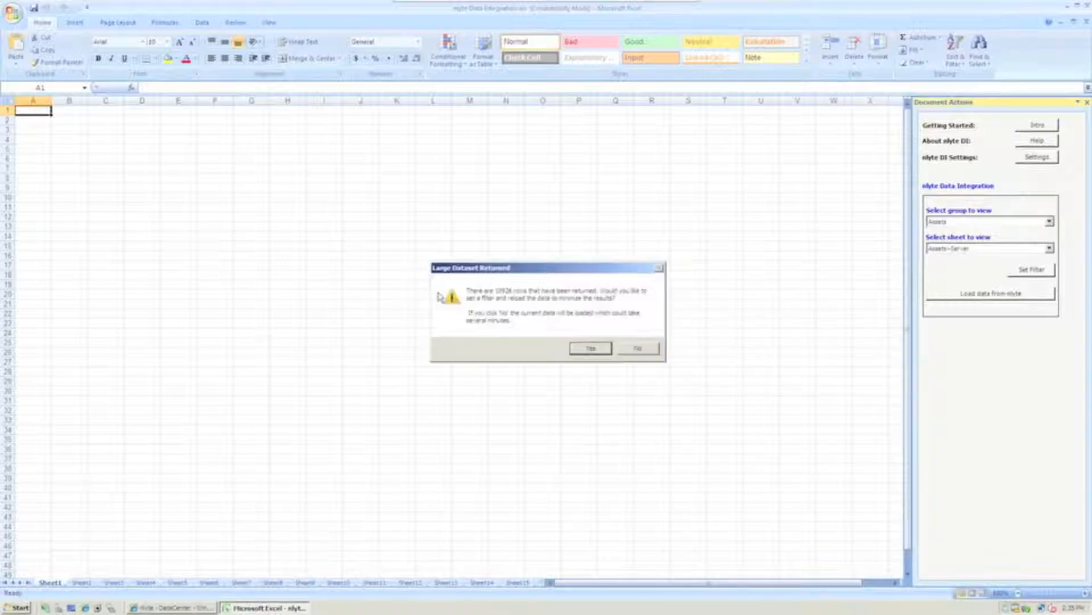
left_click(589, 349)
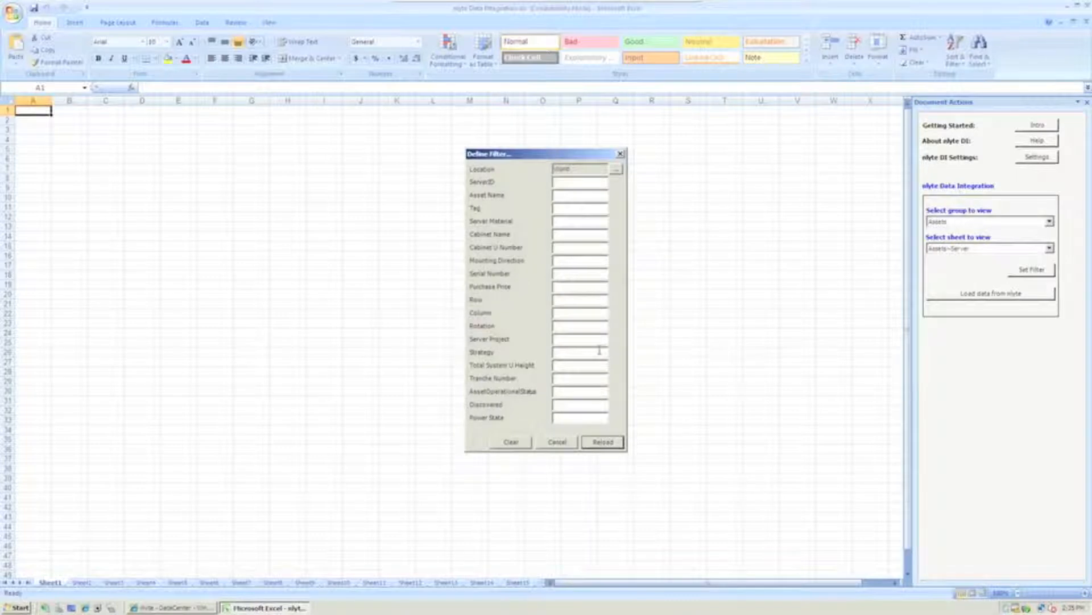
left_click(616, 168)
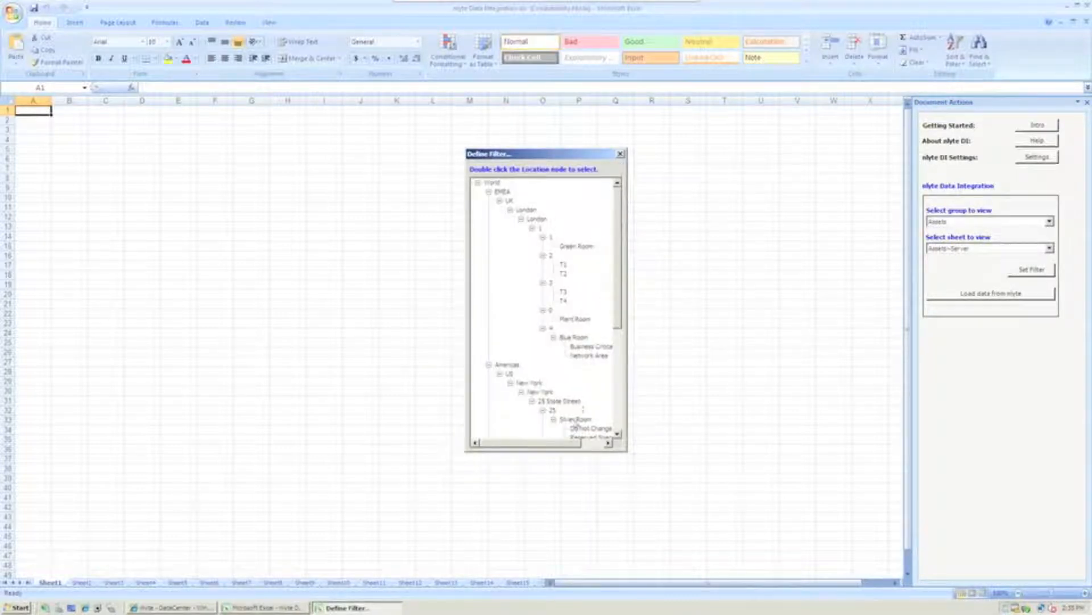
left_click(575, 418)
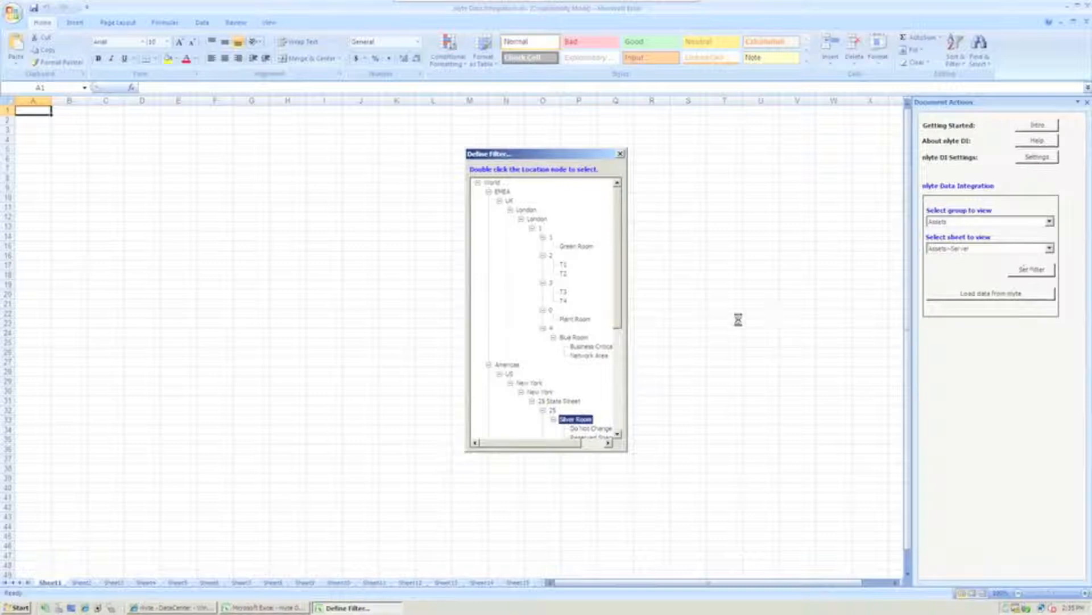
mouse_move(207, 144)
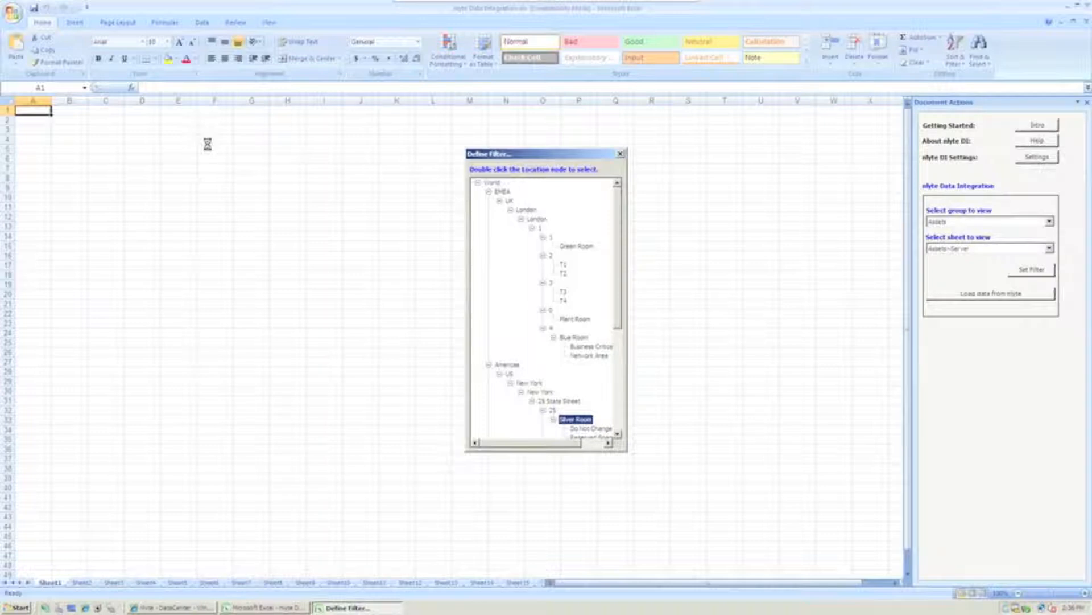
mouse_move(508, 191)
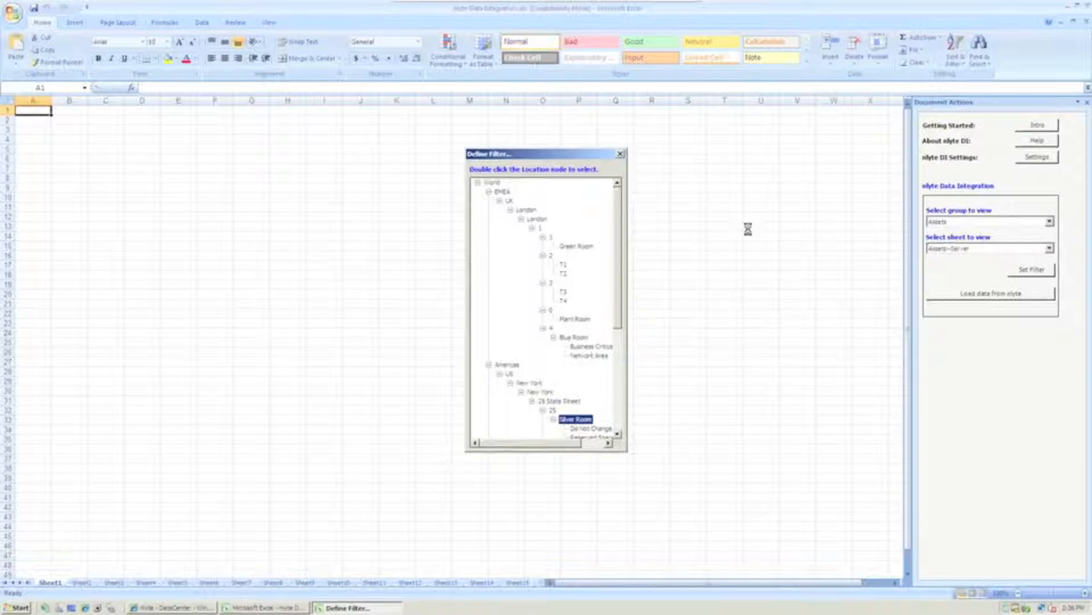
mouse_move(66, 172)
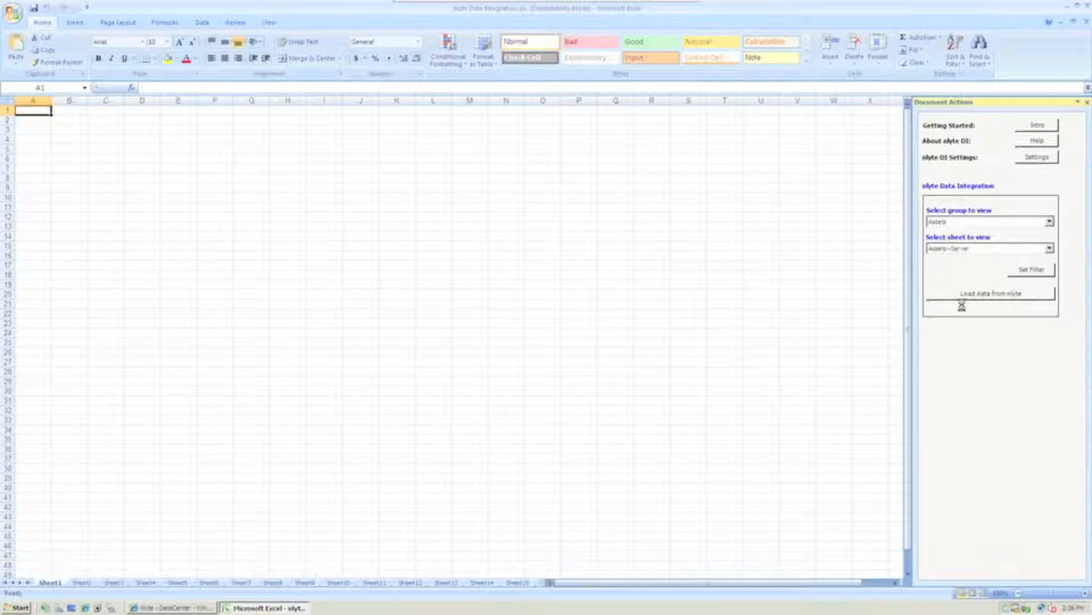
- Load the Silver Room-filtered server assets from nlyte into the Assets~Server sheet
left_click(989, 292)
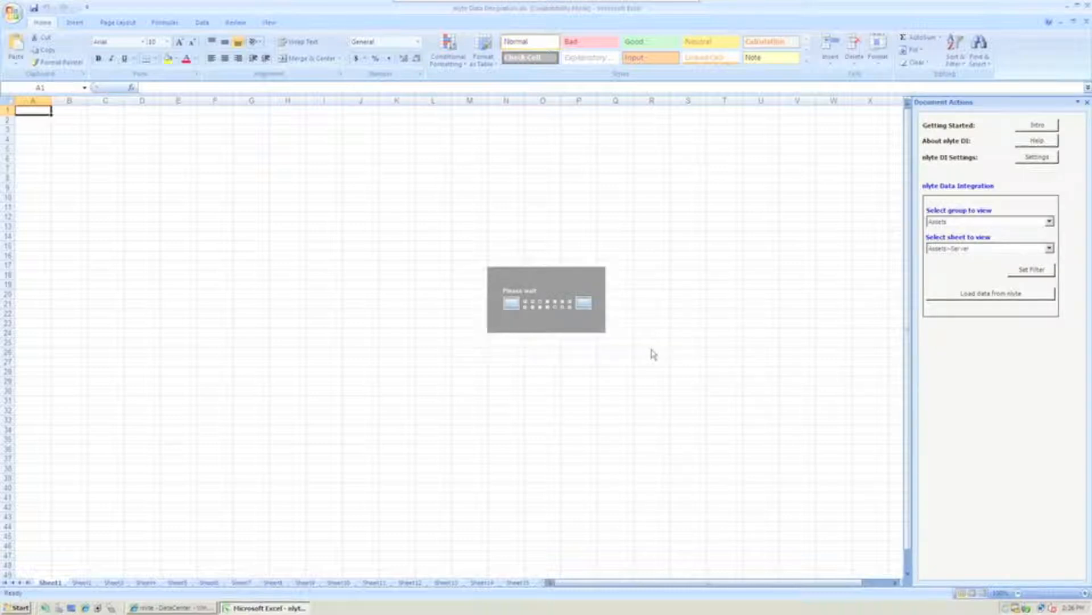
mouse_move(141, 491)
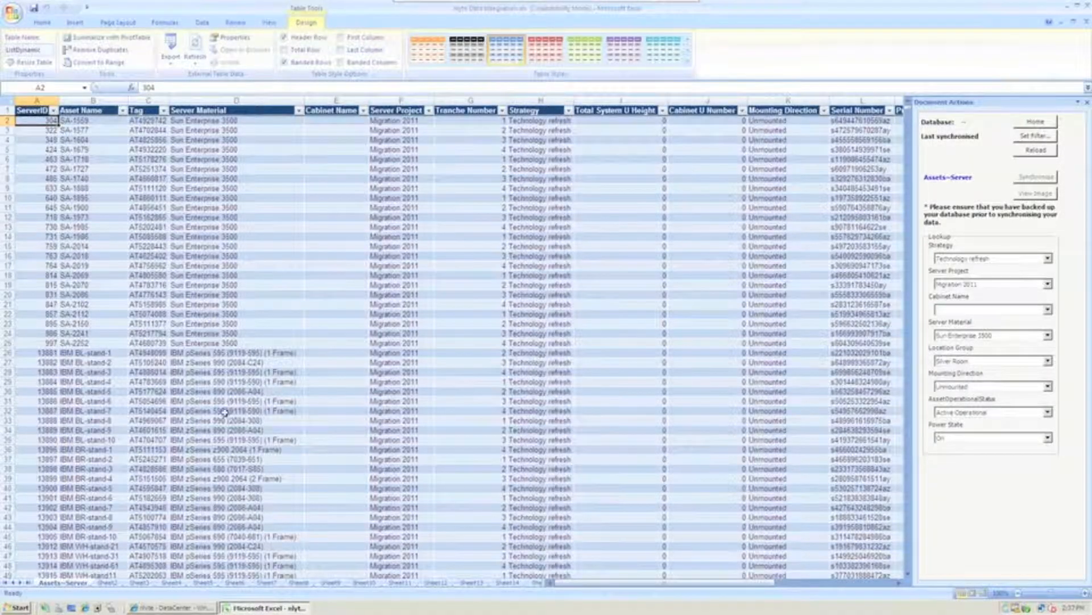
scroll("down", 3)
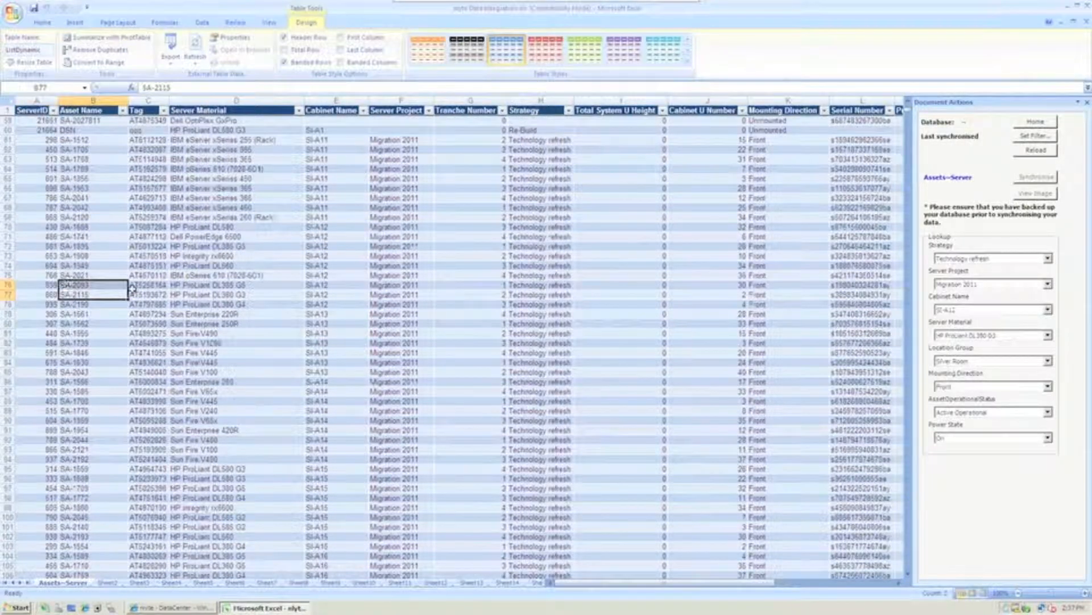
left_click(237, 274)
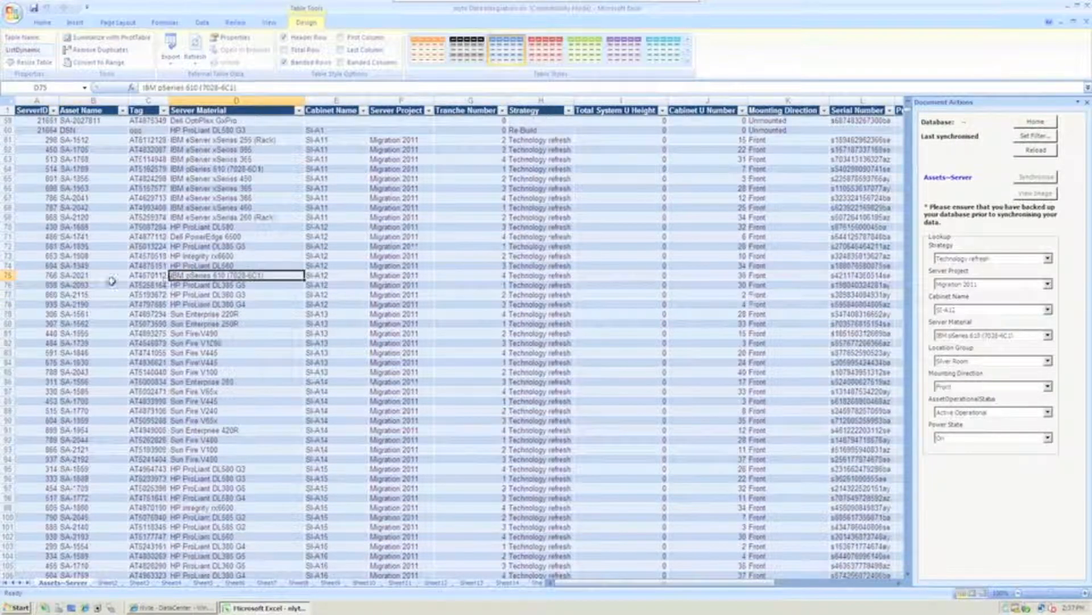
left_click(91, 274)
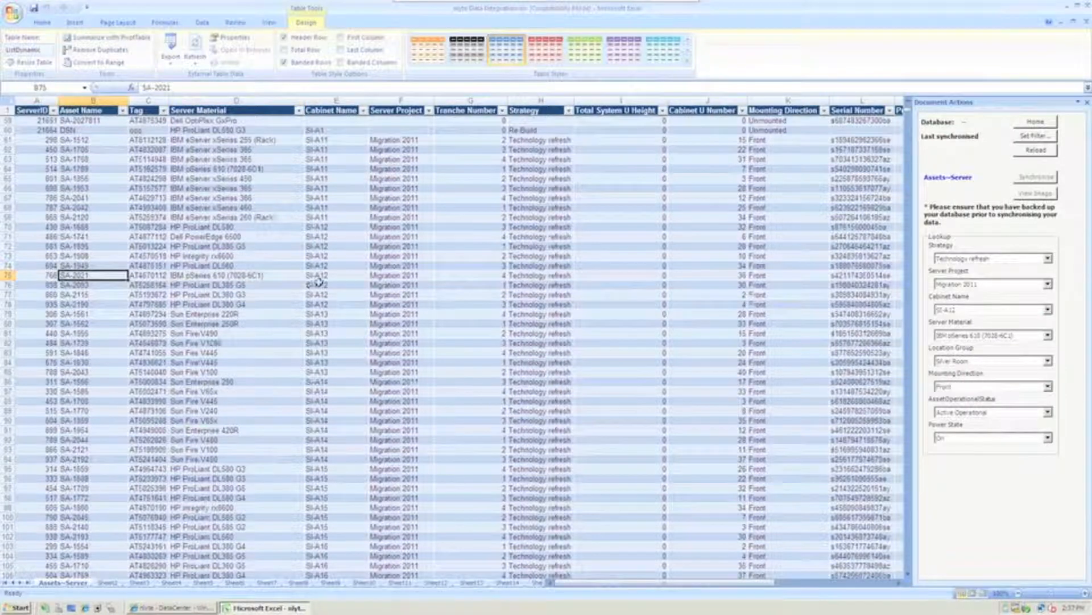
left_click(336, 285)
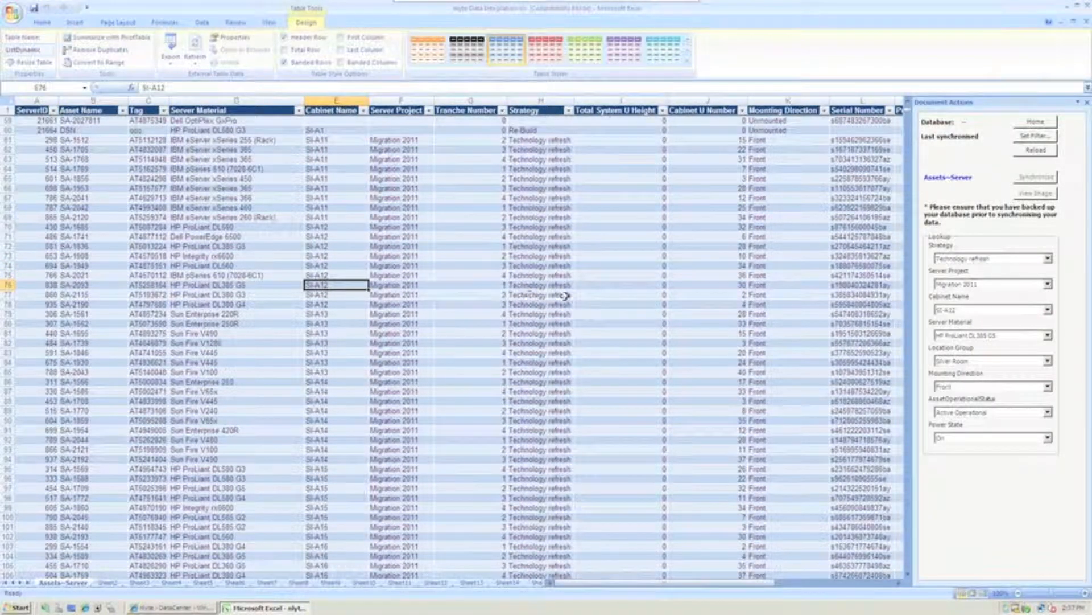
left_click(619, 284)
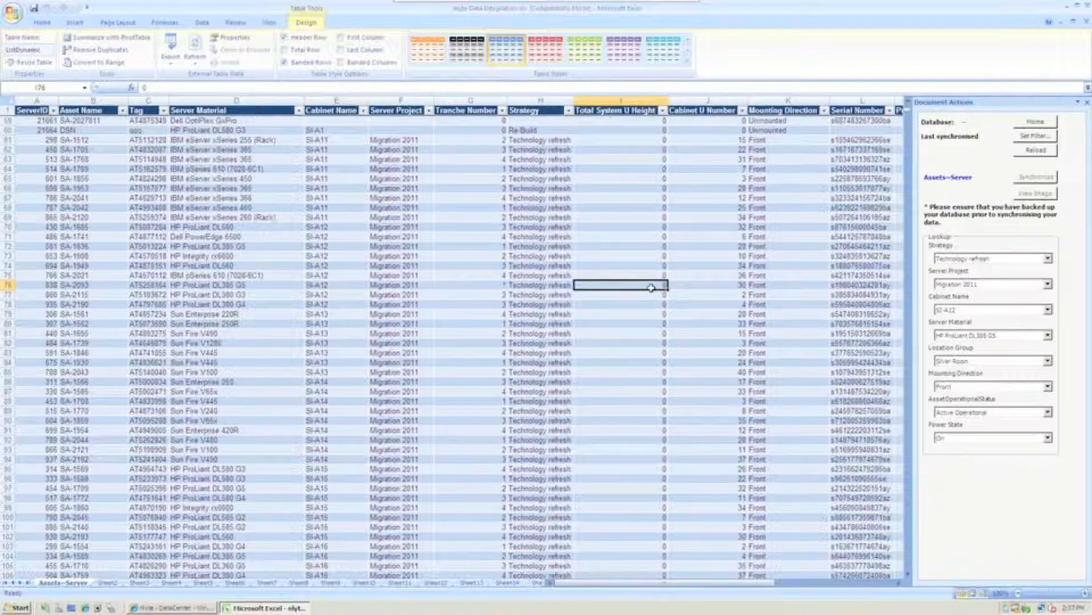
scroll("down", 3)
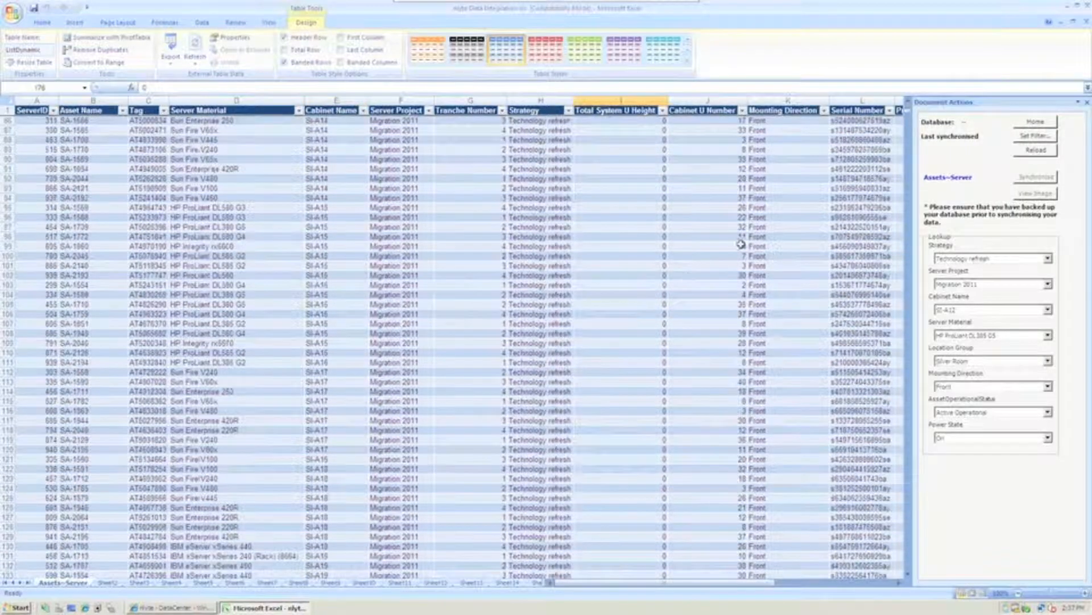
mouse_move(800, 246)
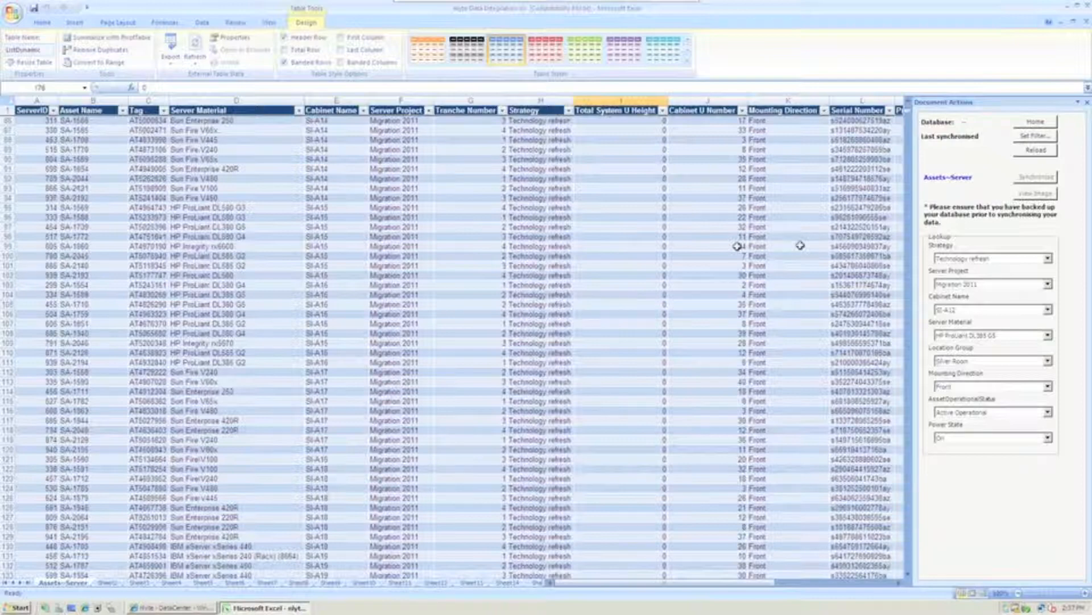
mouse_move(765, 558)
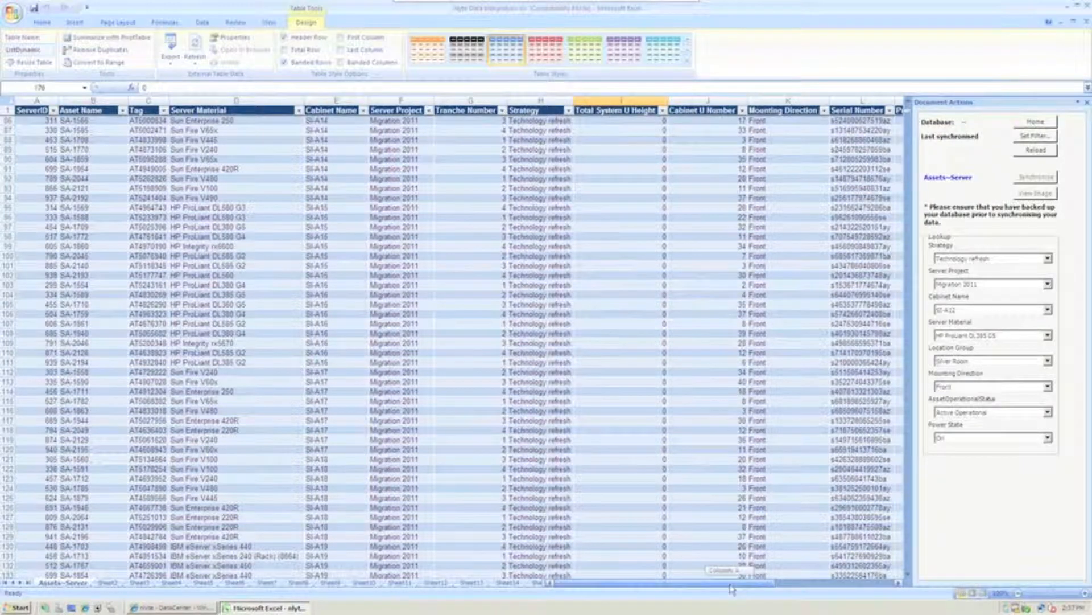
scroll("right", 3)
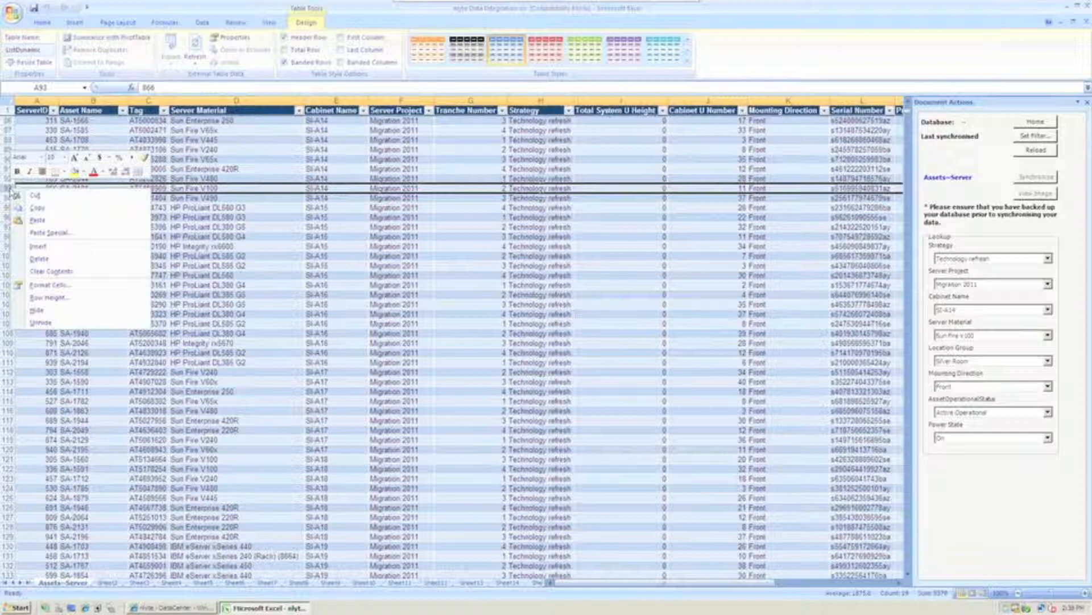
- Dismiss the row right-click menu without choosing an action
left_click(379, 263)
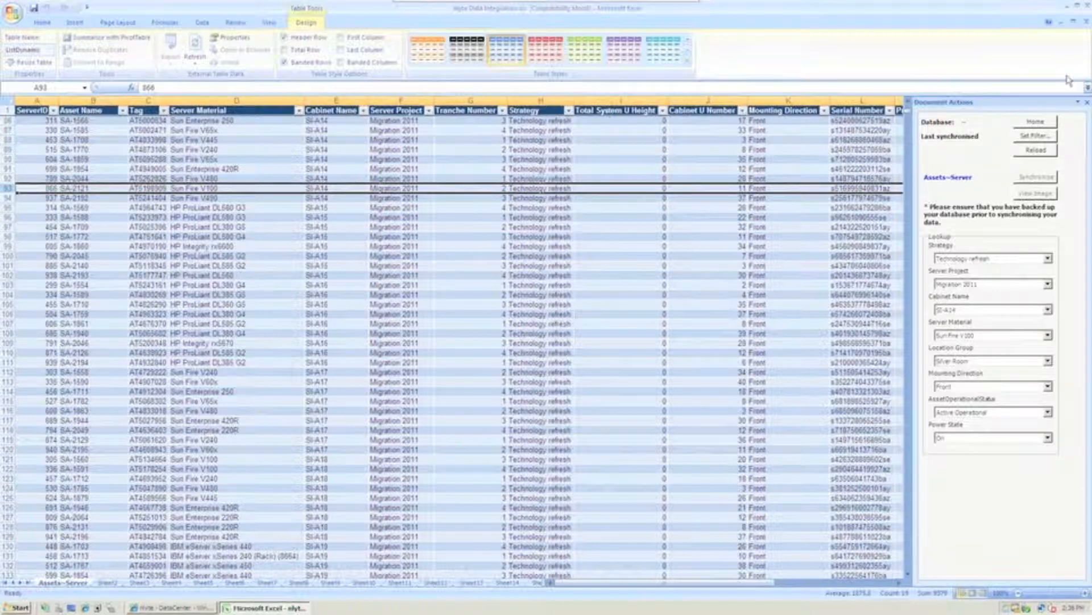
mouse_move(1065, 61)
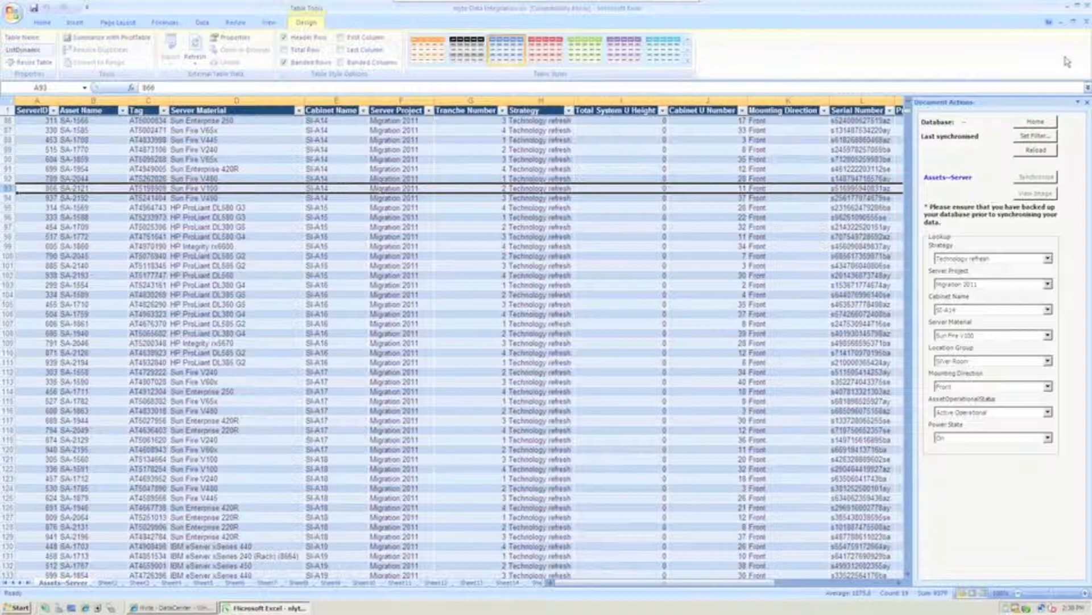
mouse_move(728, 348)
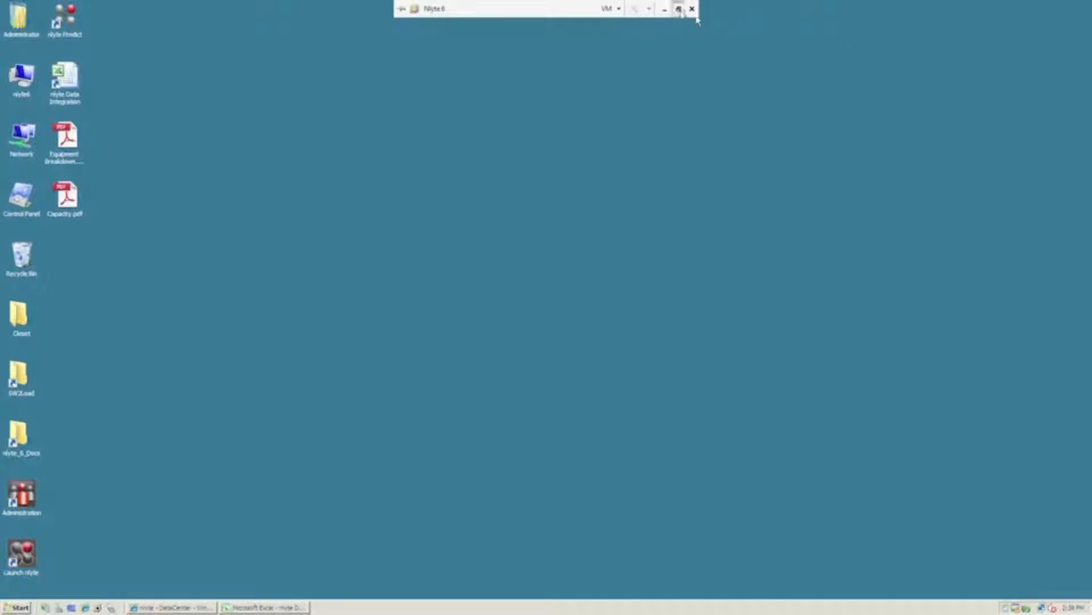
- Leave full-screen so the nlyte 6 VM shows inside the VMware Workstation window
left_click(678, 8)
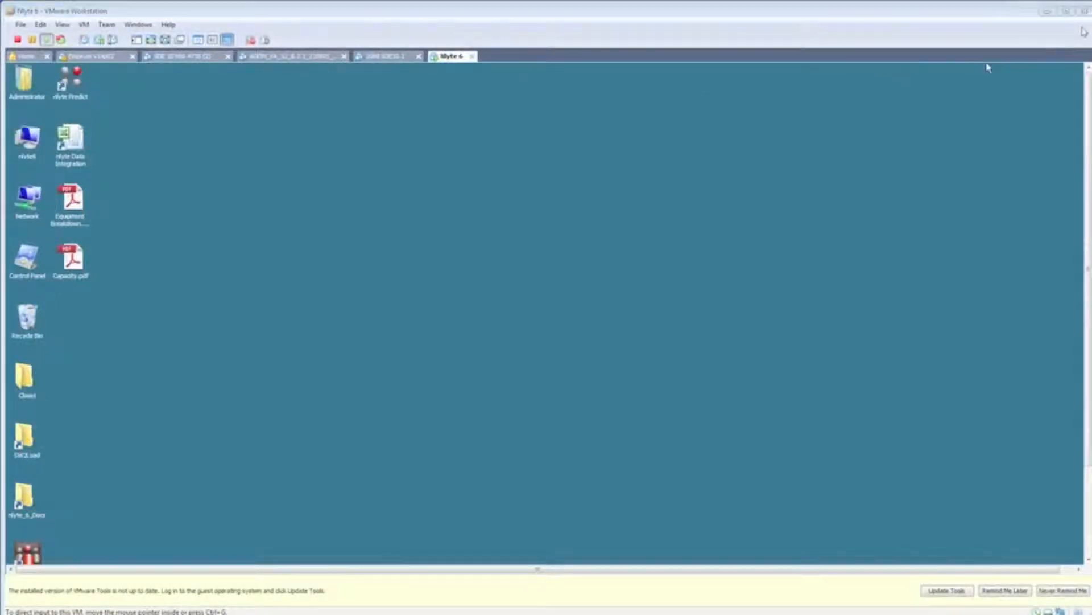
mouse_move(838, 330)
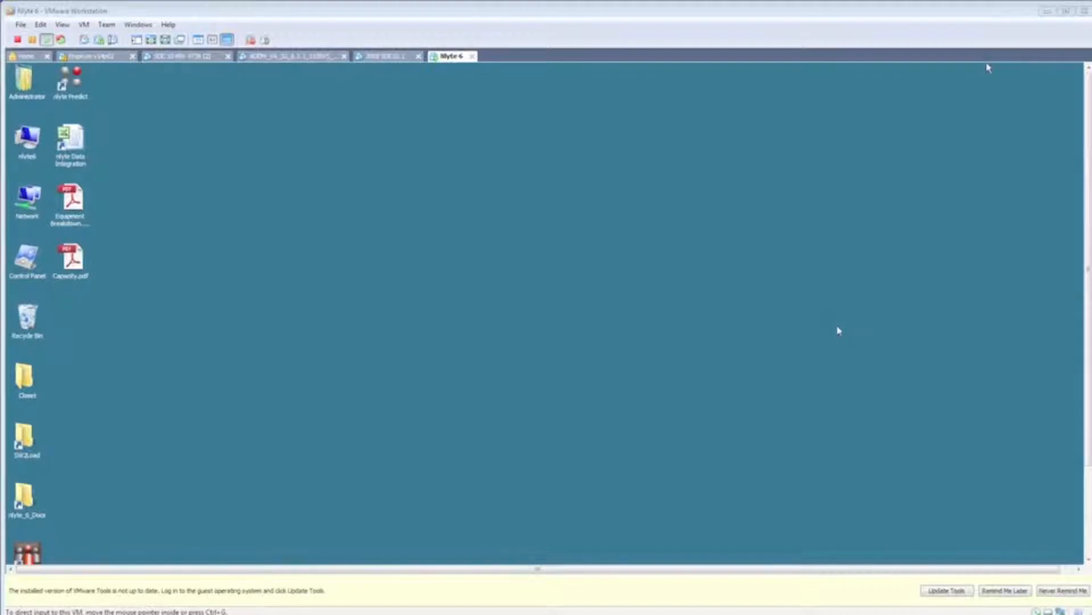
mouse_move(960, 251)
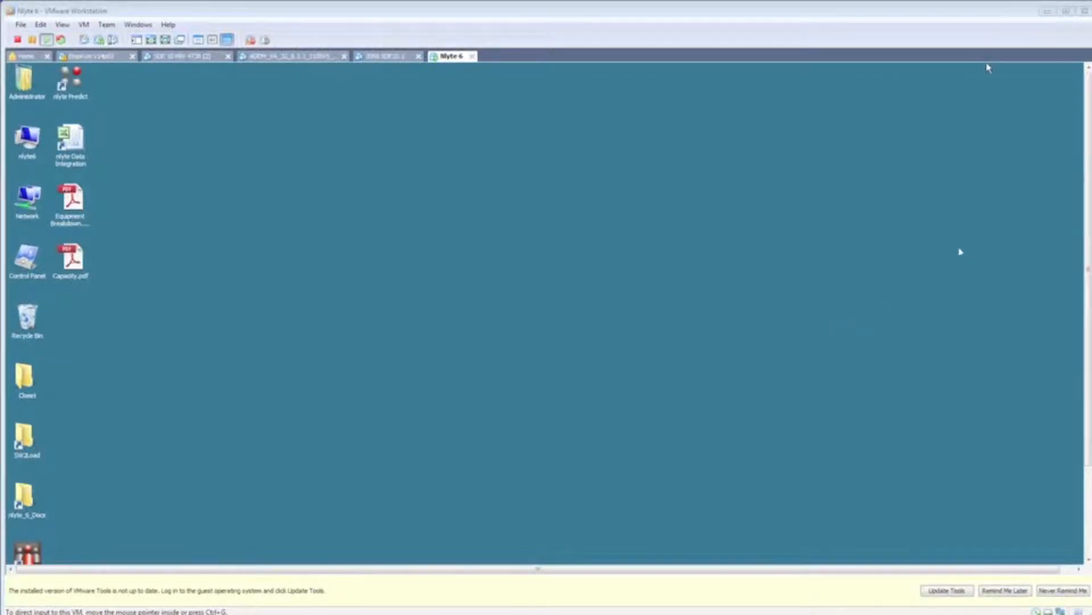